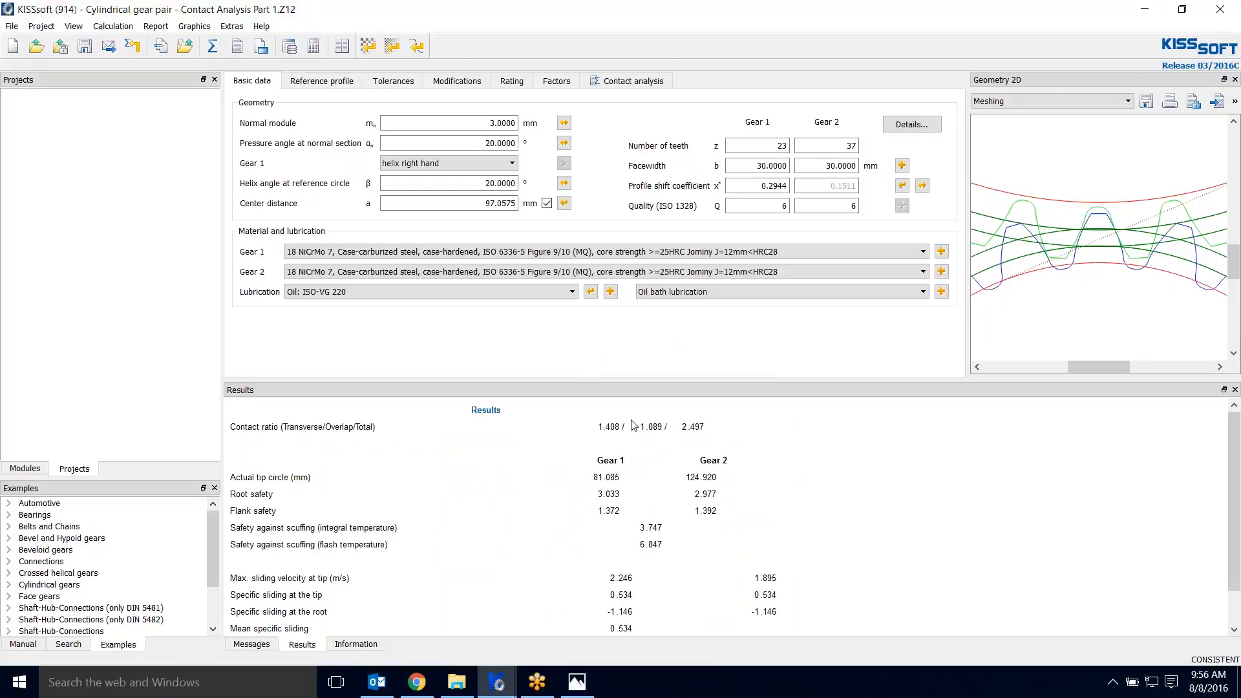
pyautogui.moveTo(651, 451)
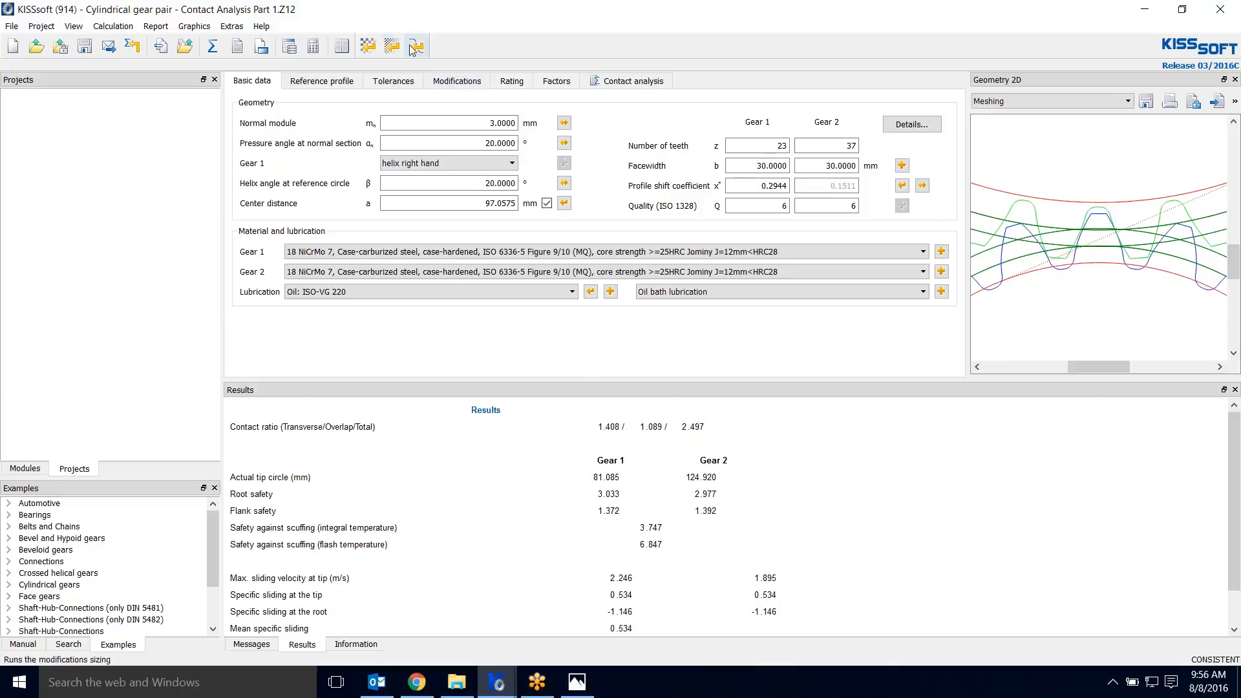
pyautogui.moveTo(392, 45)
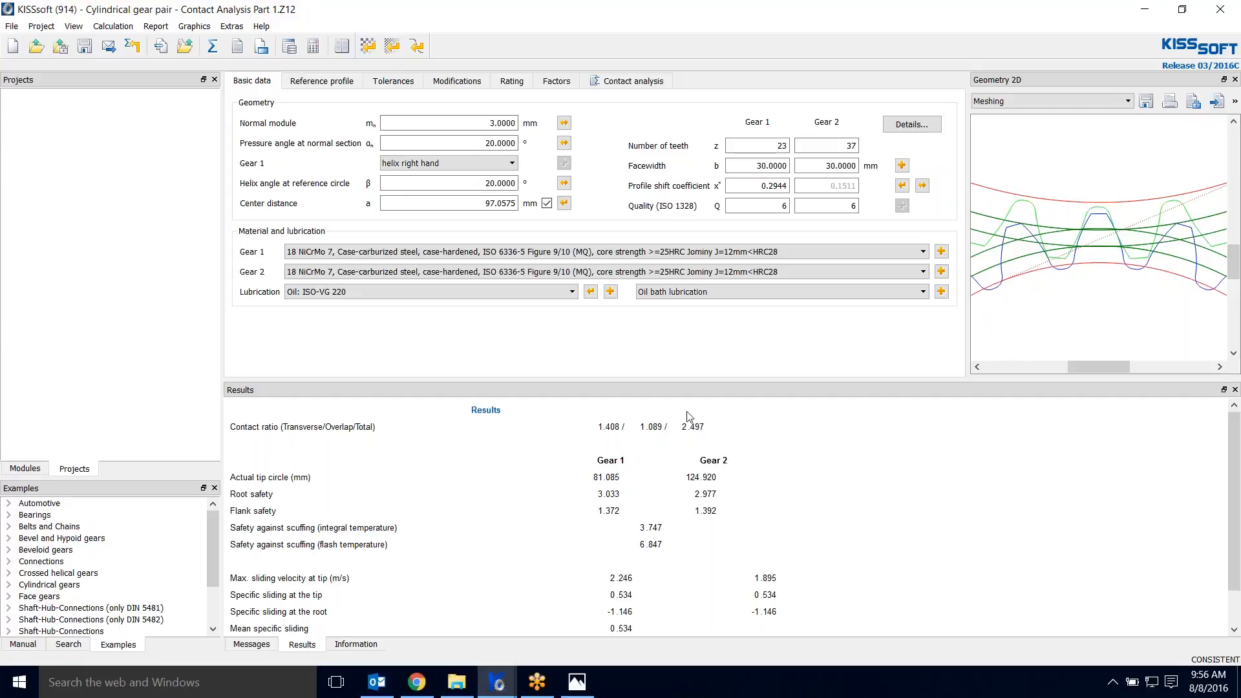
# - Show the contact analysis settings for the cylindrical gear pair
pyautogui.click(630, 80)
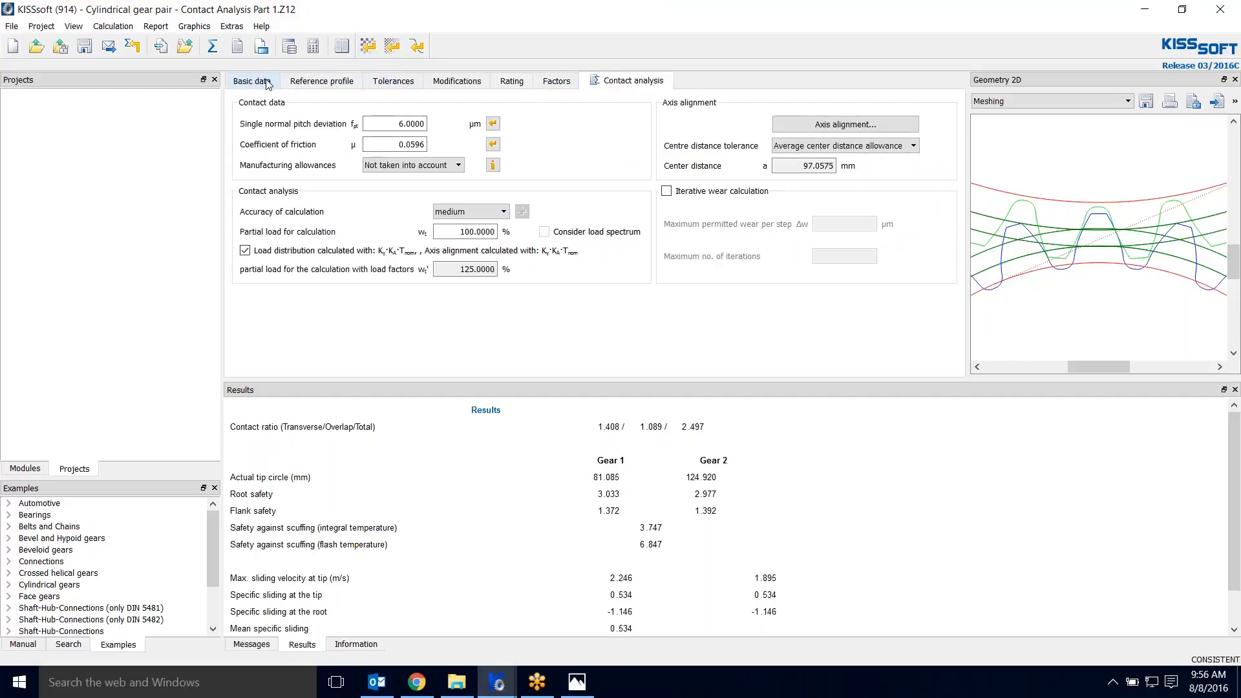
pyautogui.moveTo(393, 47)
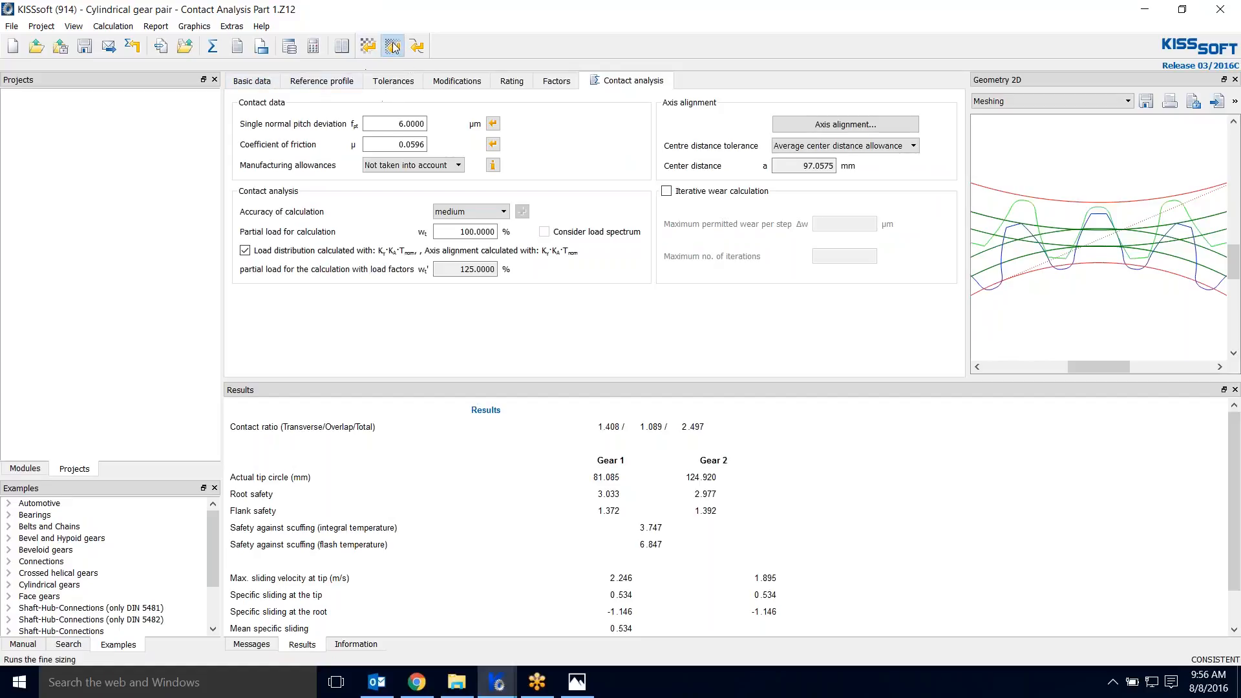
# - In fine sizing Conditions I set pressure angle max 25° in 0.5° steps, helix angle max 25°, centre distance excluded
pyautogui.click(392, 45)
pyautogui.write('14.5')
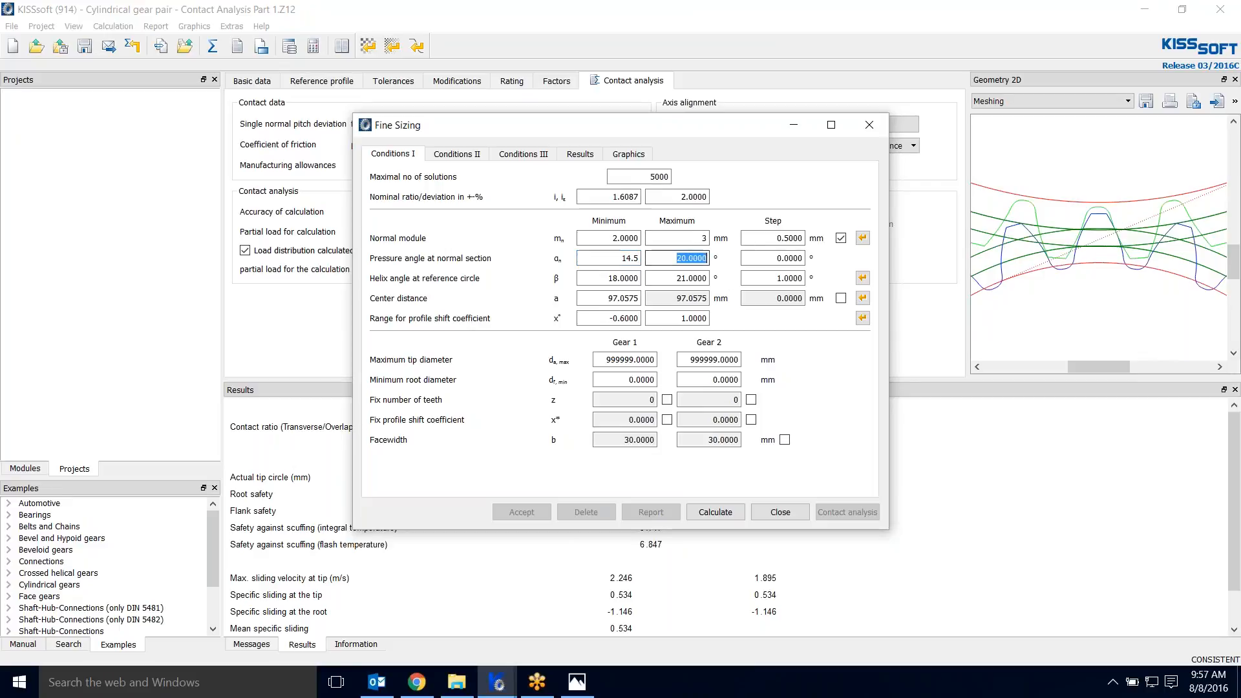
pyautogui.write('25')
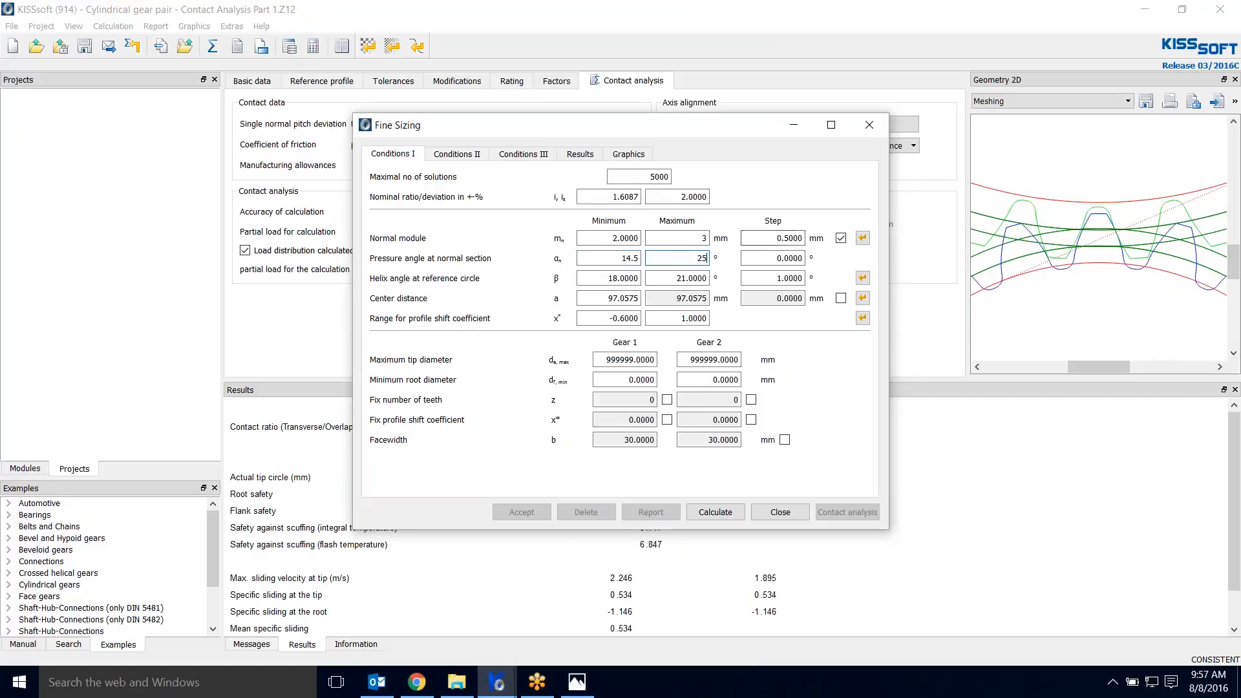
pyautogui.click(773, 259)
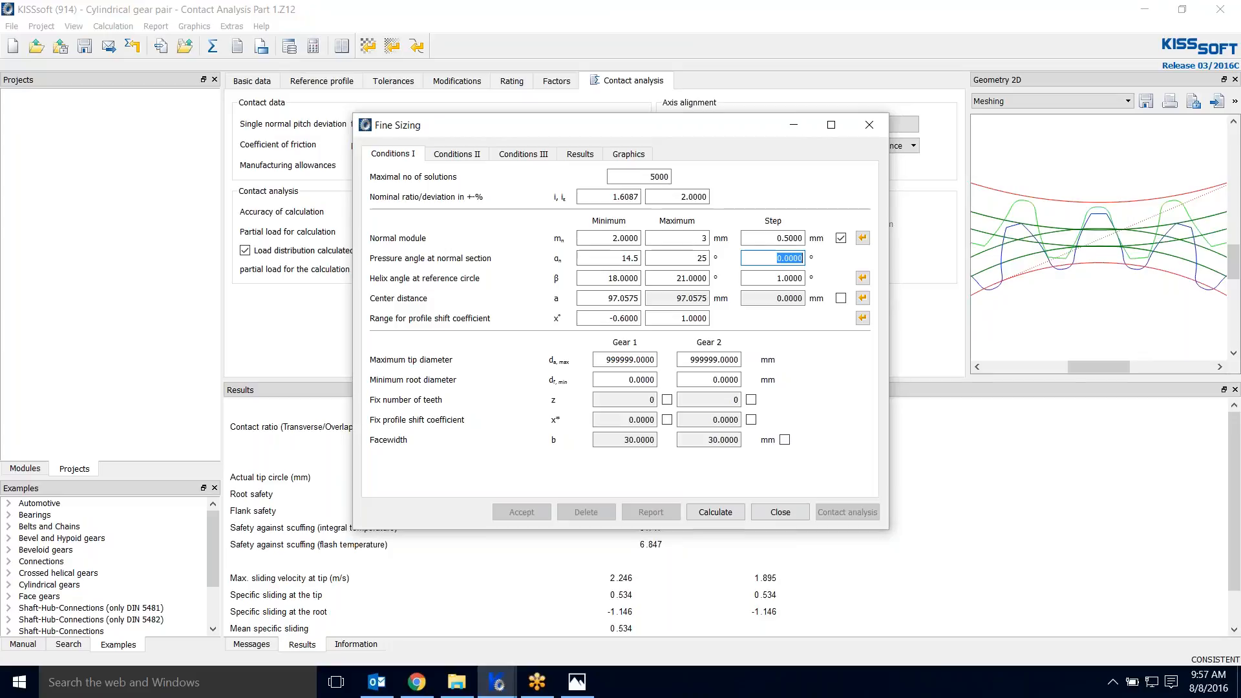
pyautogui.write('0.5')
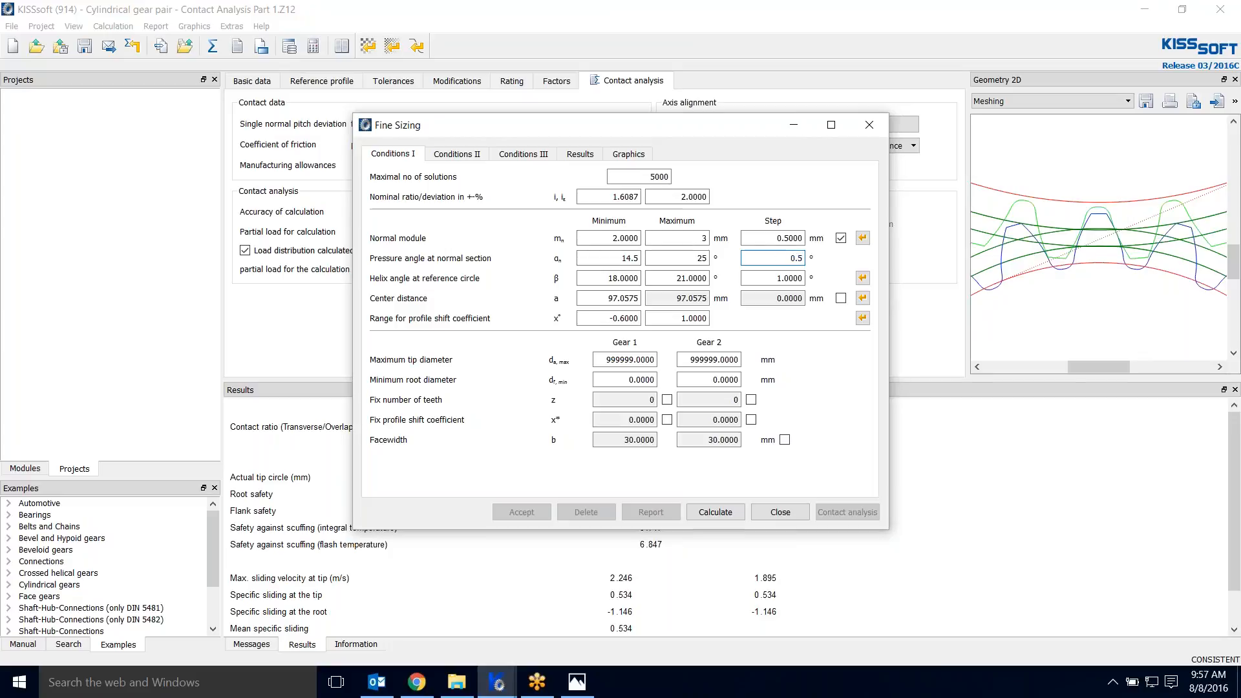
pyautogui.click(609, 278)
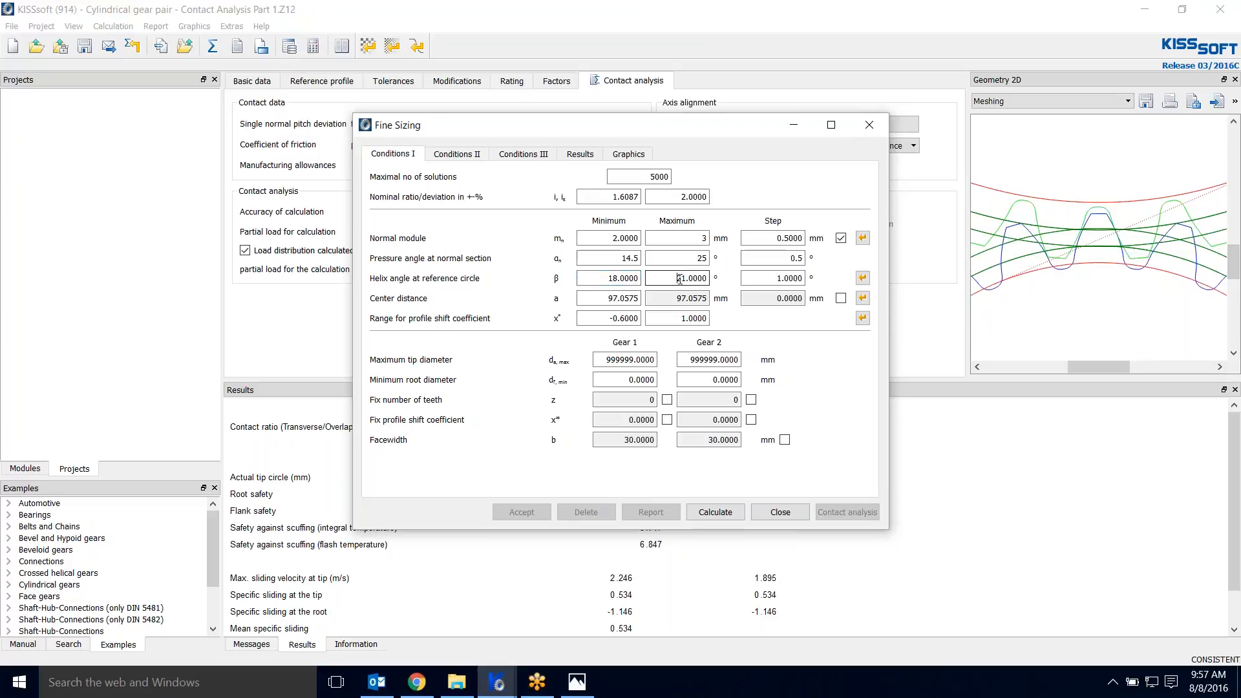
pyautogui.write('25')
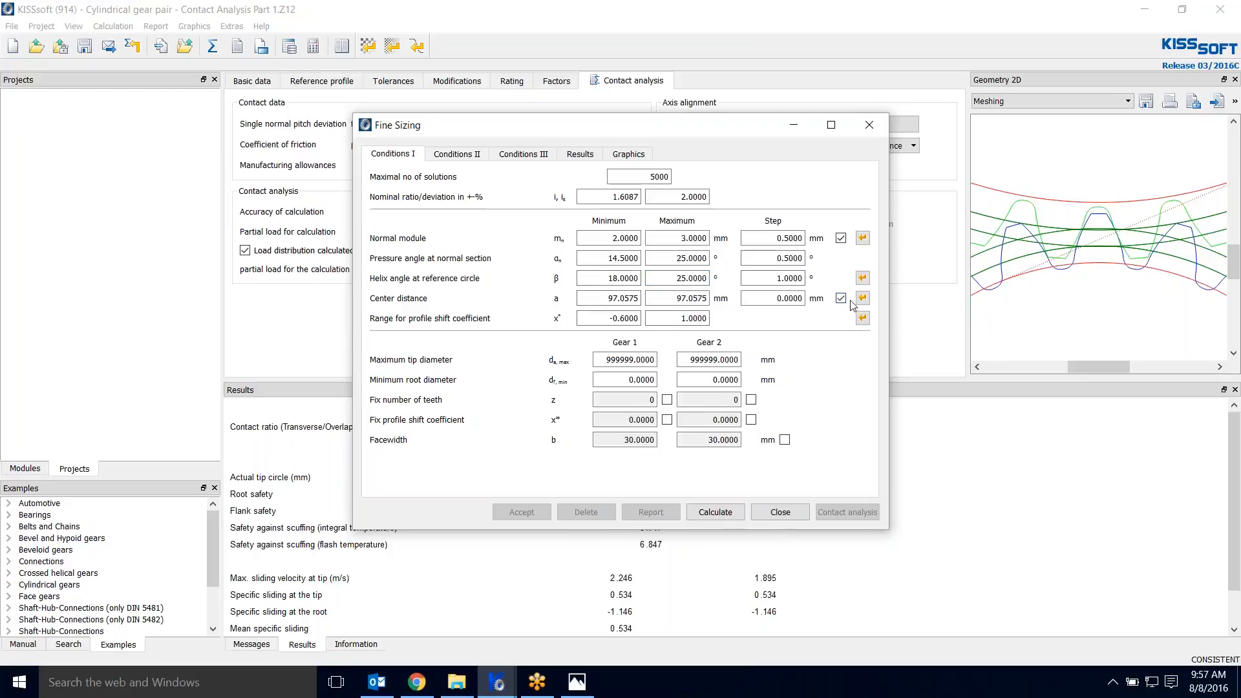
pyautogui.click(840, 297)
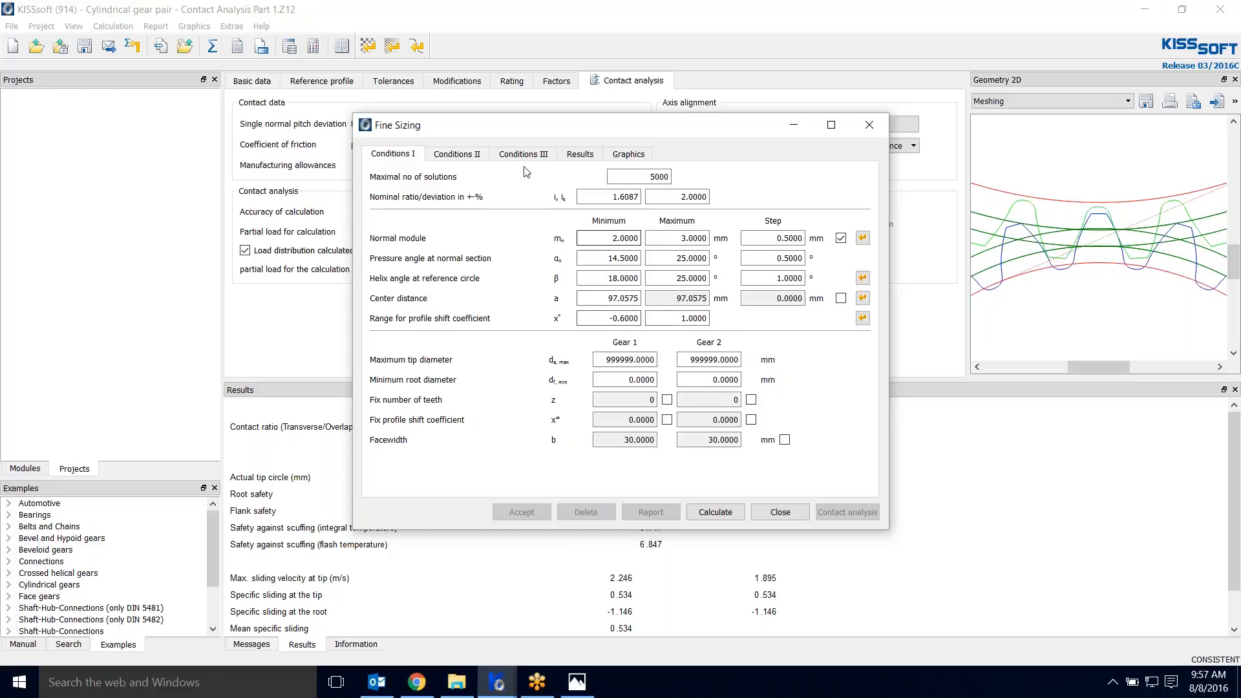
# - Leave Conditions II and III unchanged and refine the normal module step to 0.25 mm
pyautogui.click(456, 154)
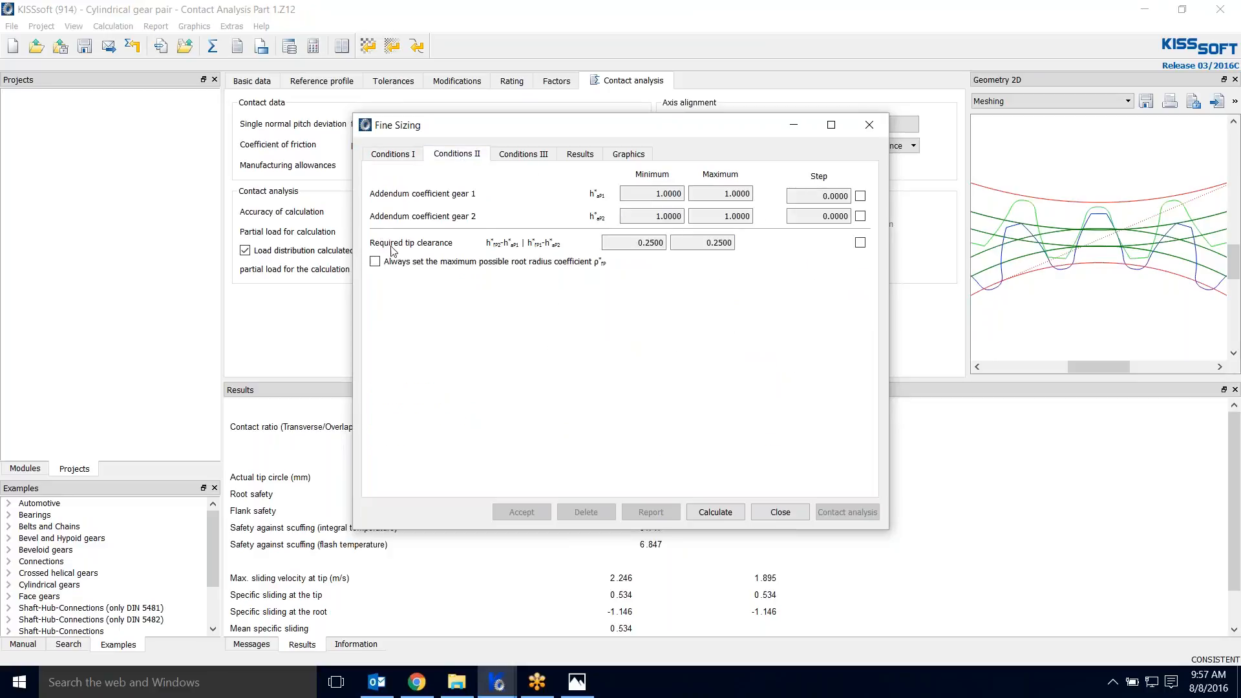
pyautogui.click(522, 154)
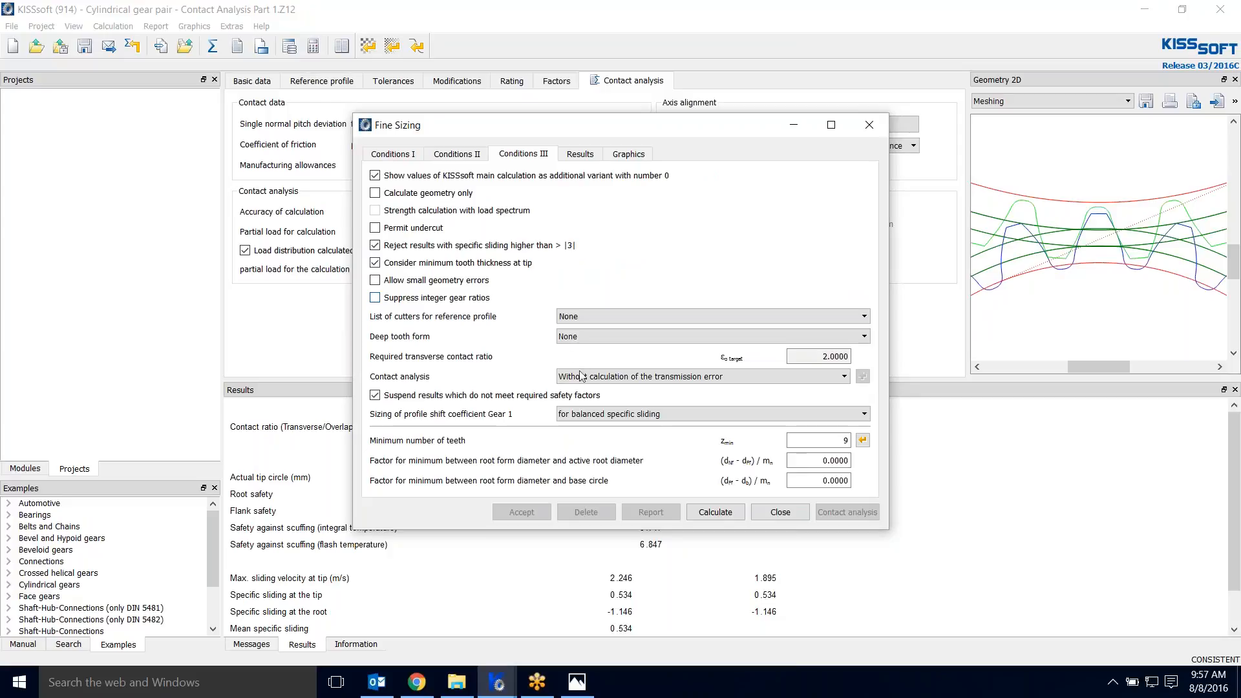
pyautogui.click(709, 414)
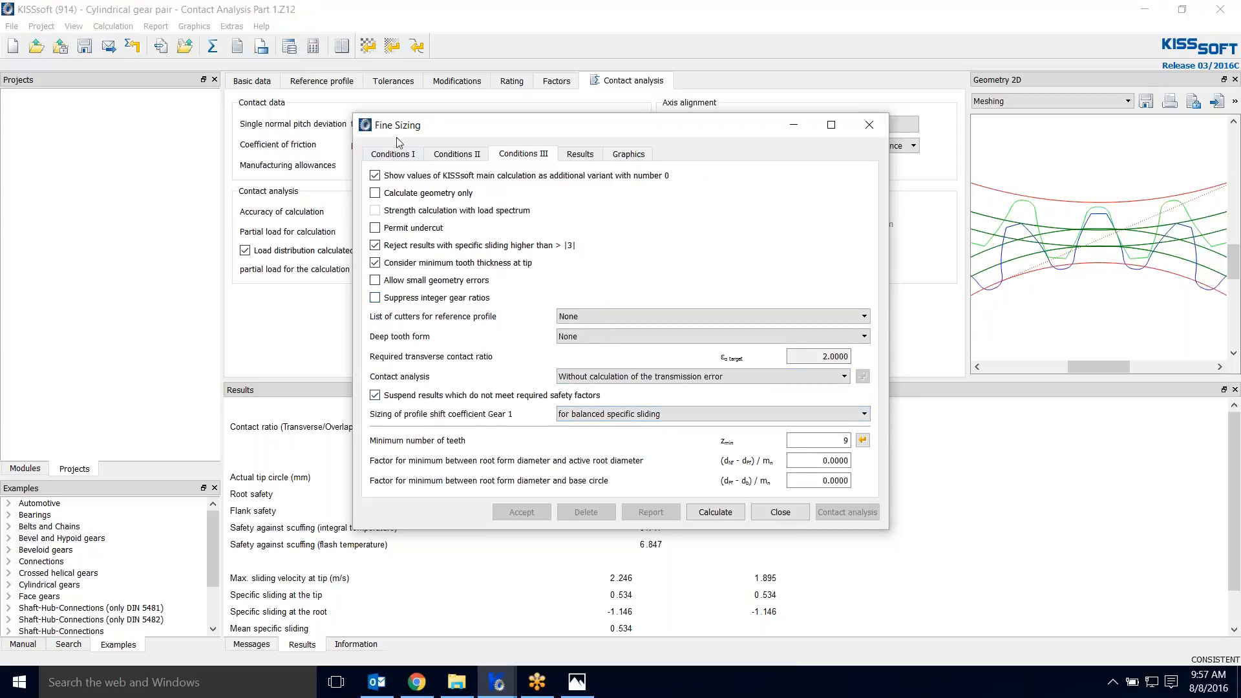
pyautogui.click(393, 153)
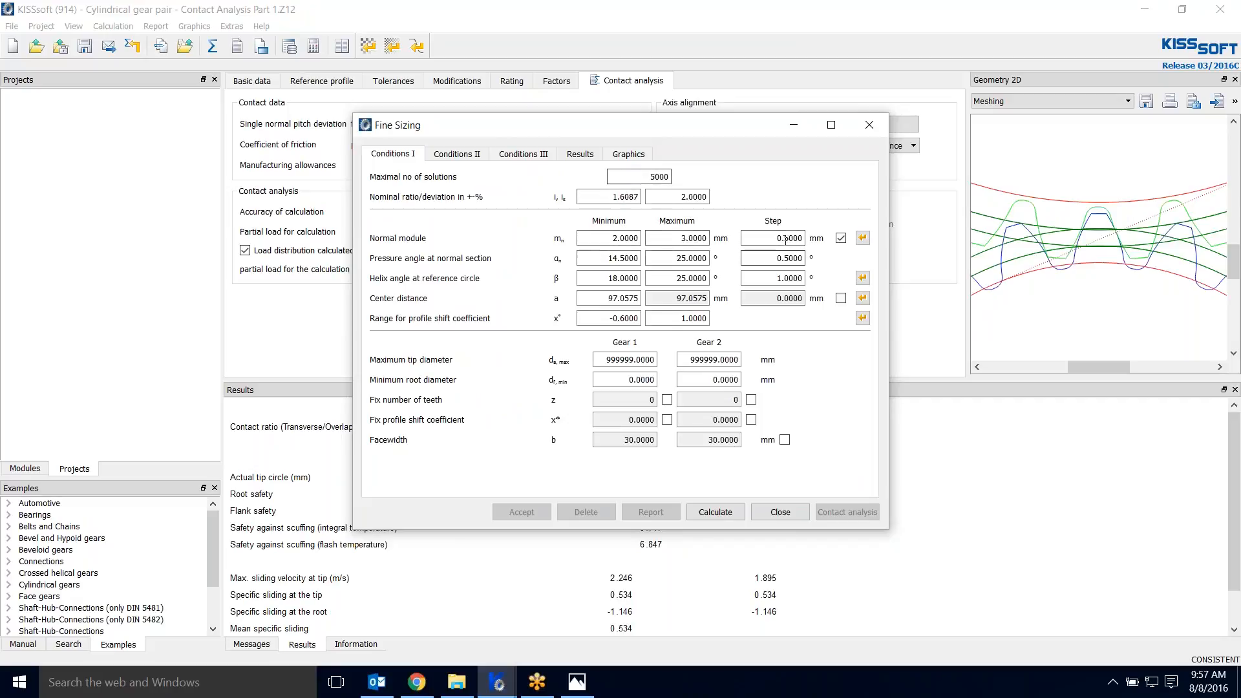
pyautogui.write('0.25')
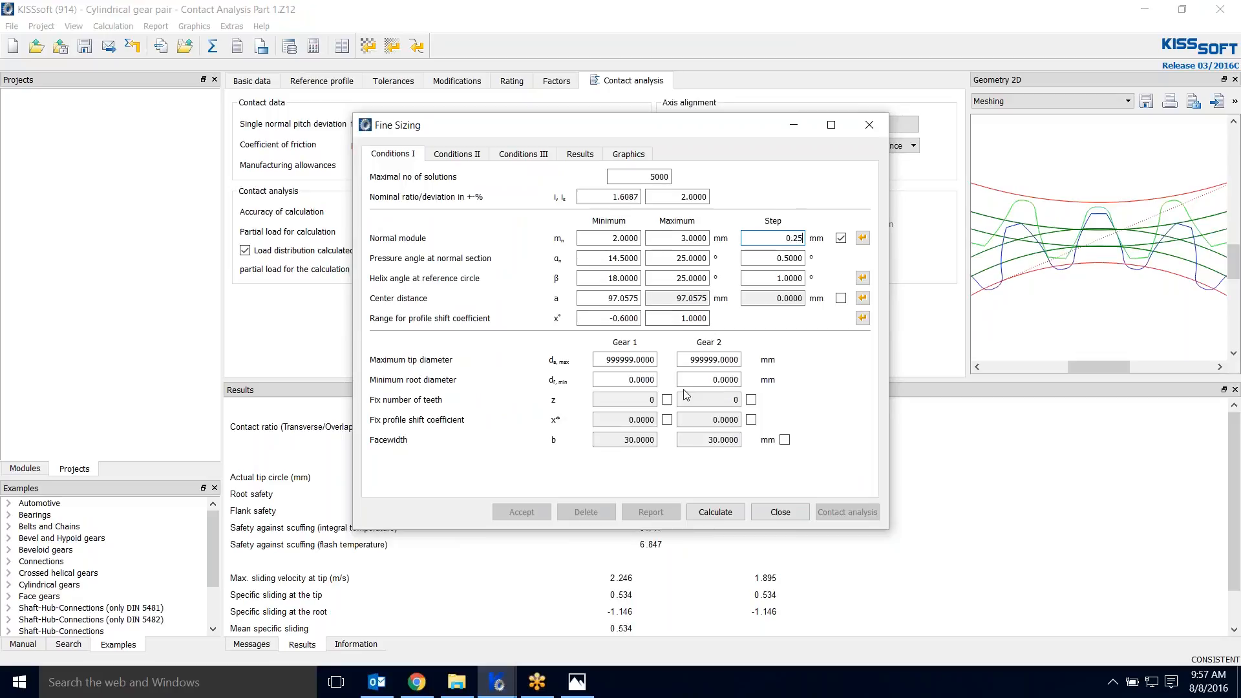
pyautogui.click(713, 512)
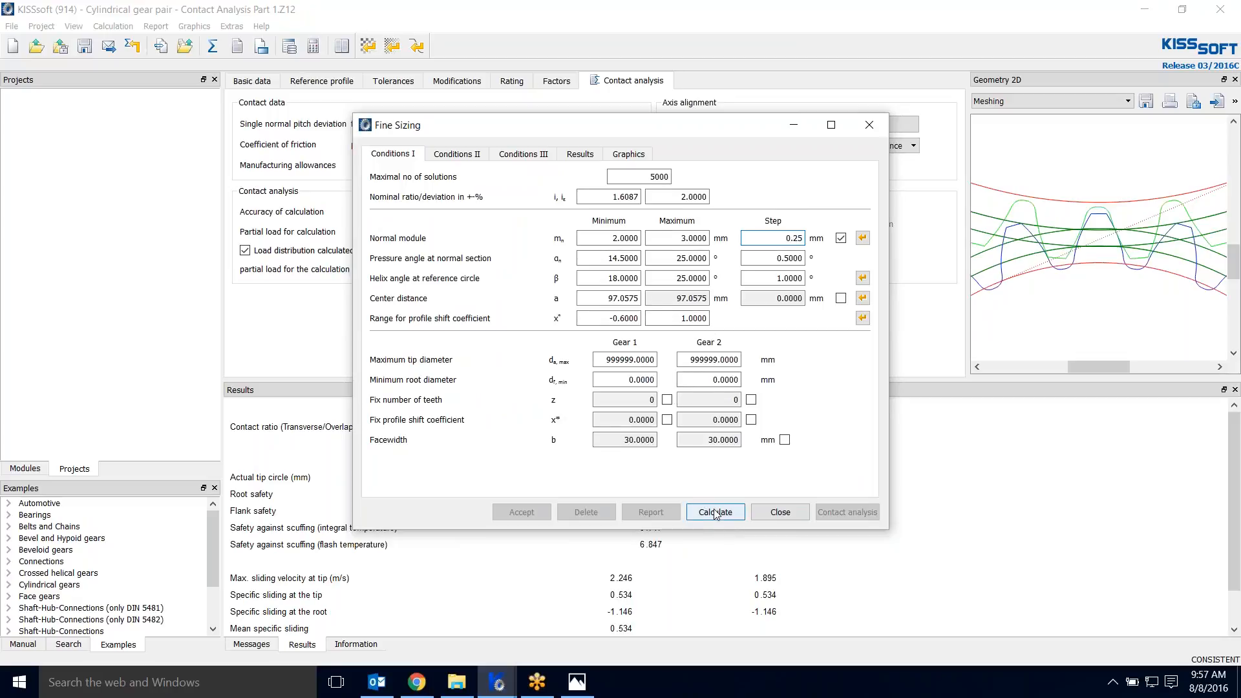
# - Calculate the fine sizing, accepting the maximum-solutions and face load factor notices
pyautogui.click(714, 512)
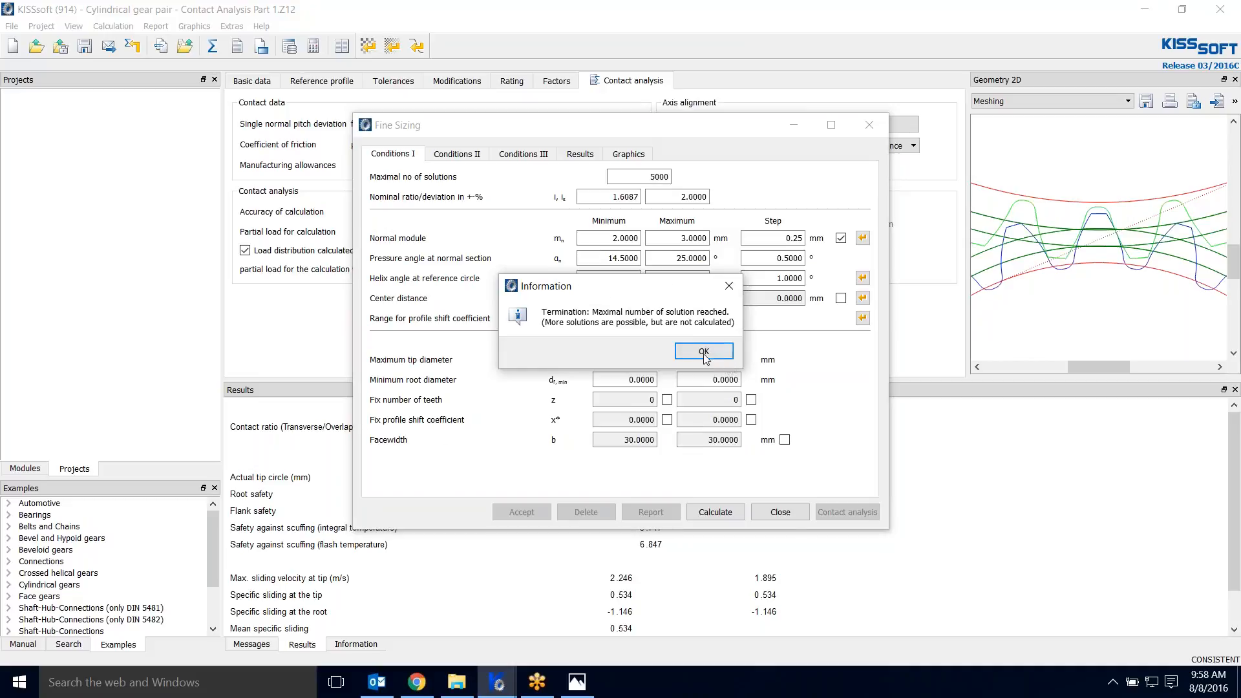
pyautogui.click(703, 350)
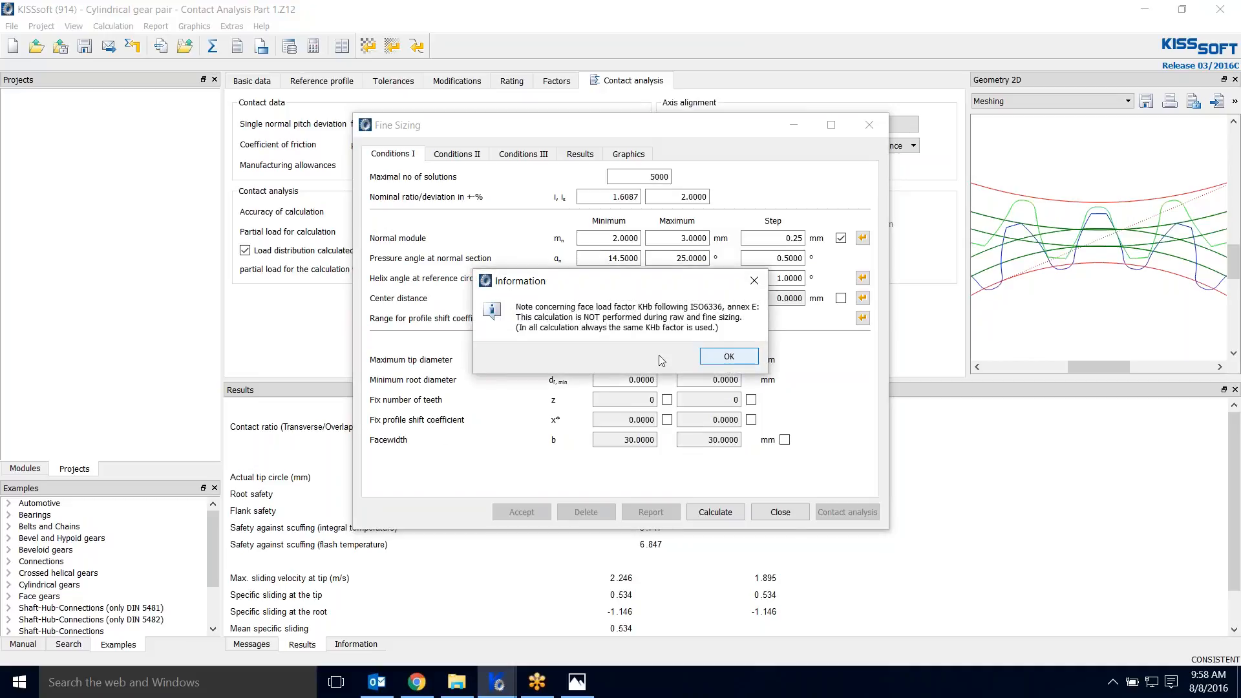
pyautogui.click(726, 357)
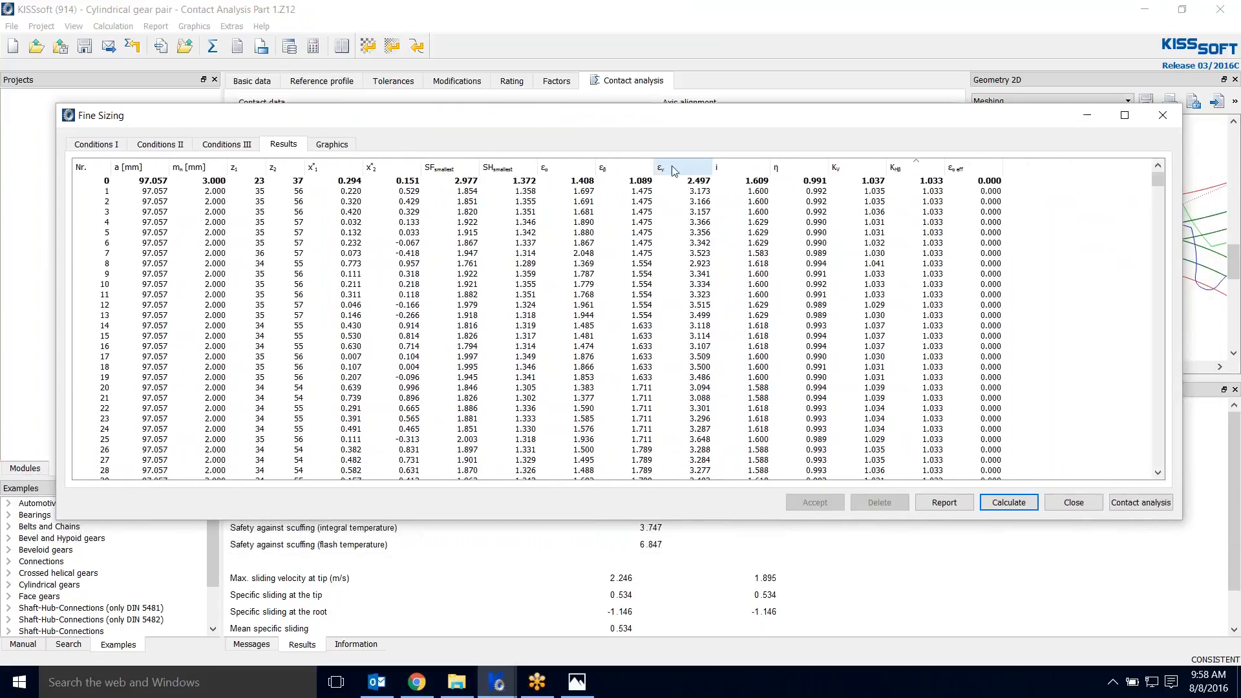
pyautogui.moveTo(673, 172)
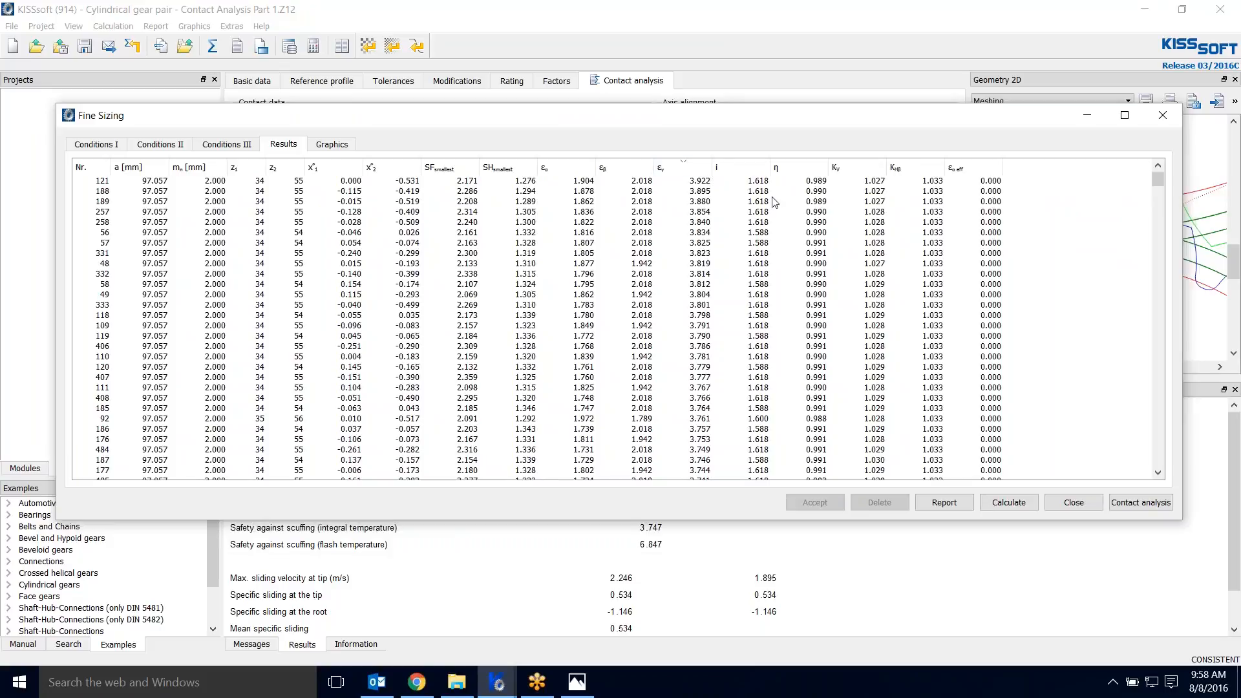
pyautogui.moveTo(323, 193)
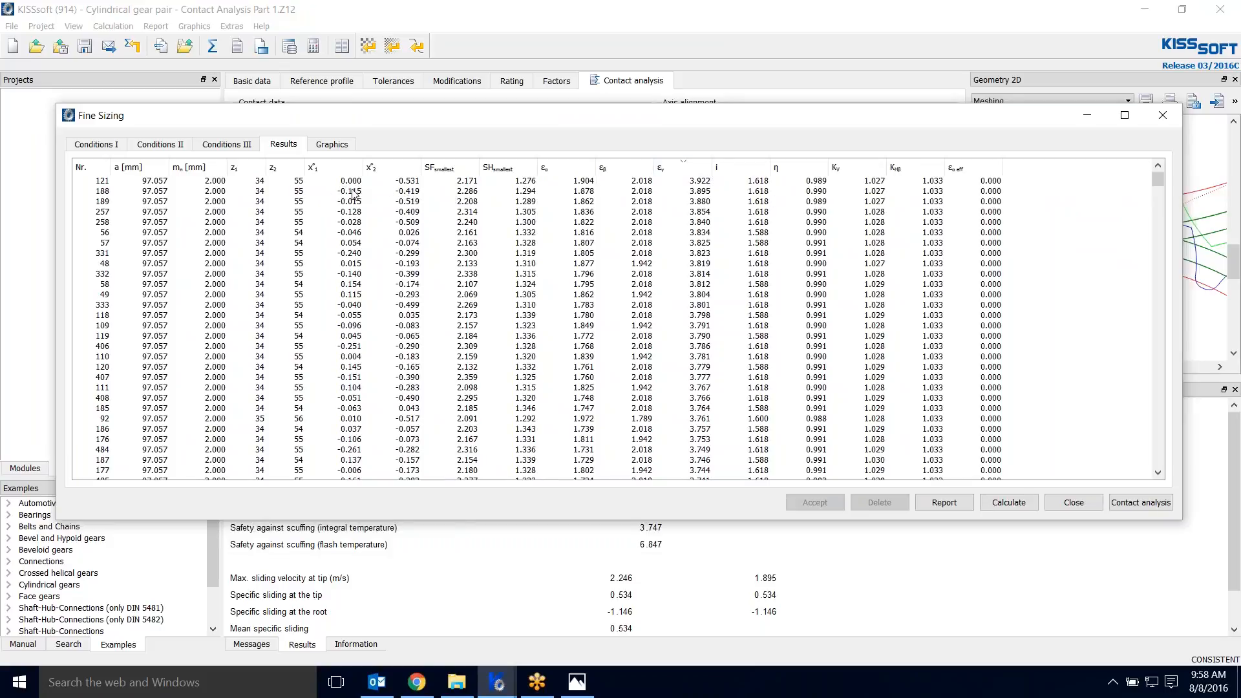
pyautogui.moveTo(421, 187)
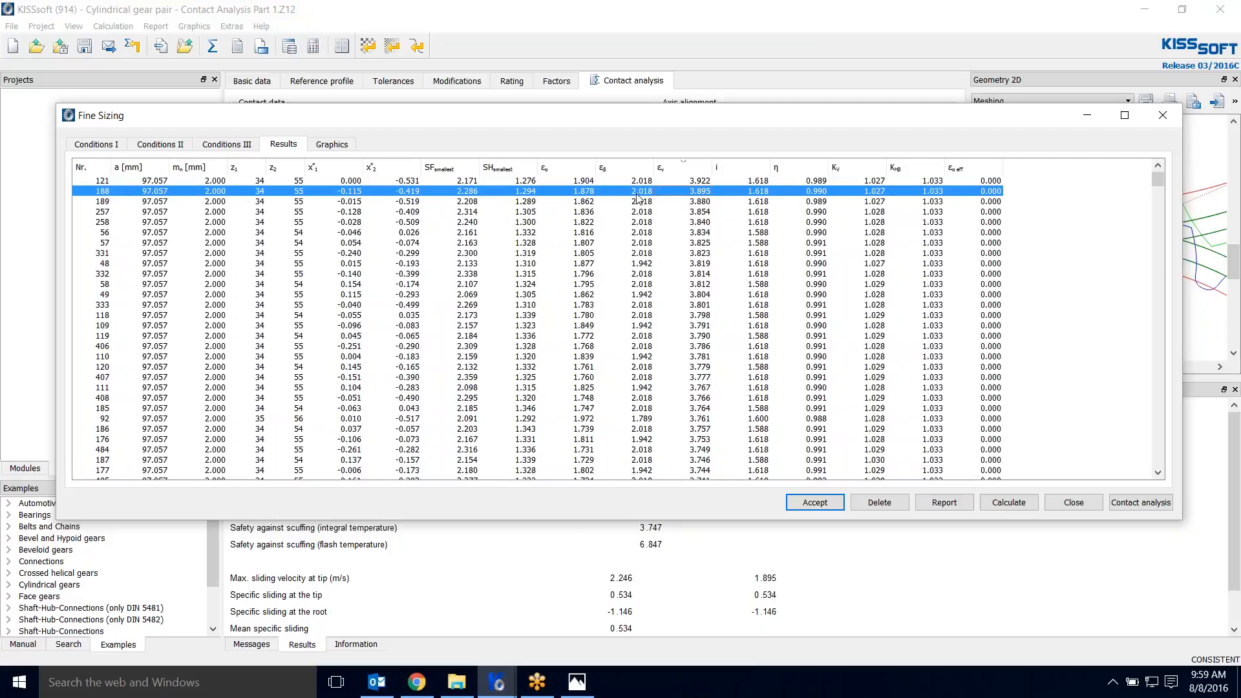
pyautogui.moveTo(559, 171)
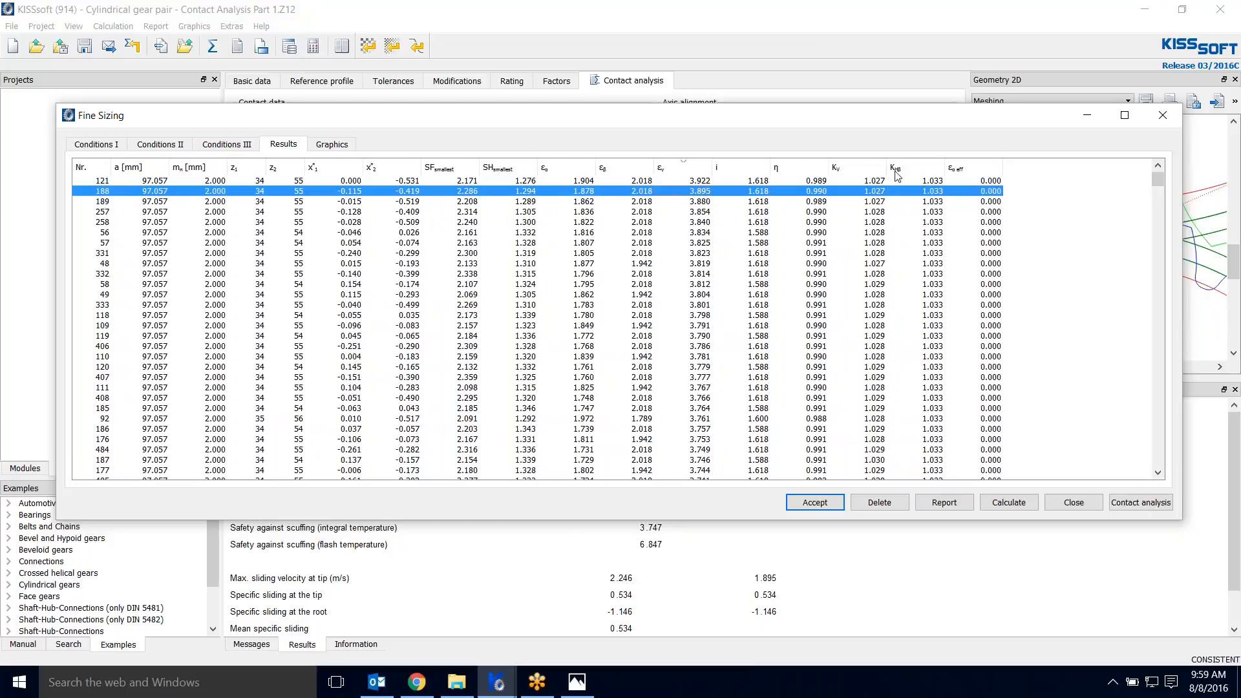
pyautogui.moveTo(834, 168)
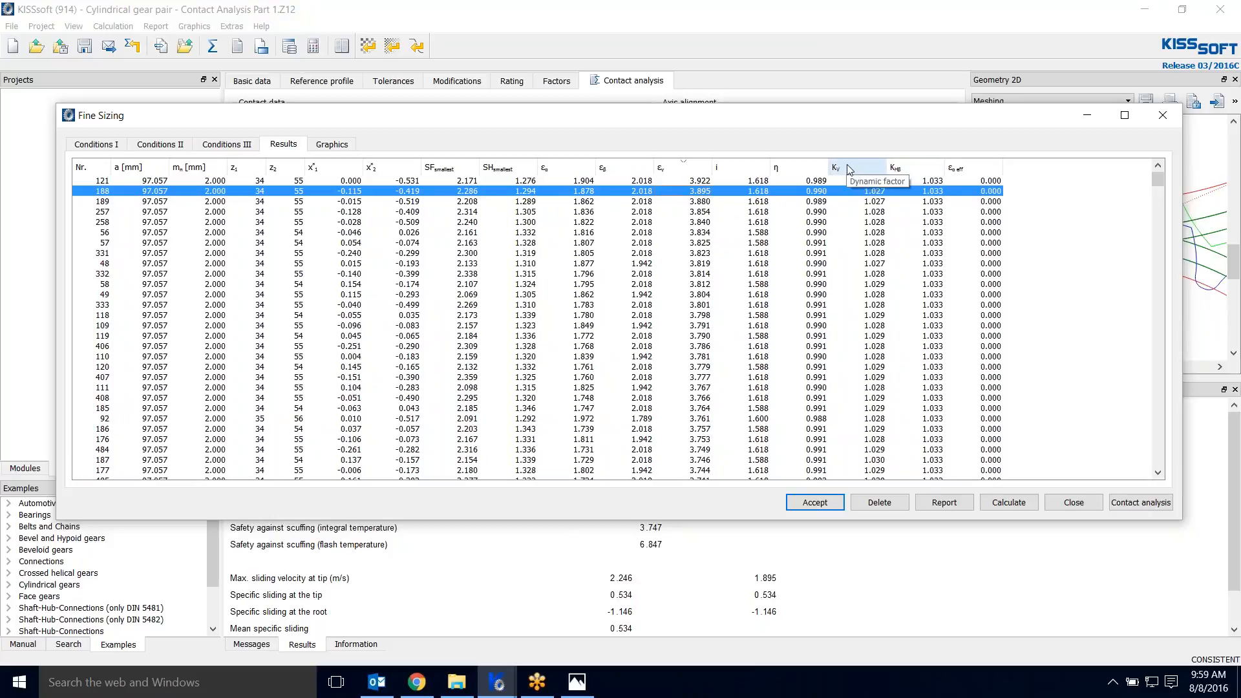
pyautogui.moveTo(929, 264)
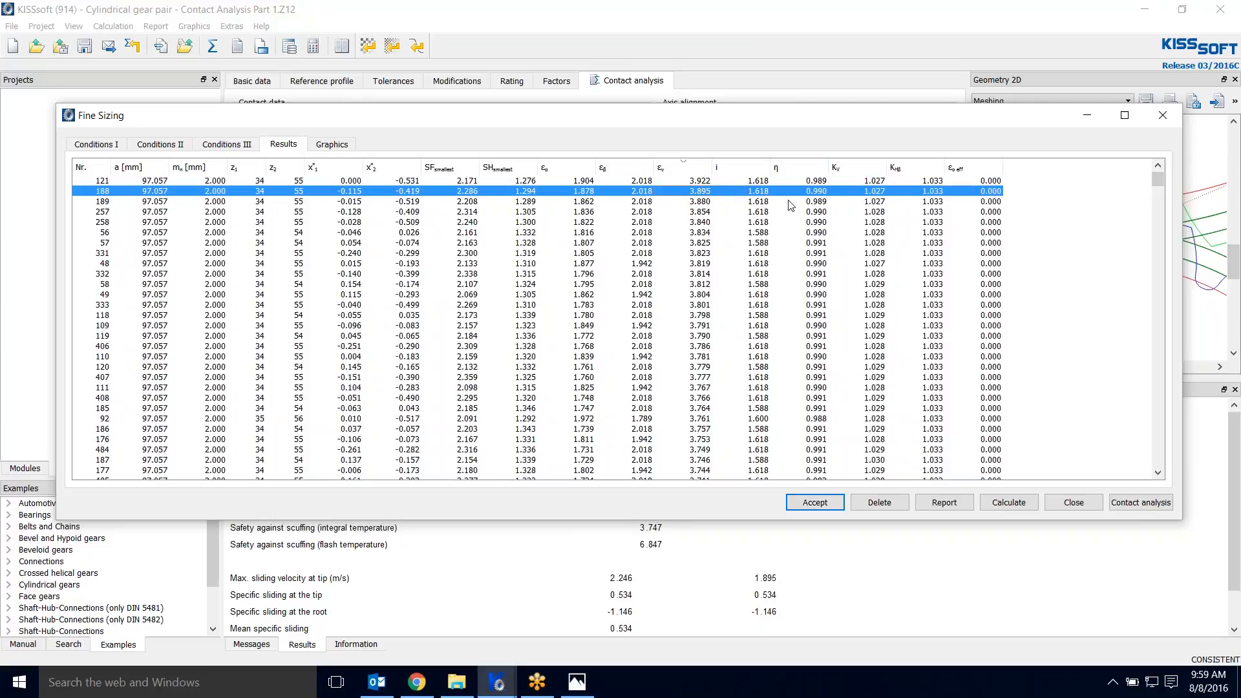
pyautogui.moveTo(393, 194)
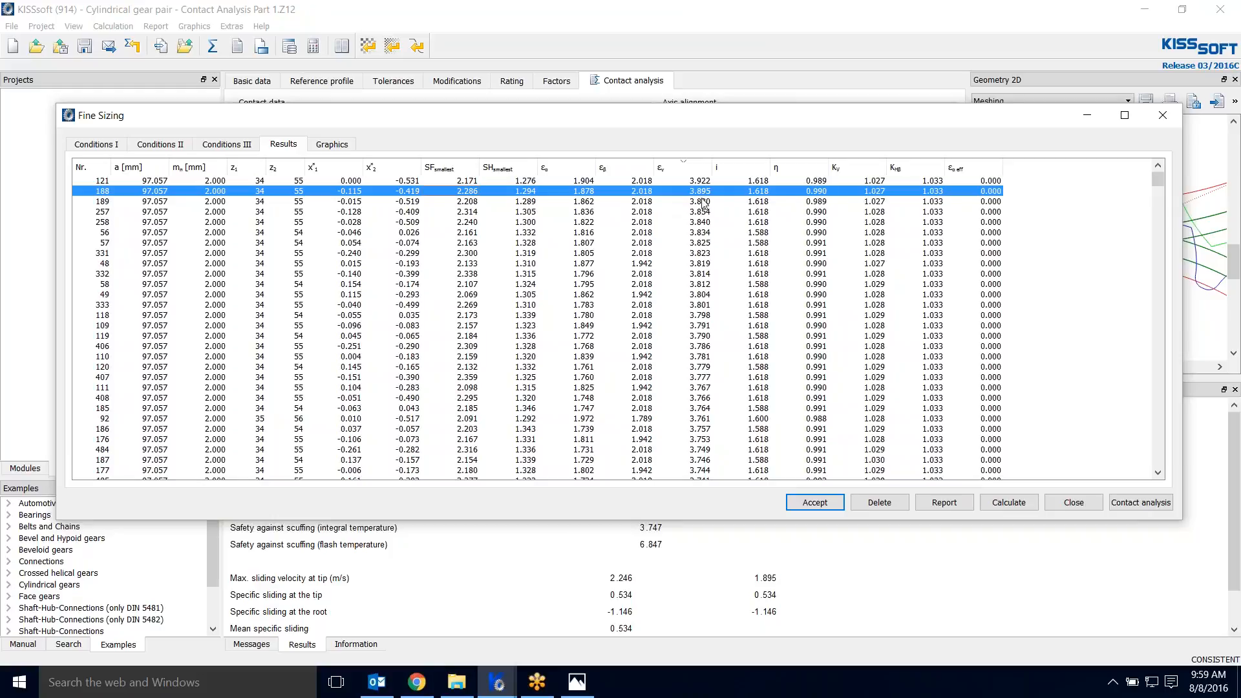
pyautogui.moveTo(601, 199)
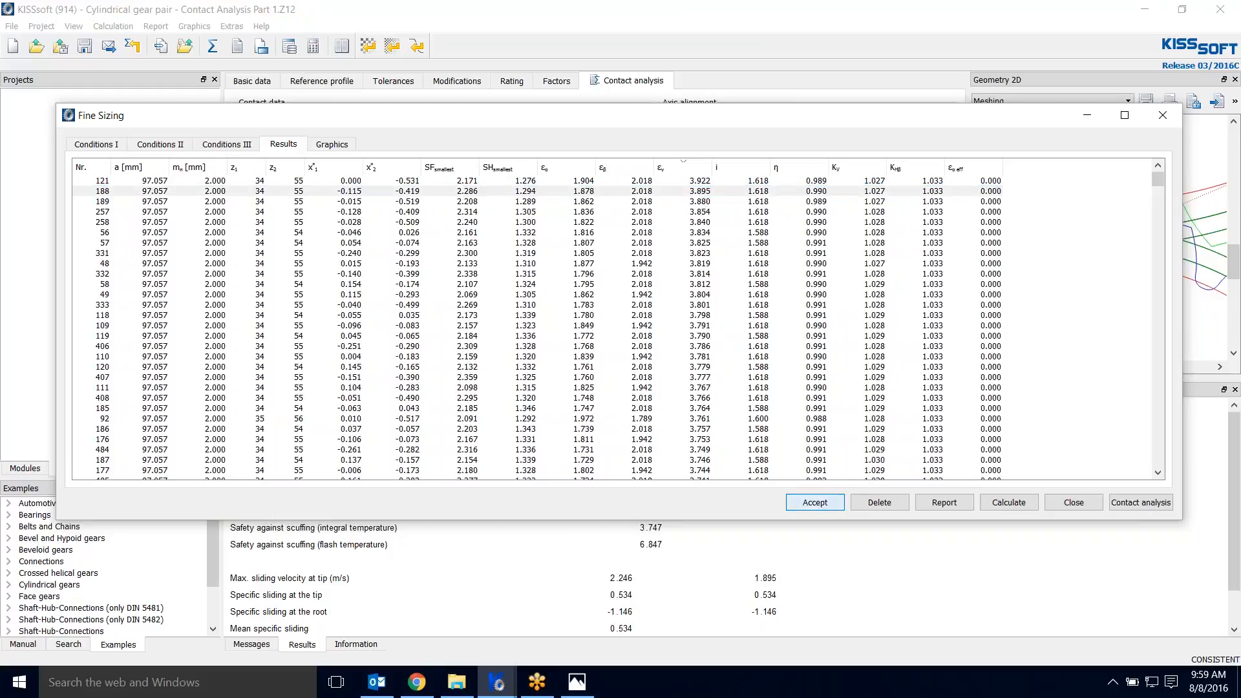
# - Select variant 188 from the results sorted by total contact ratio
pyautogui.click(1139, 501)
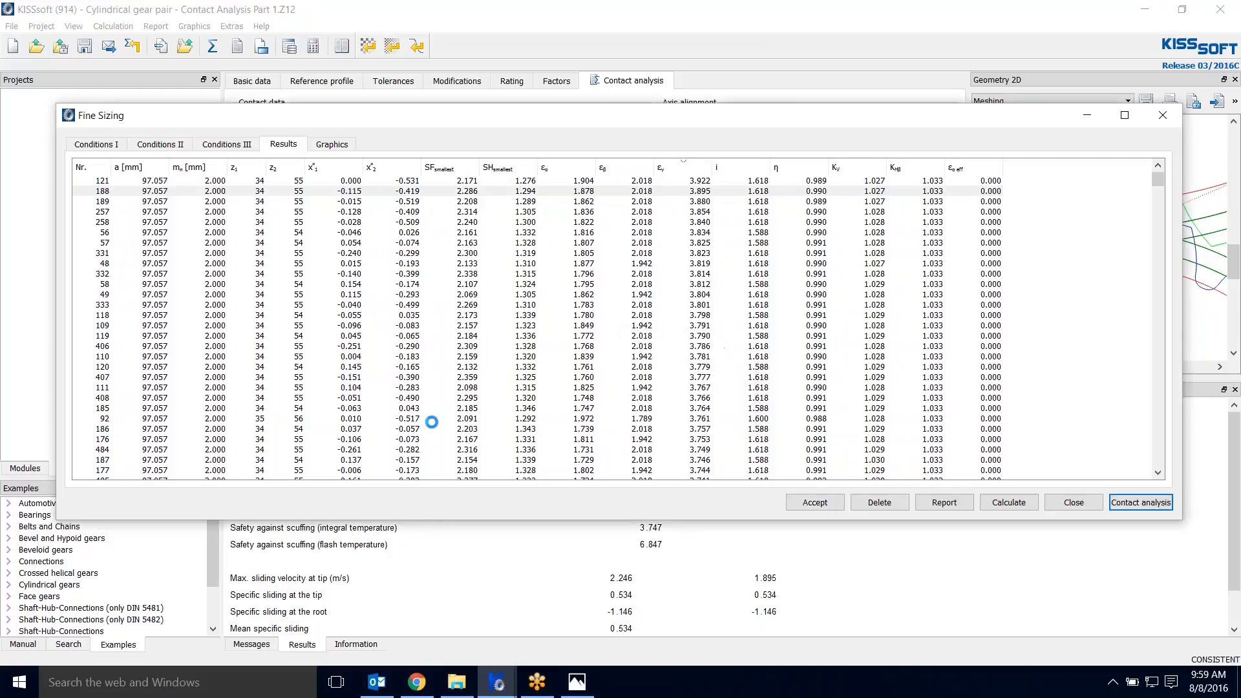
# - Calculate the contact analysis for the chosen fine-sizing variant
pyautogui.click(1138, 502)
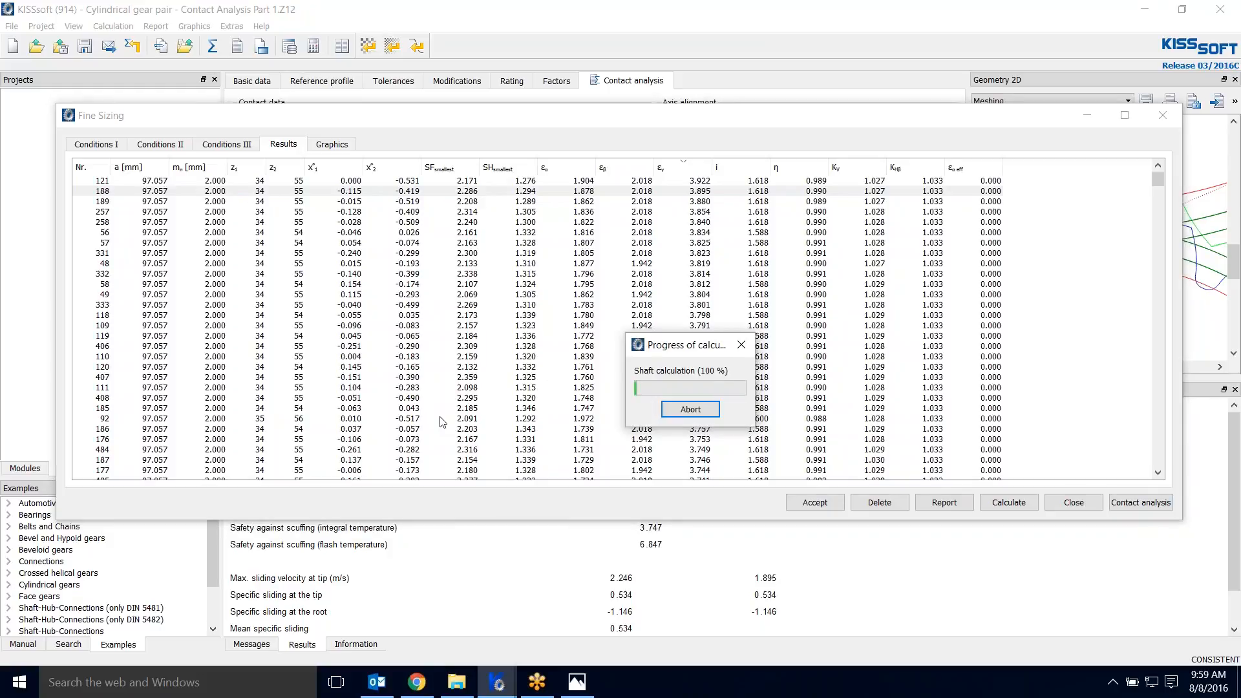
pyautogui.moveTo(589, 503)
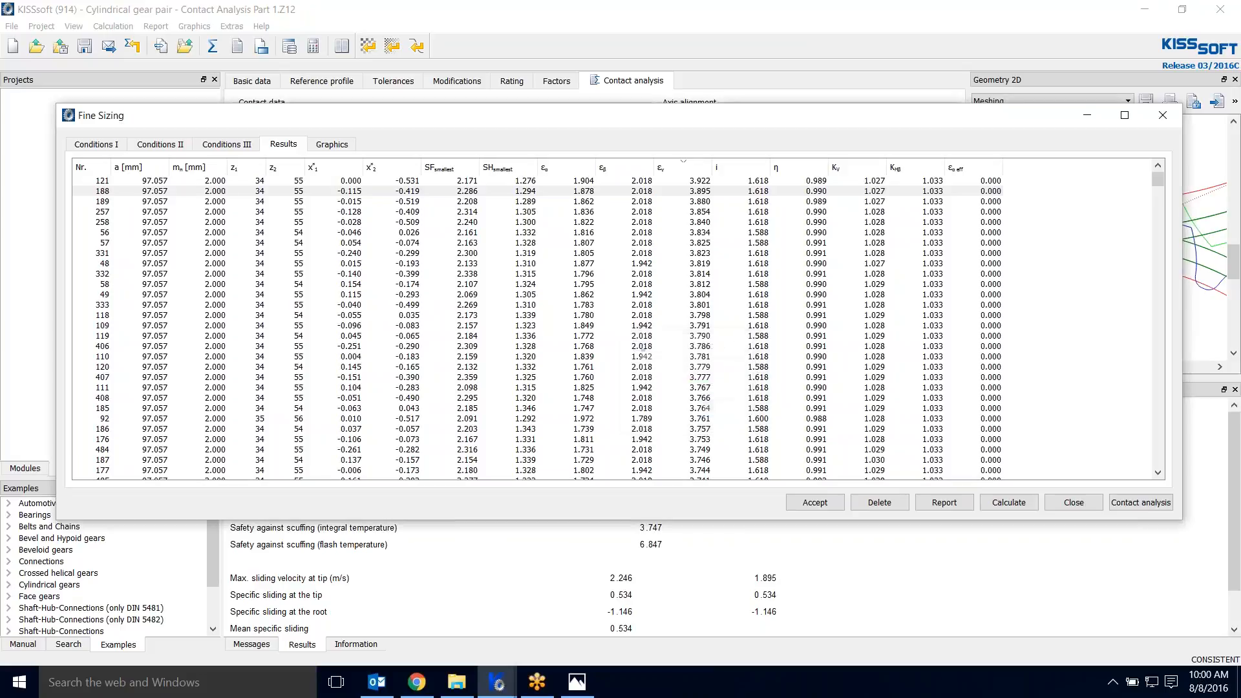
pyautogui.click(1140, 502)
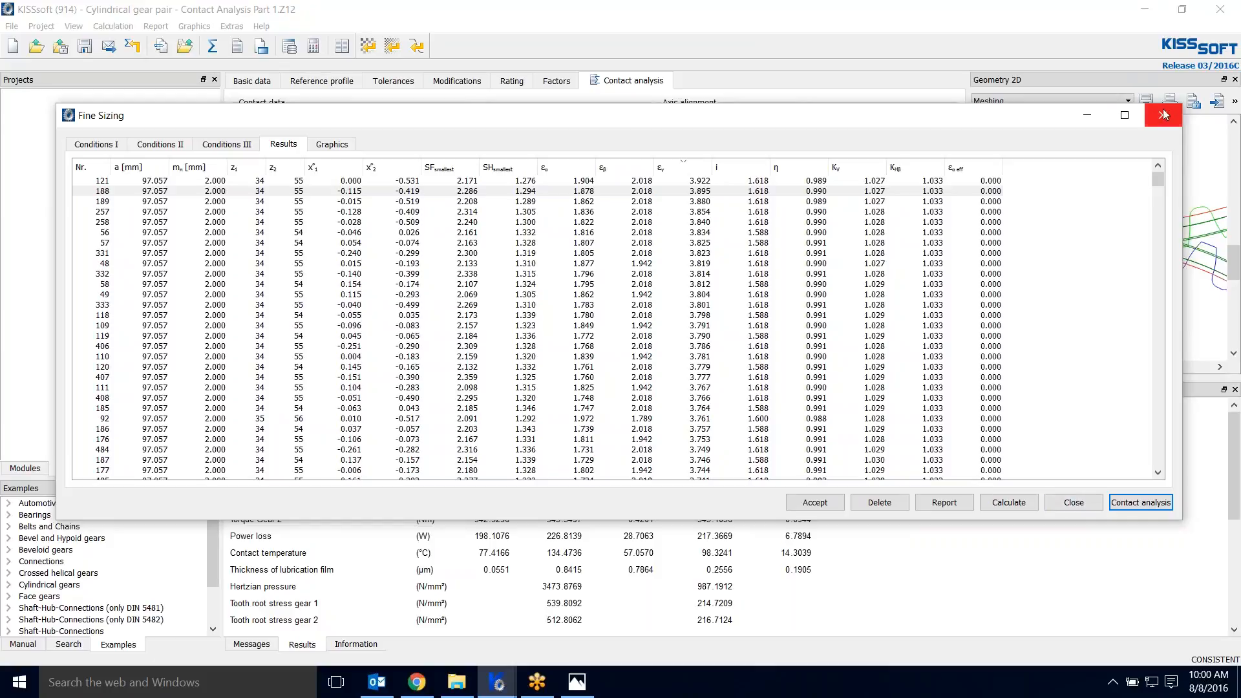
# - Leave fine sizing, remove all flank modifications and return to the contact analysis inputs
pyautogui.click(1161, 115)
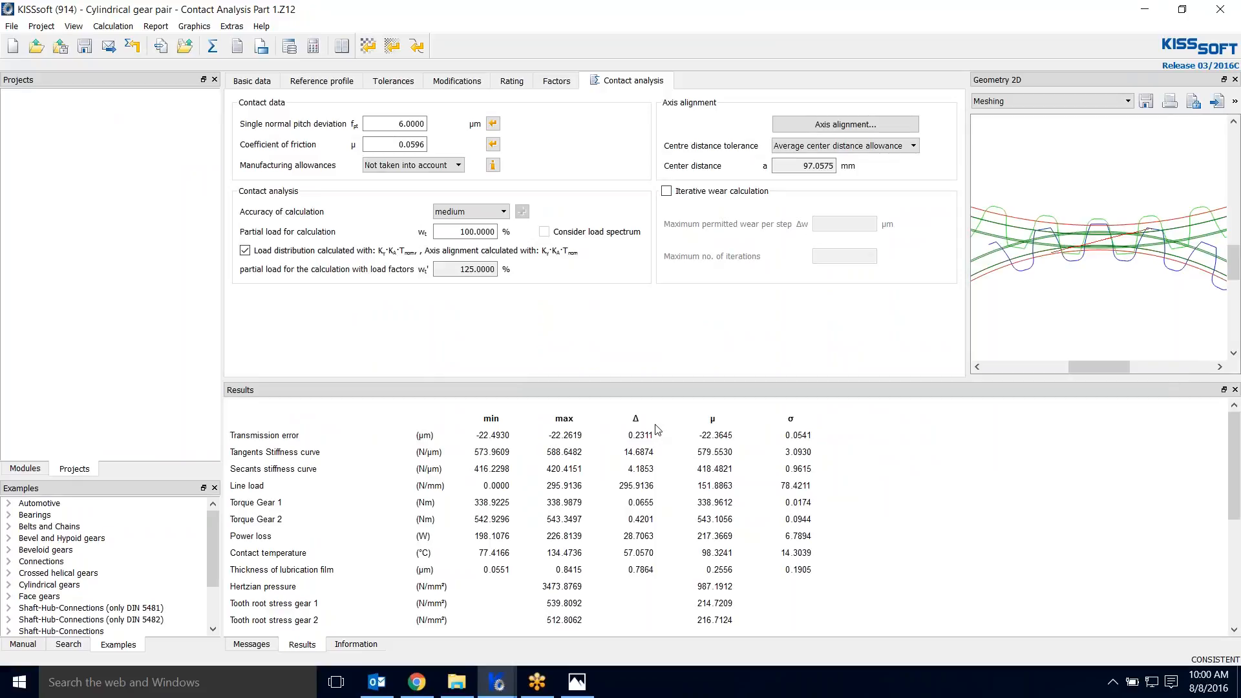
pyautogui.moveTo(624, 471)
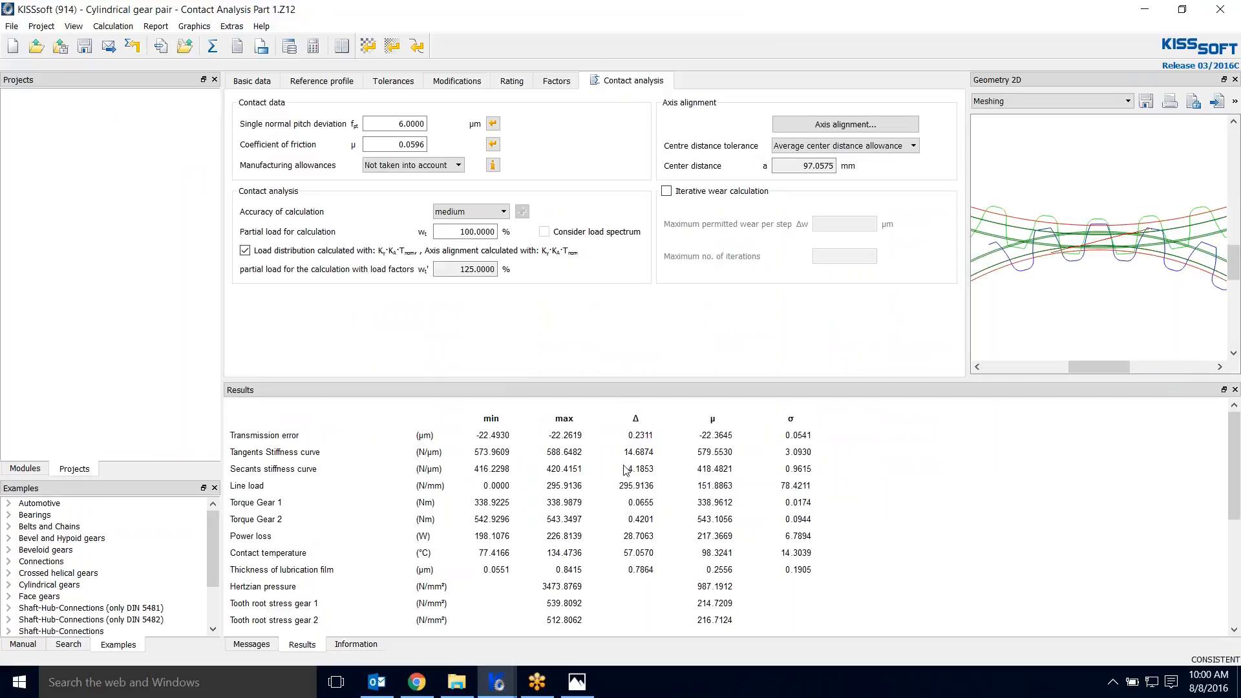
pyautogui.moveTo(625, 470)
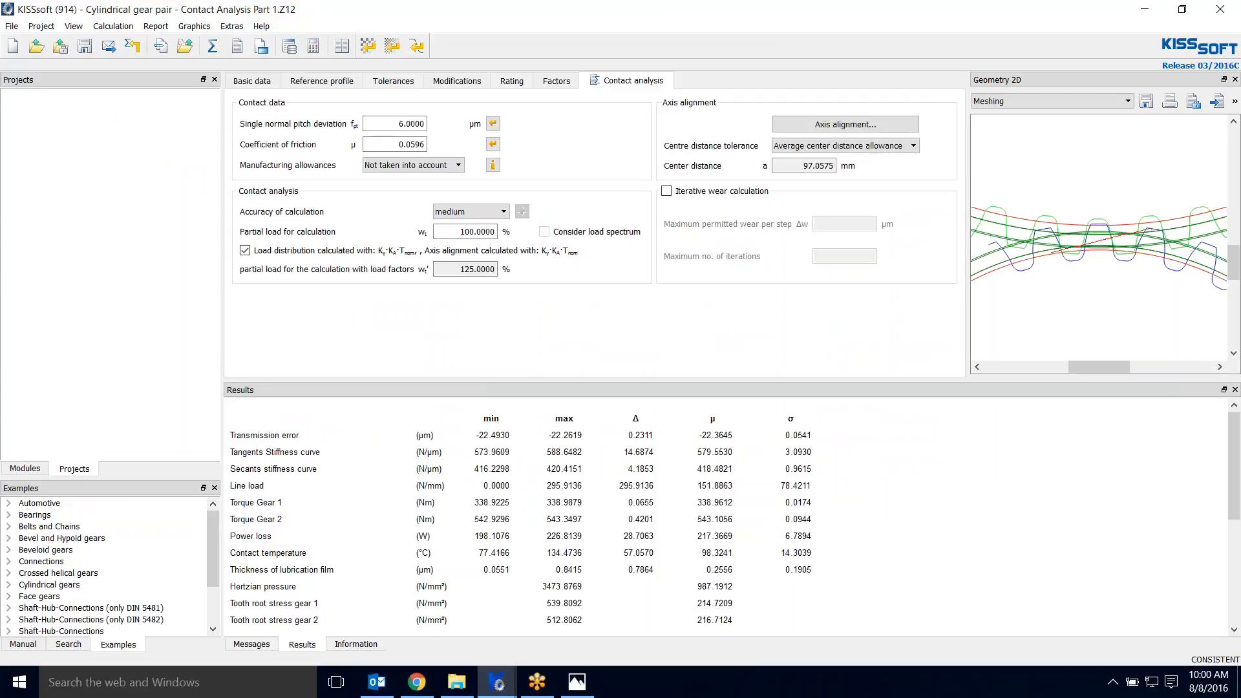
pyautogui.click(456, 81)
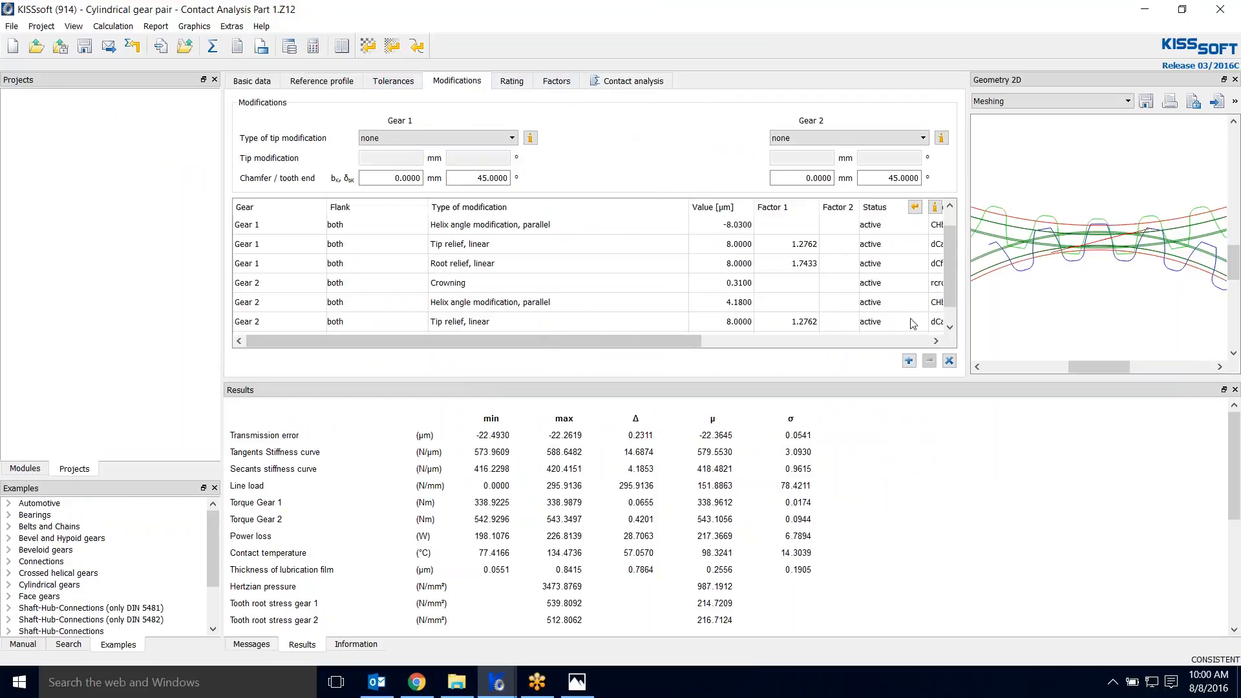
pyautogui.moveTo(947, 360)
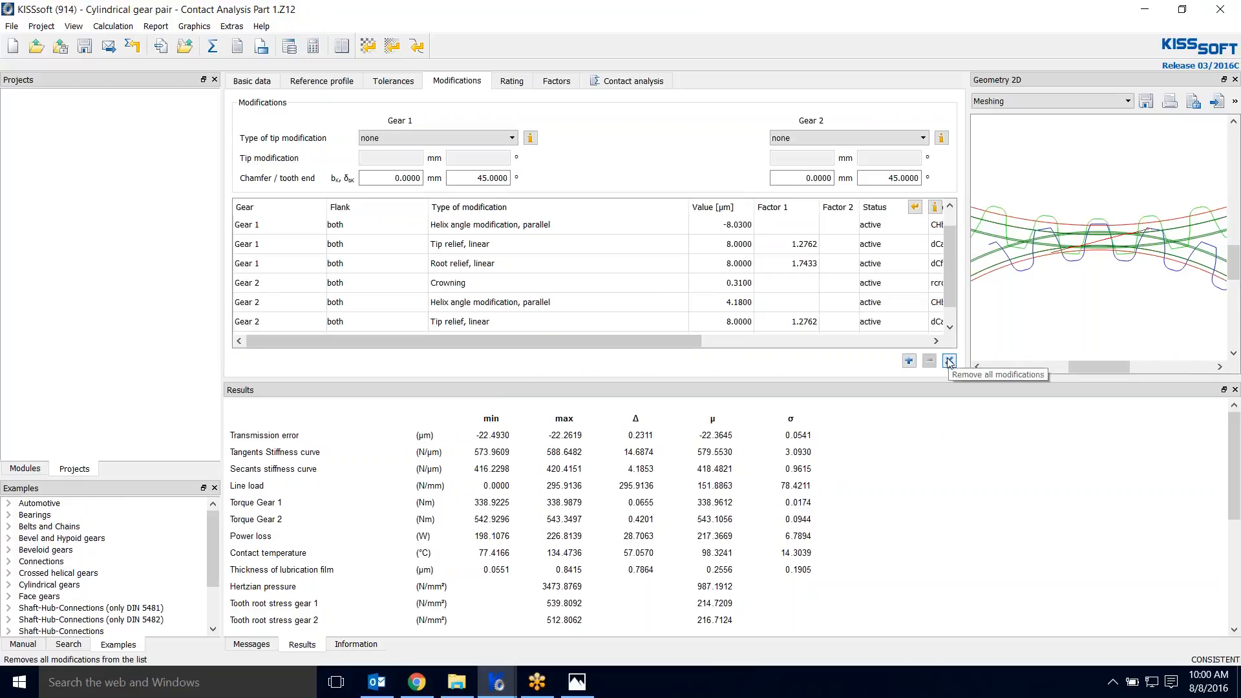
pyautogui.click(632, 80)
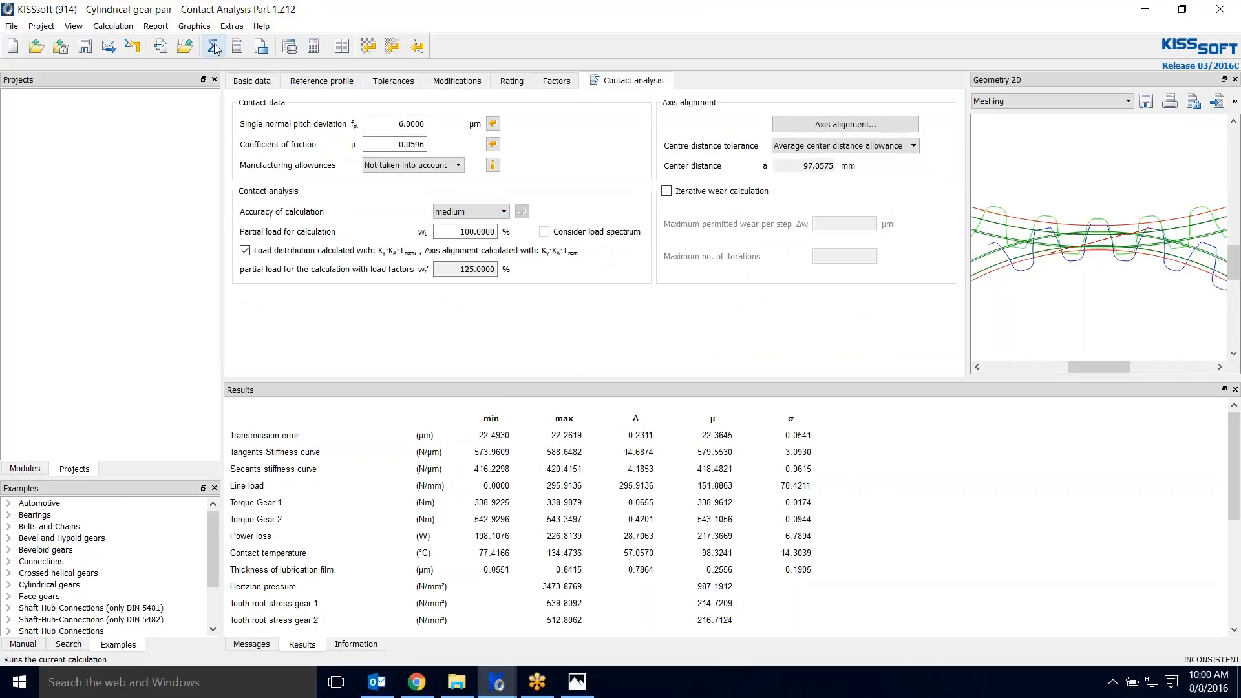
# - Recalculate the unmodified gears, accepting the measurement-over-rollers warning
pyautogui.click(210, 45)
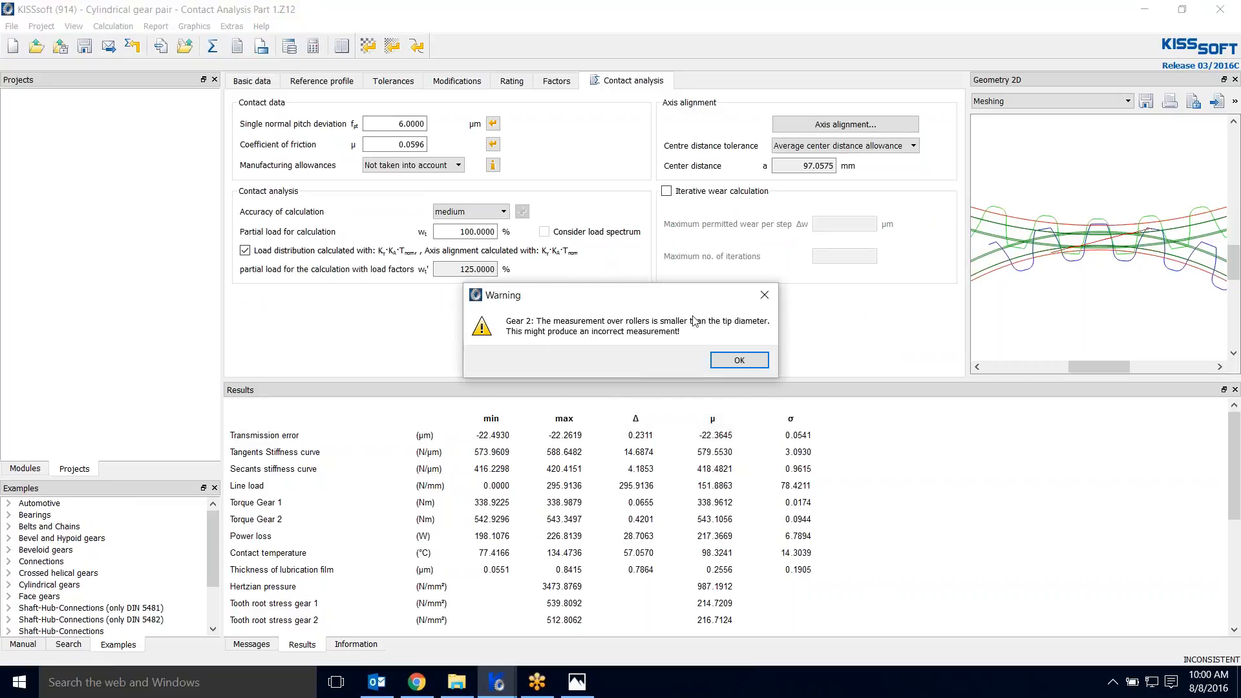
pyautogui.click(738, 361)
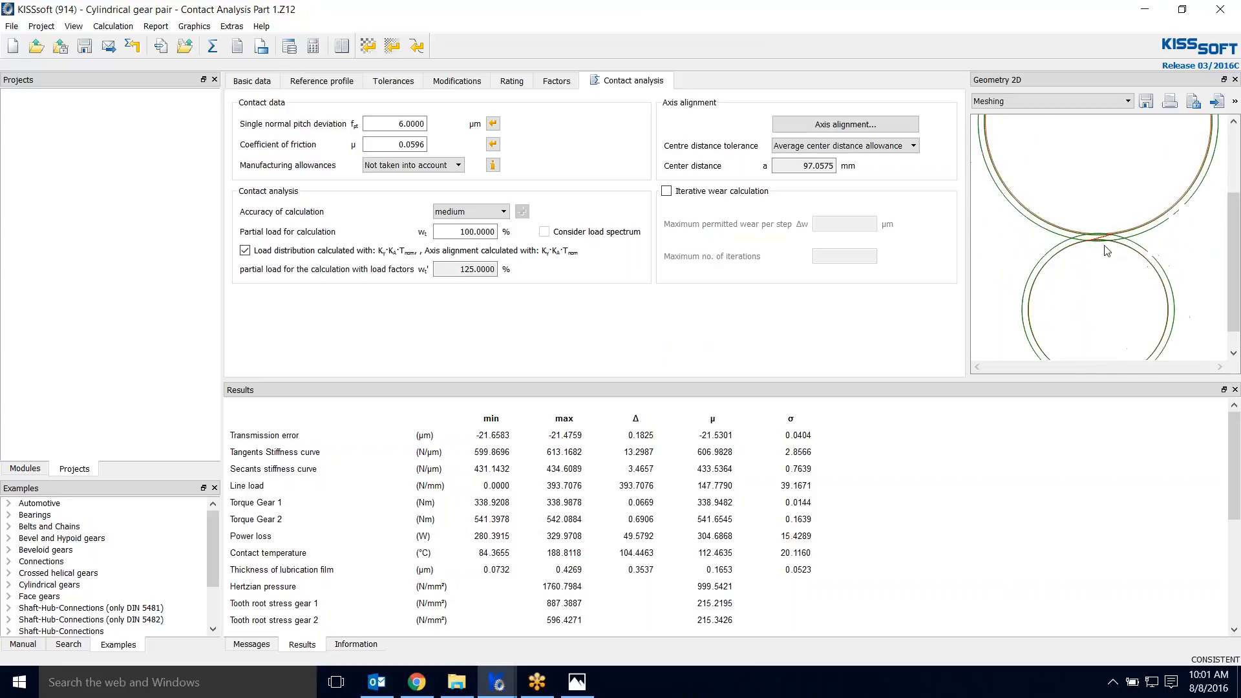
# - View the tooth form of gear 1 and switch the geometry view back to meshing
pyautogui.click(1044, 101)
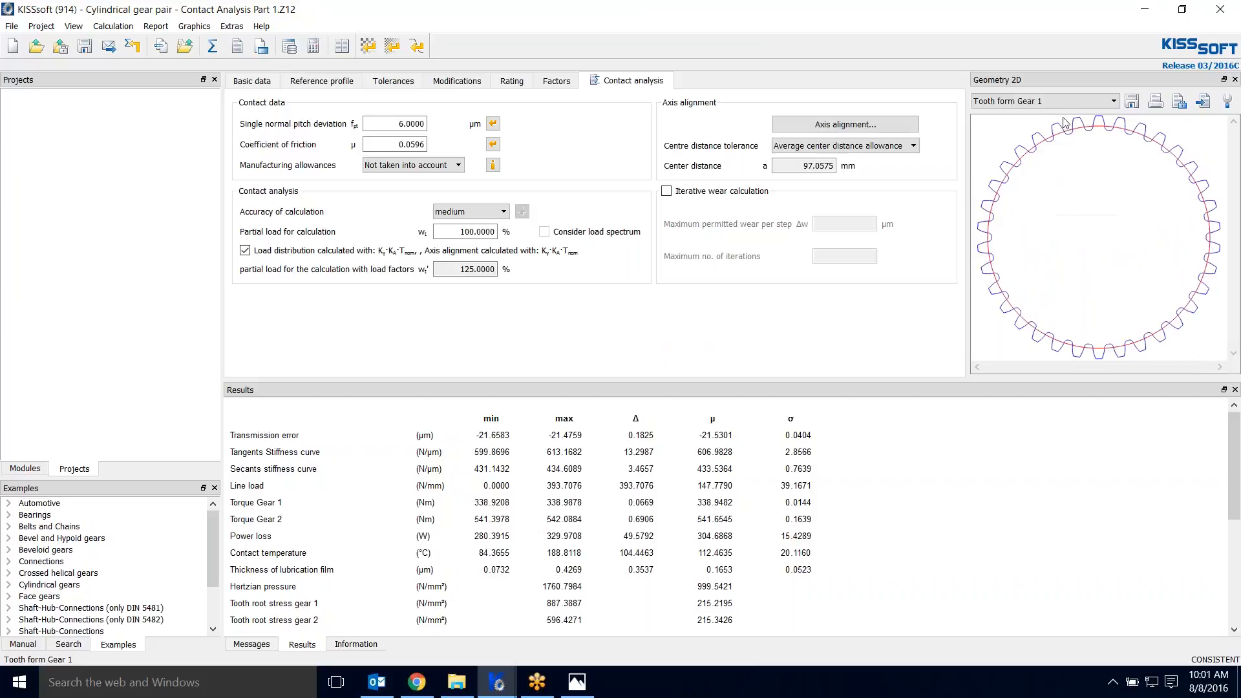
pyautogui.click(1112, 101)
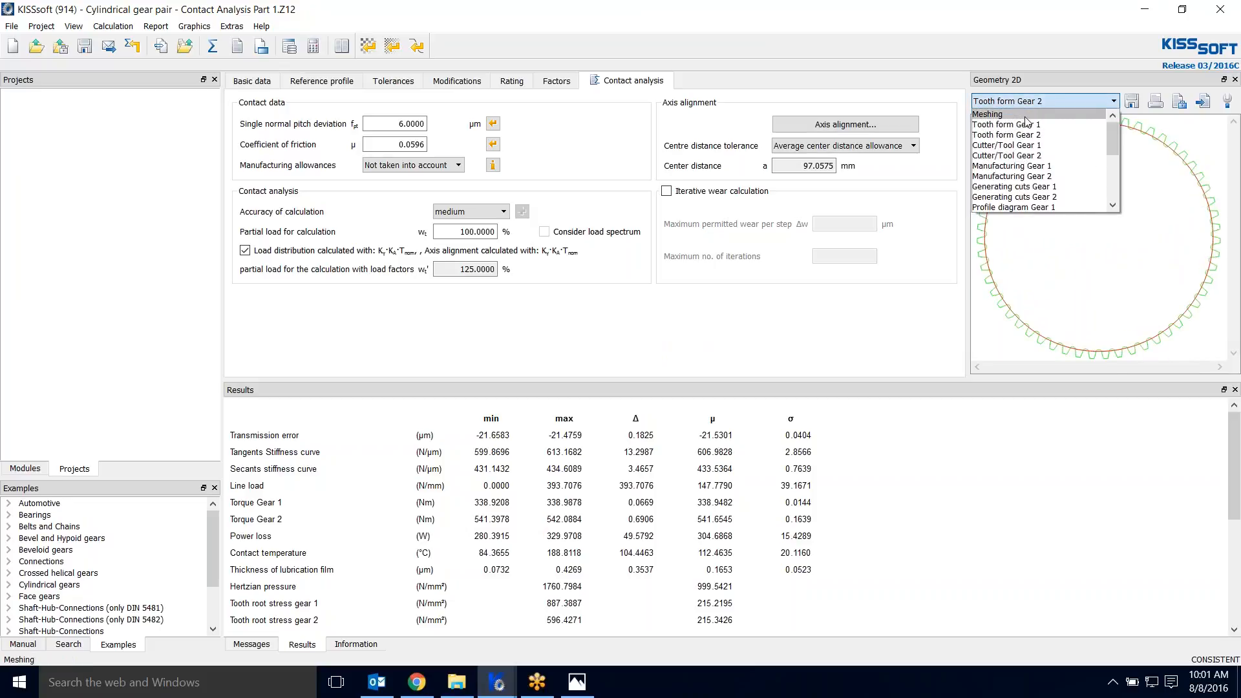
pyautogui.click(987, 113)
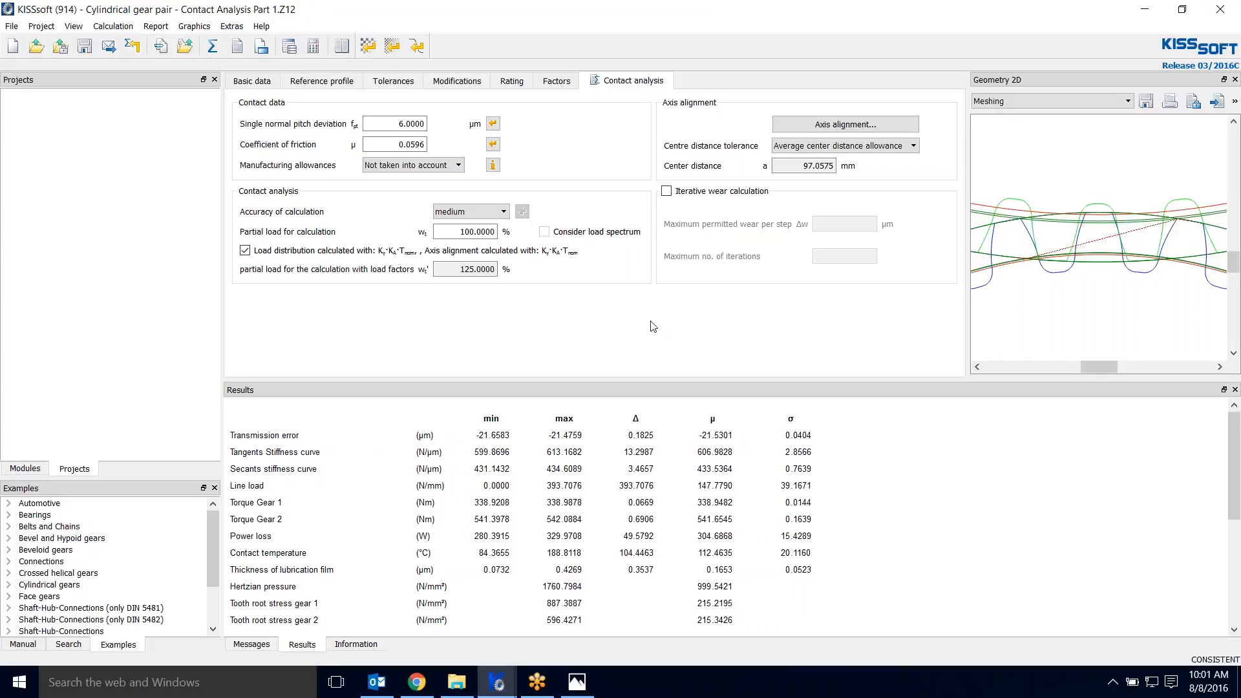
pyautogui.moveTo(254, 116)
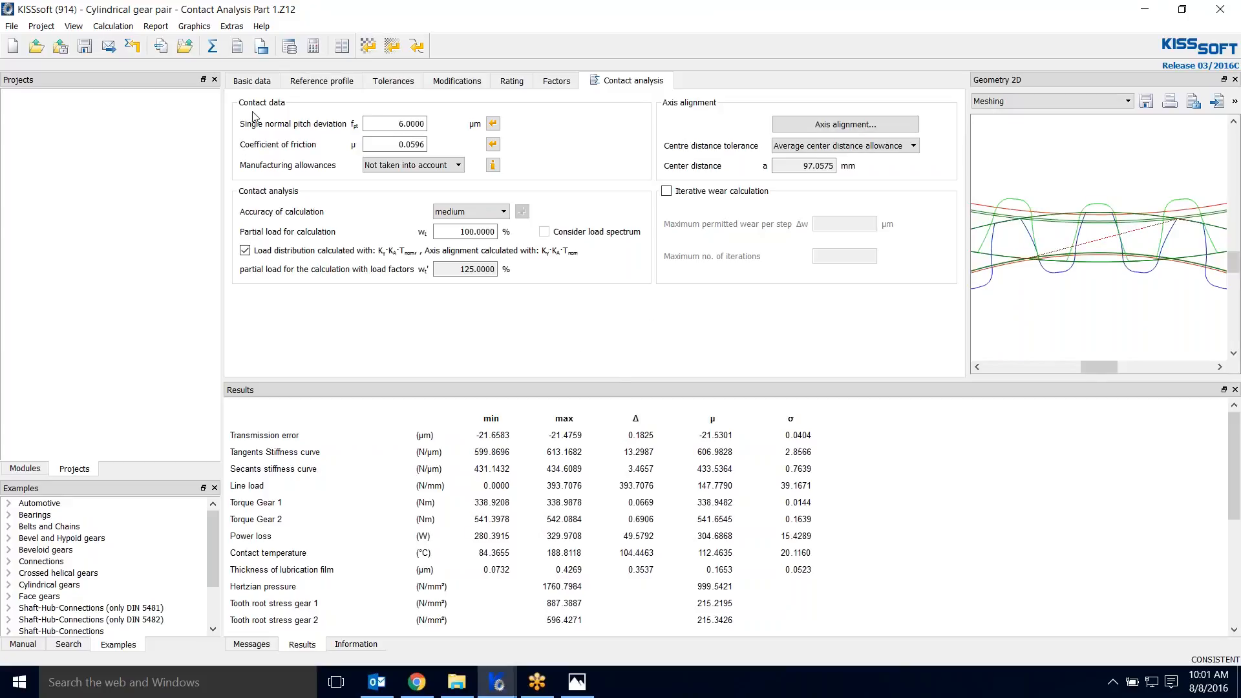
pyautogui.moveTo(671, 468)
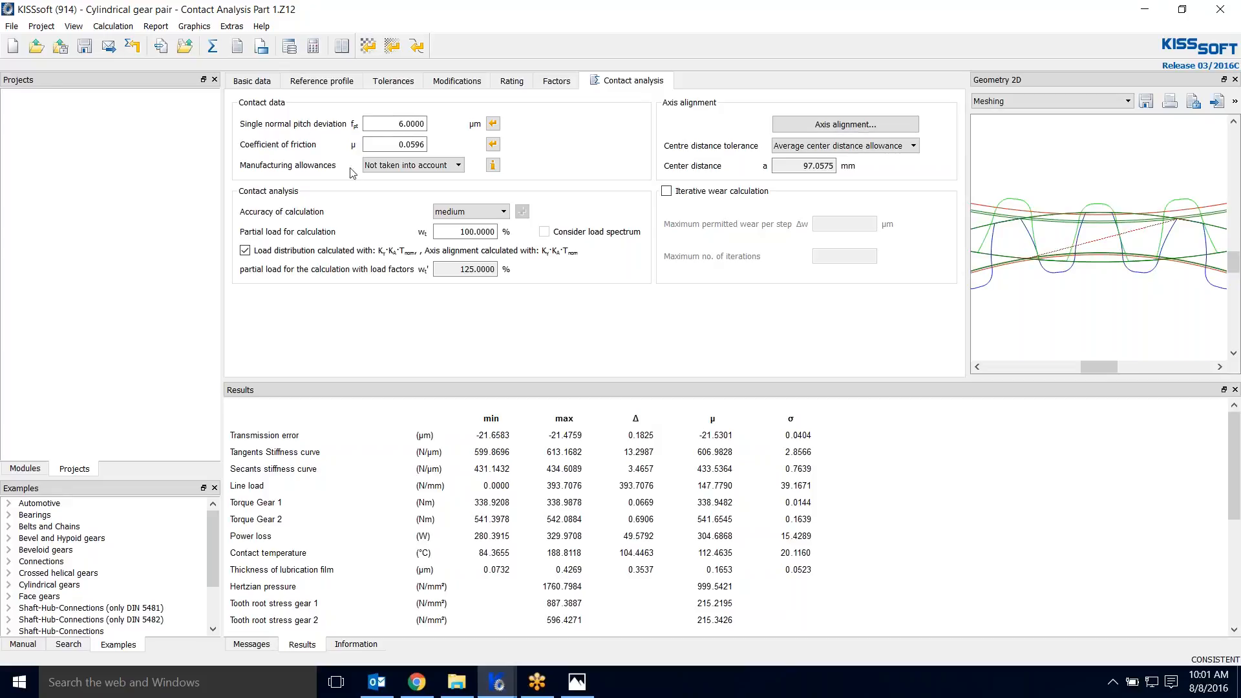
# - Calculate the basic gear data, accepting the roller measurement warning
pyautogui.click(252, 81)
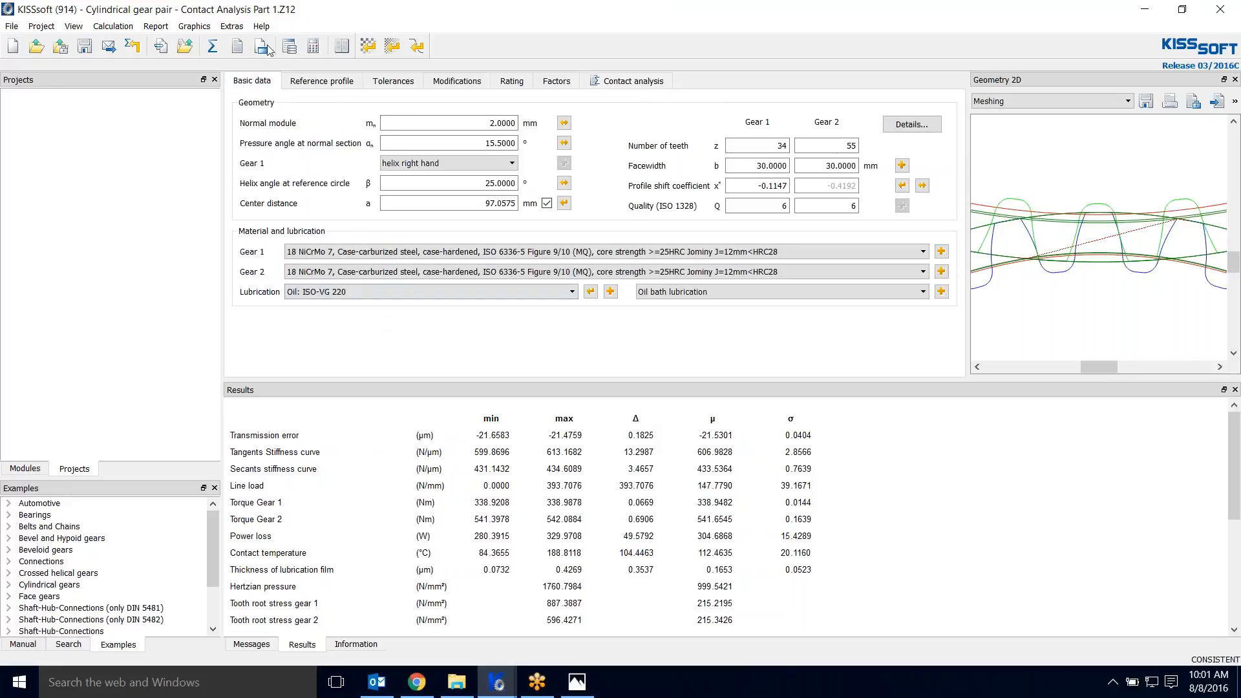
pyautogui.click(262, 46)
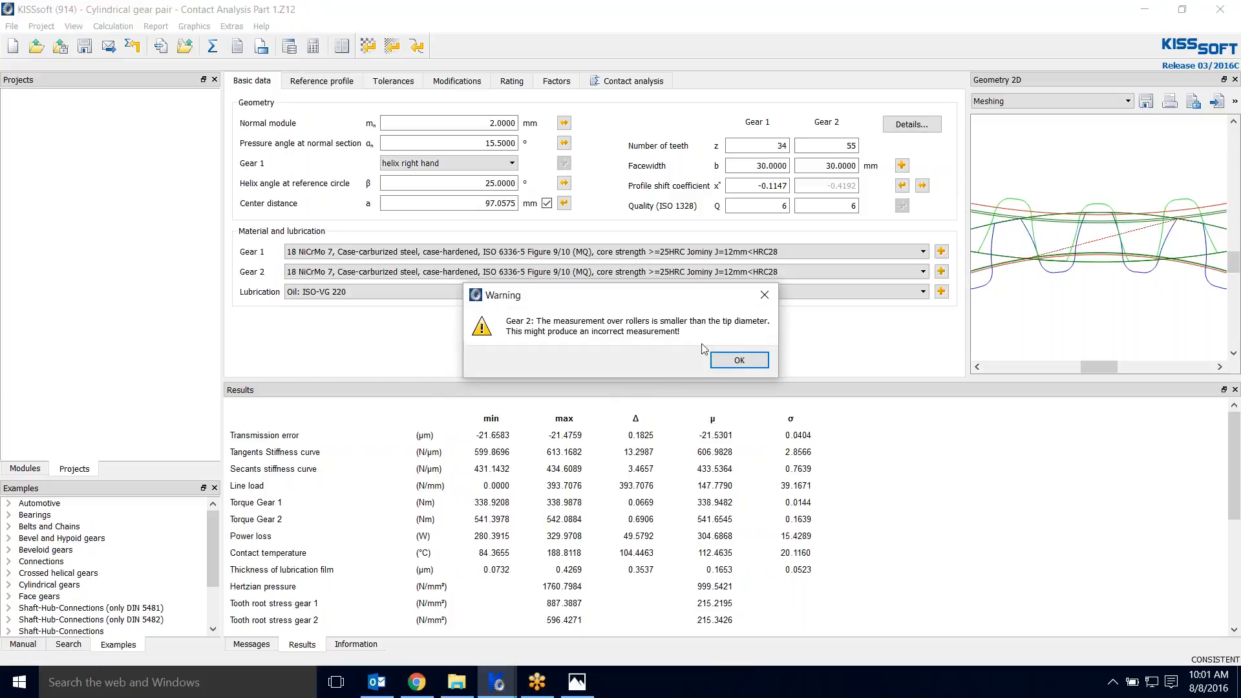
pyautogui.click(737, 360)
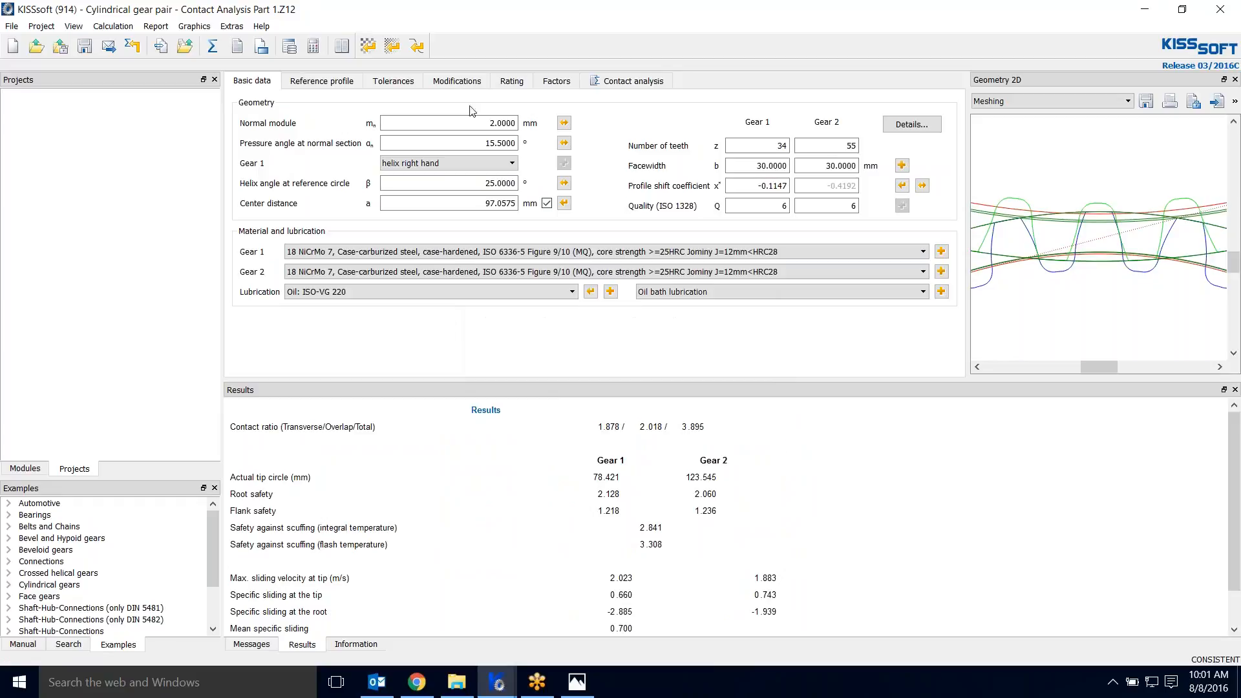
# - Set a 4 mm ball/pin diameter for both gears in Tolerances and recalculate, accepting the deviation warning
pyautogui.click(393, 80)
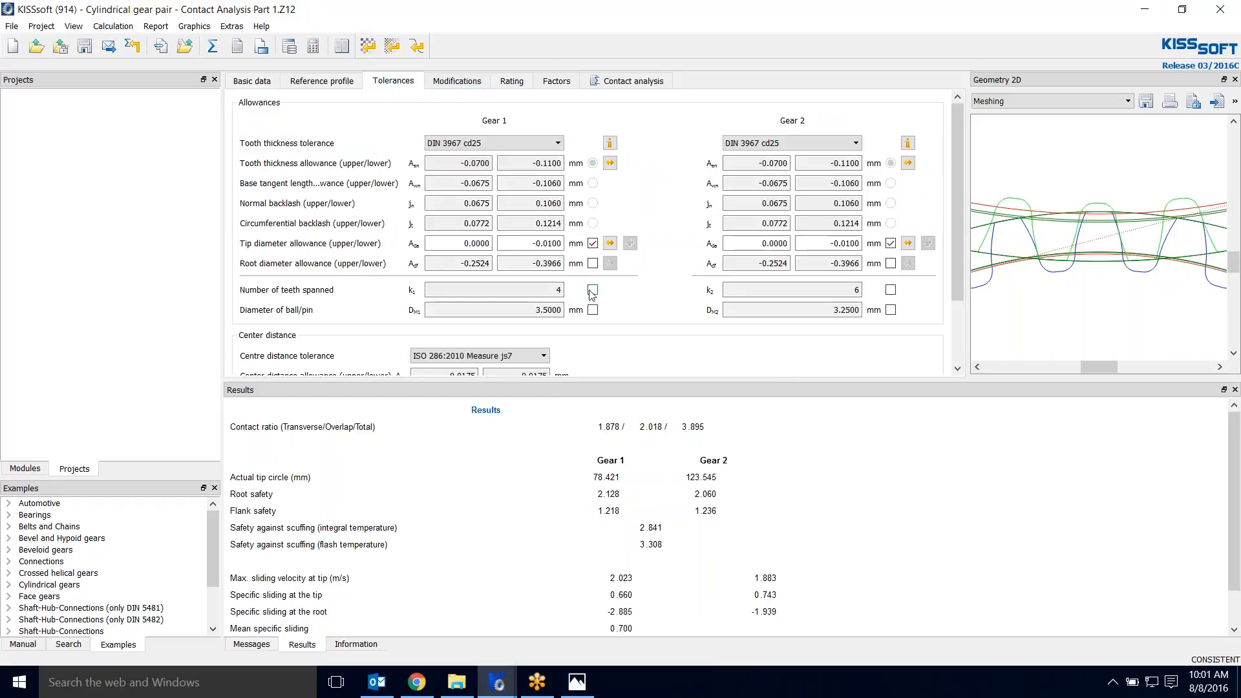
pyautogui.click(592, 309)
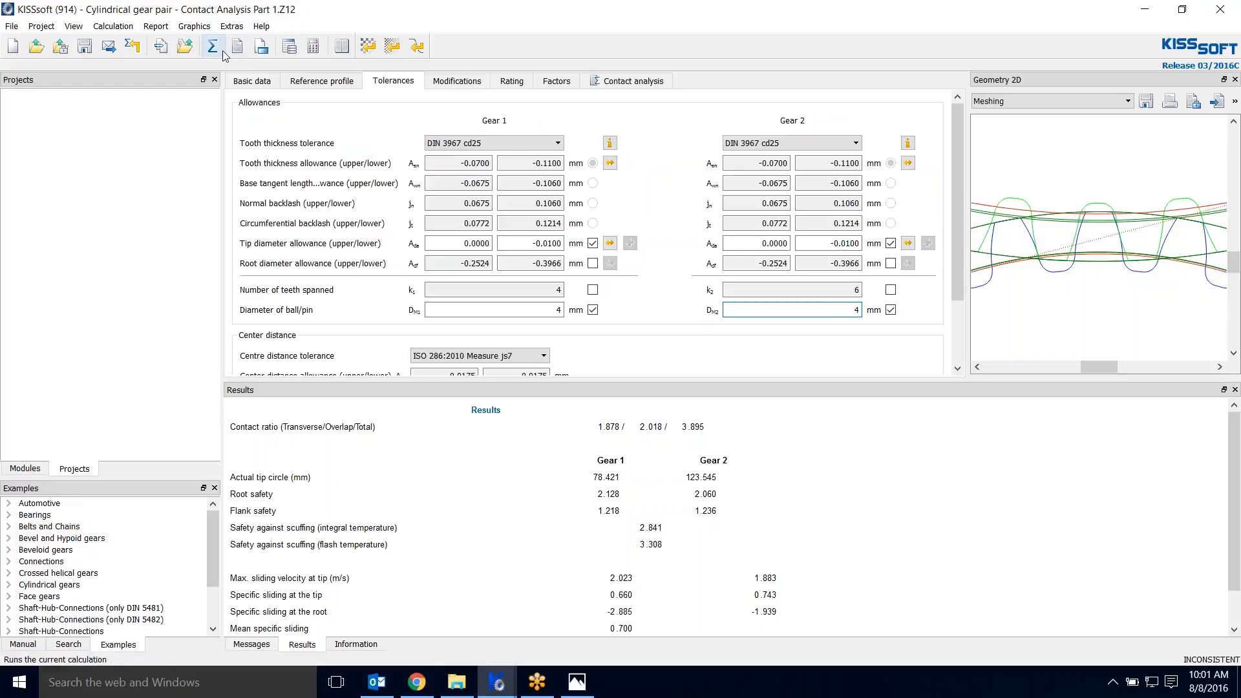
pyautogui.click(212, 45)
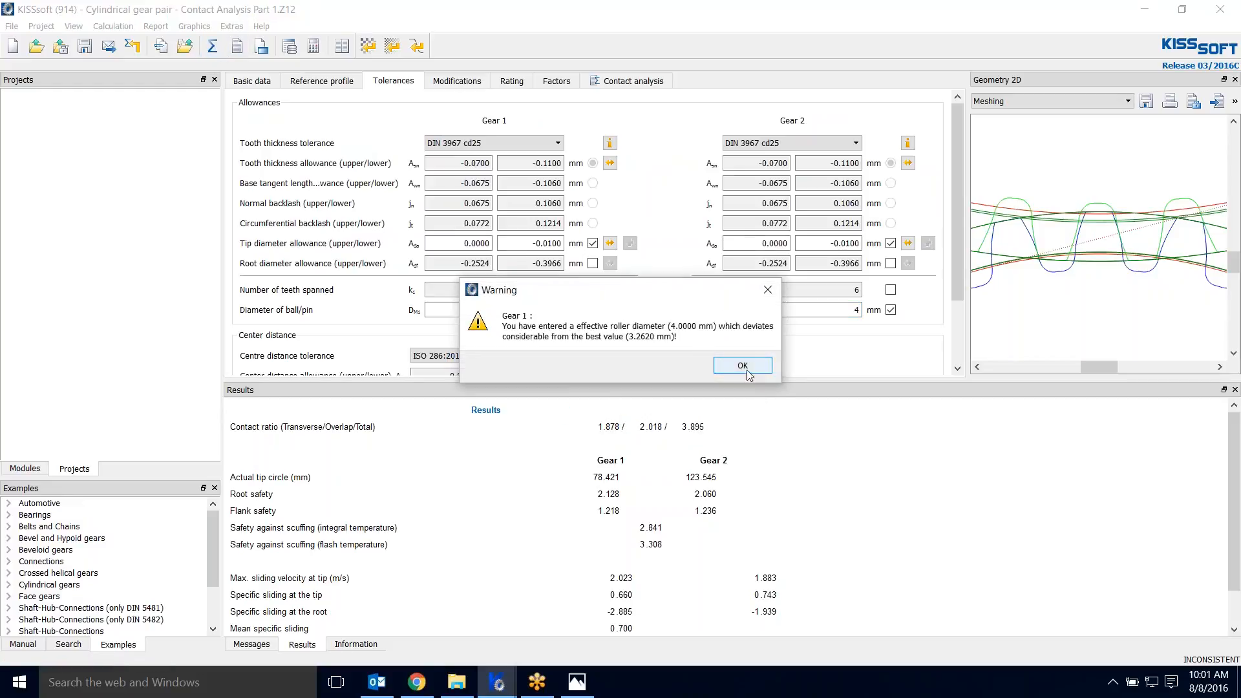
pyautogui.click(741, 365)
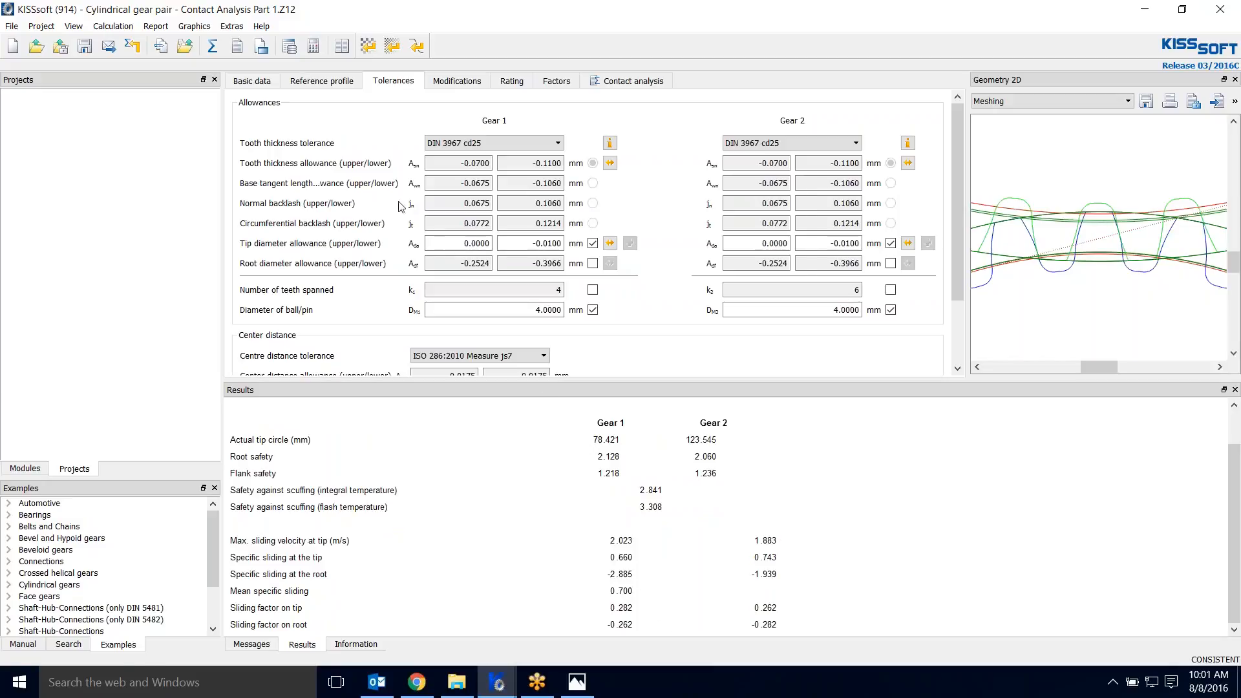
# - Rerun the contact analysis, accepting the roller diameter warnings for both gears
pyautogui.click(630, 80)
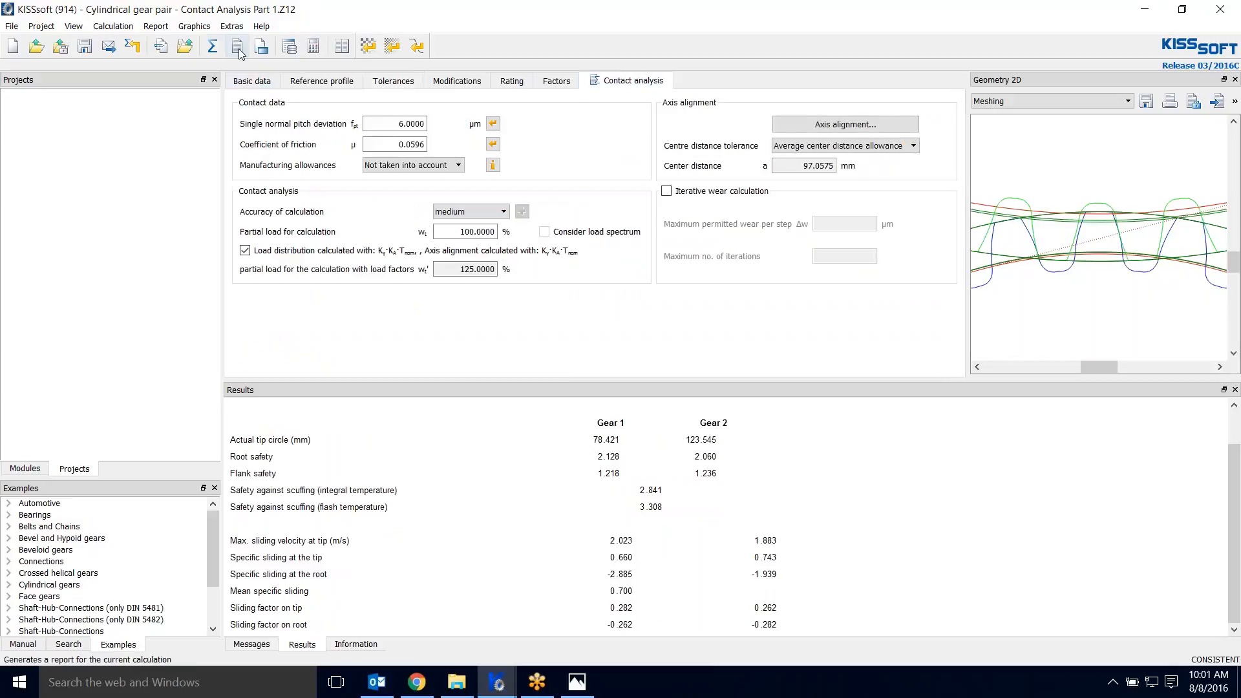
pyautogui.click(239, 47)
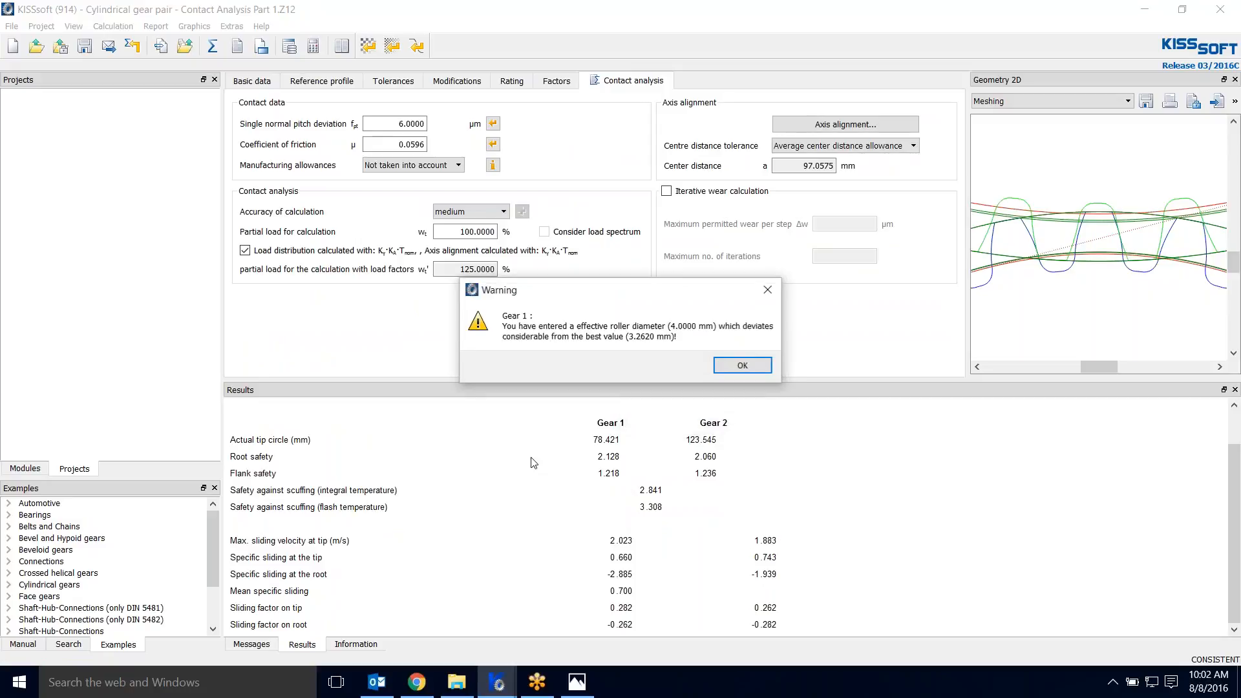
pyautogui.click(741, 364)
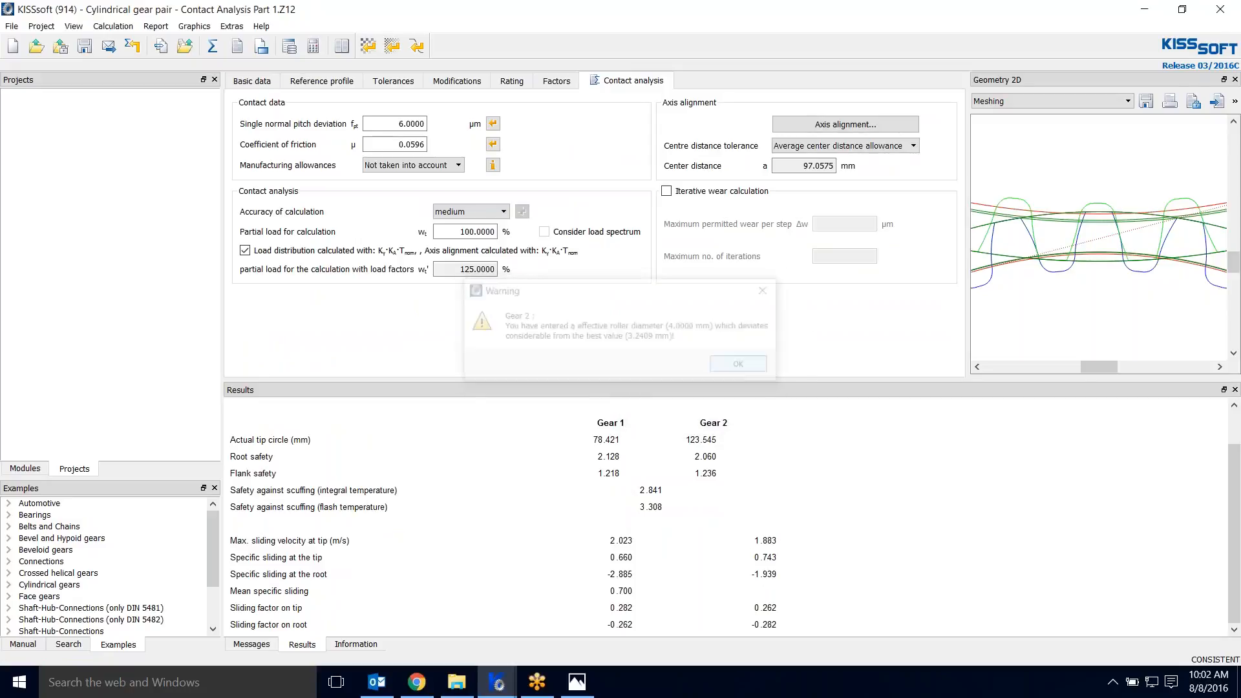
pyautogui.click(735, 364)
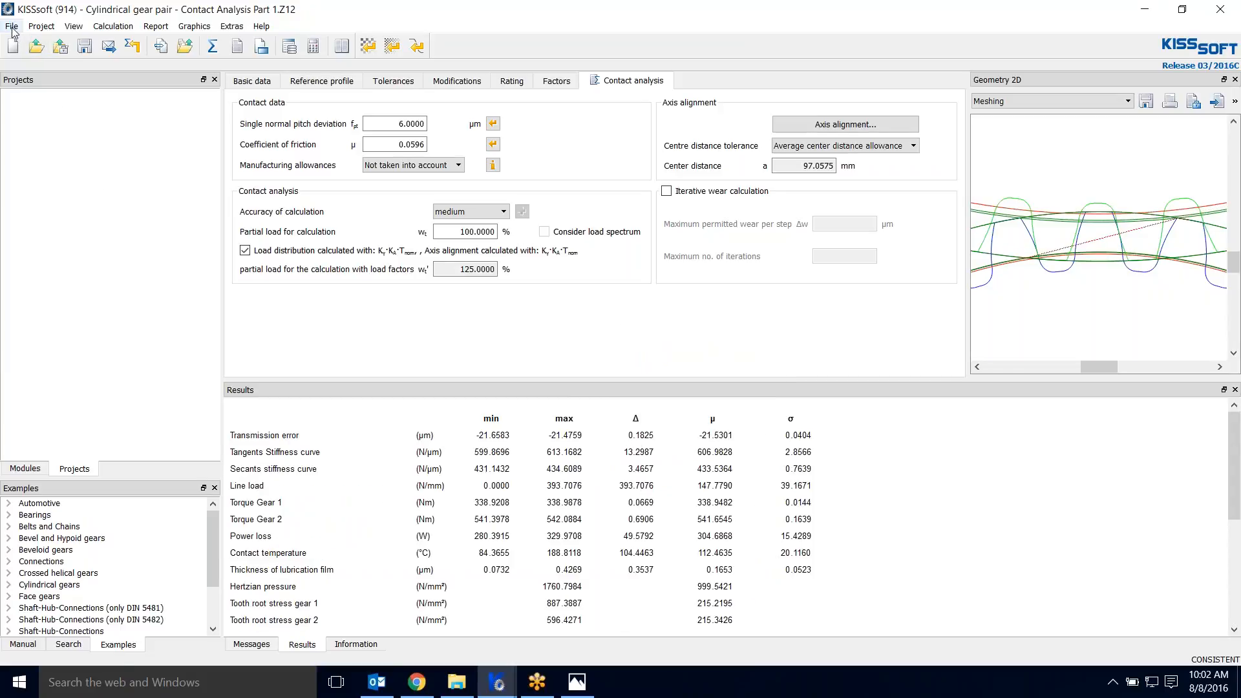
# - Save the gear pair, switch to Contact Analysis Part 2 Pinion shaft.W10 and recalculate its shaft deformation
pyautogui.click(12, 26)
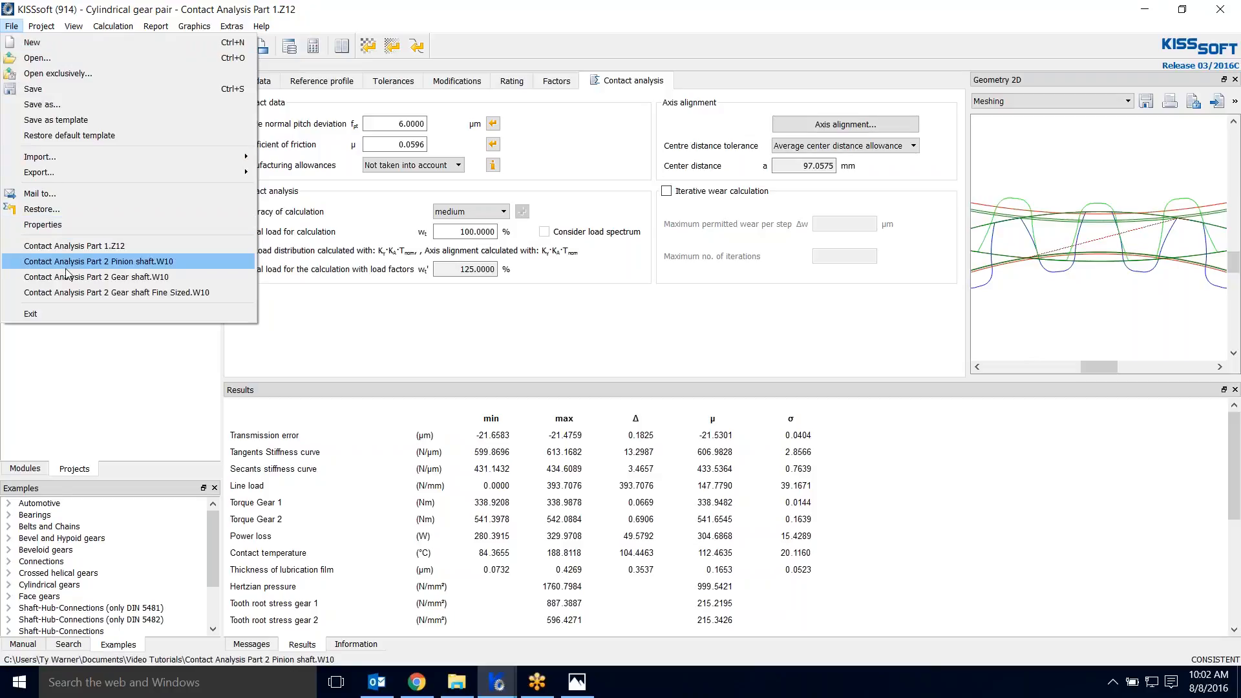
pyautogui.click(98, 261)
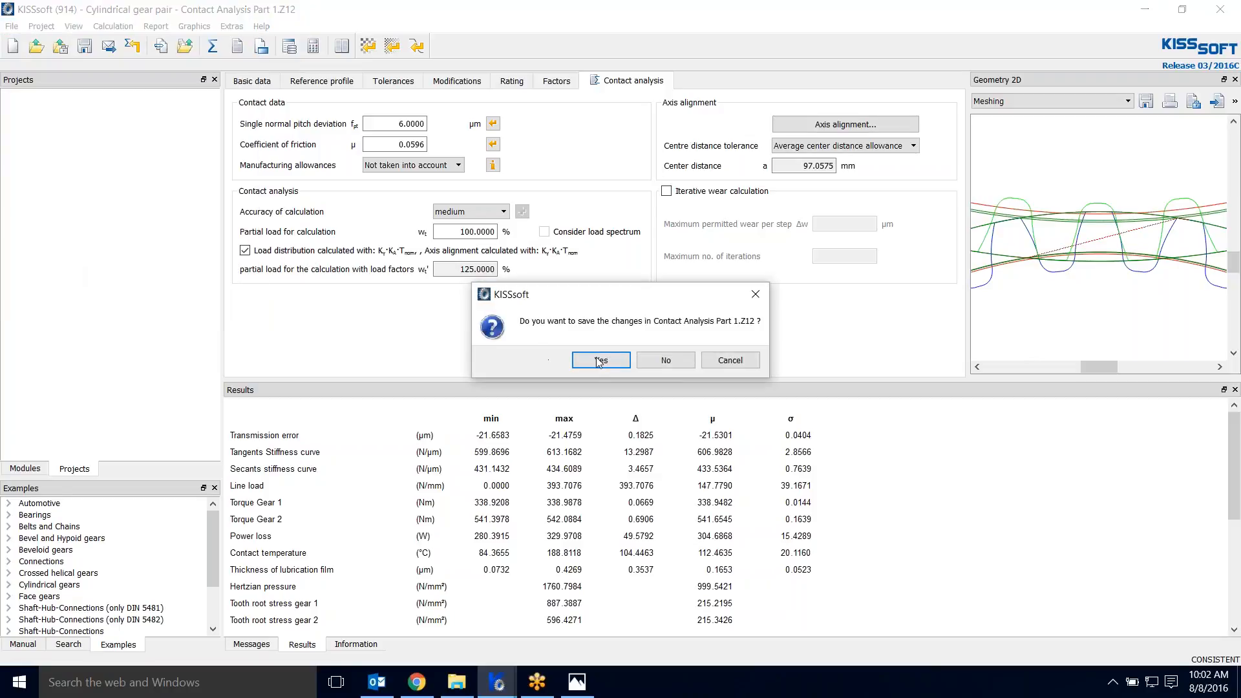
pyautogui.click(600, 360)
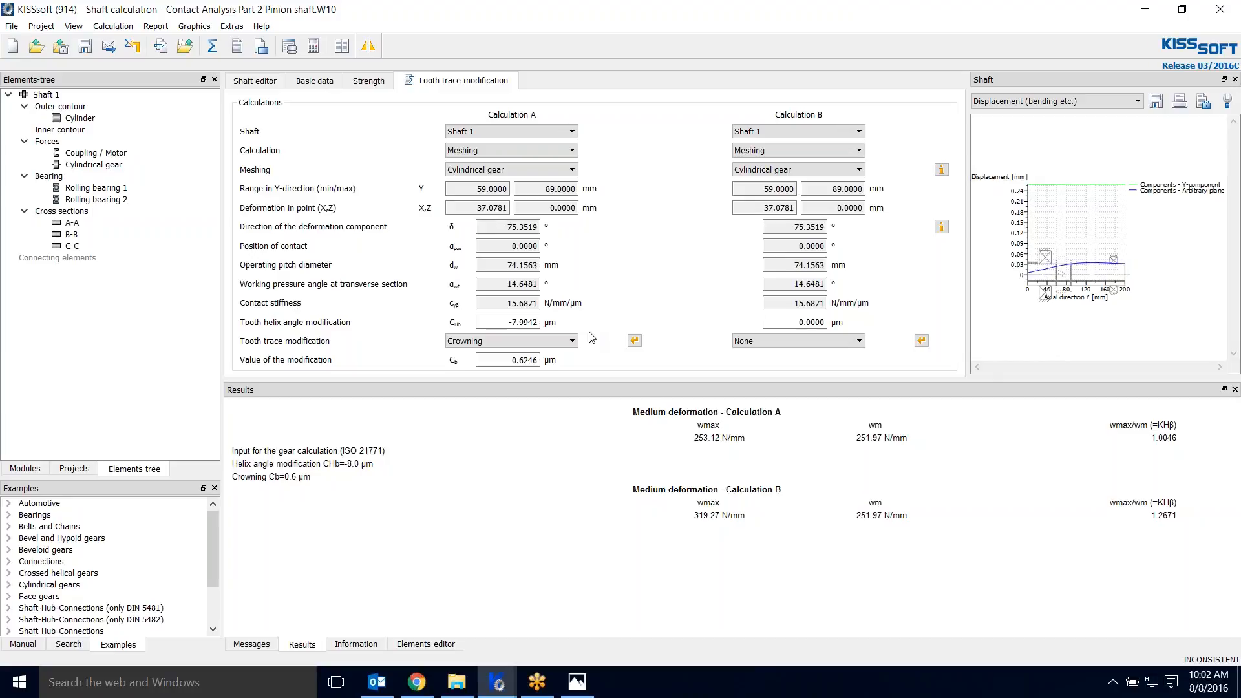
pyautogui.moveTo(576, 241)
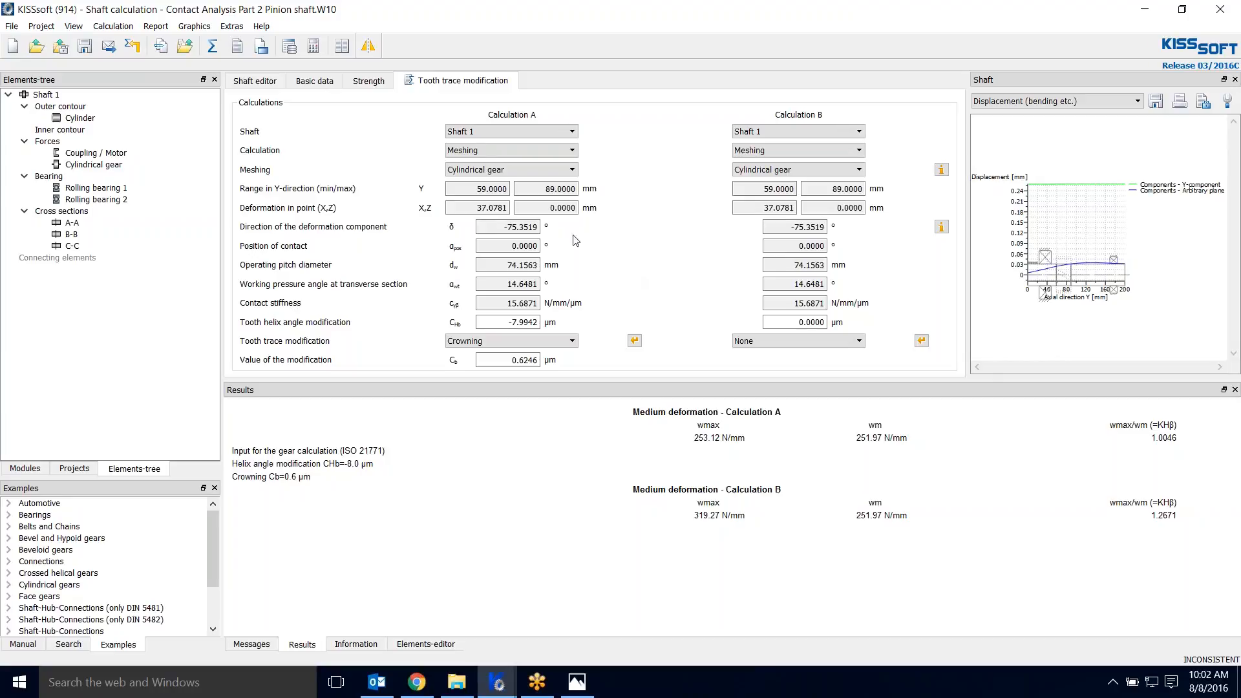
pyautogui.click(211, 45)
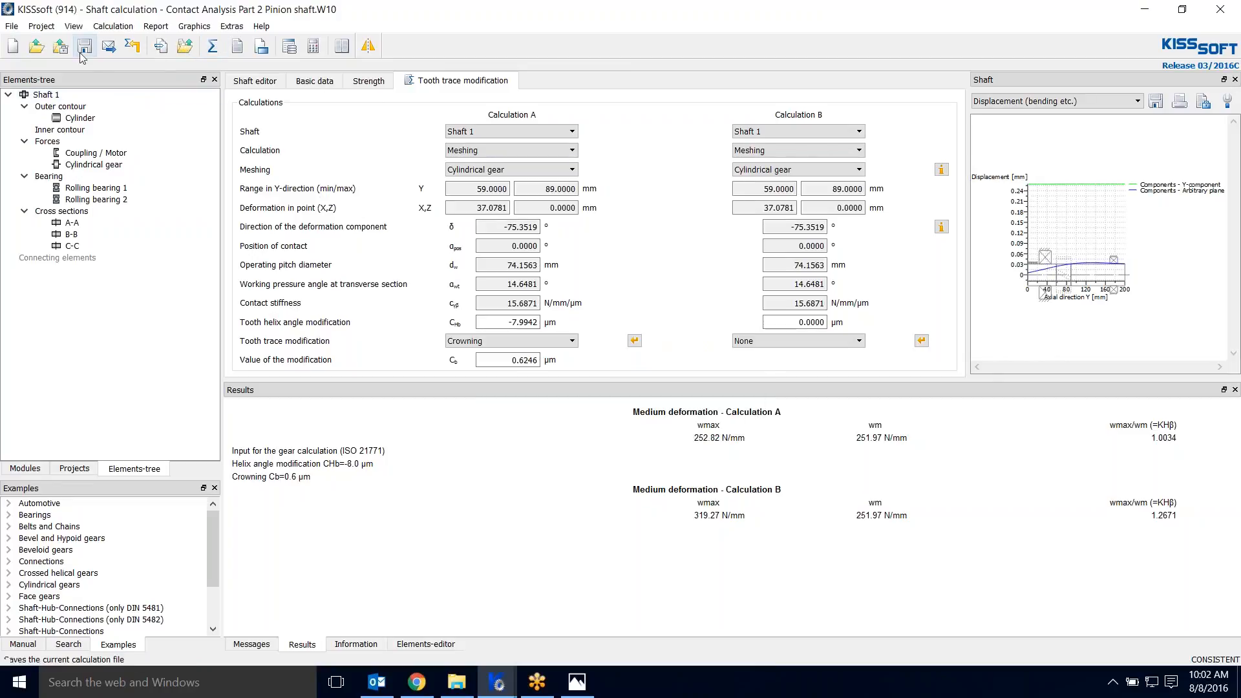
# - Switch to the Gear shaft file and derive Calculation A's helix modification 3.9432 µm and crowning 0.3092 µm from shaft deformation
pyautogui.click(12, 26)
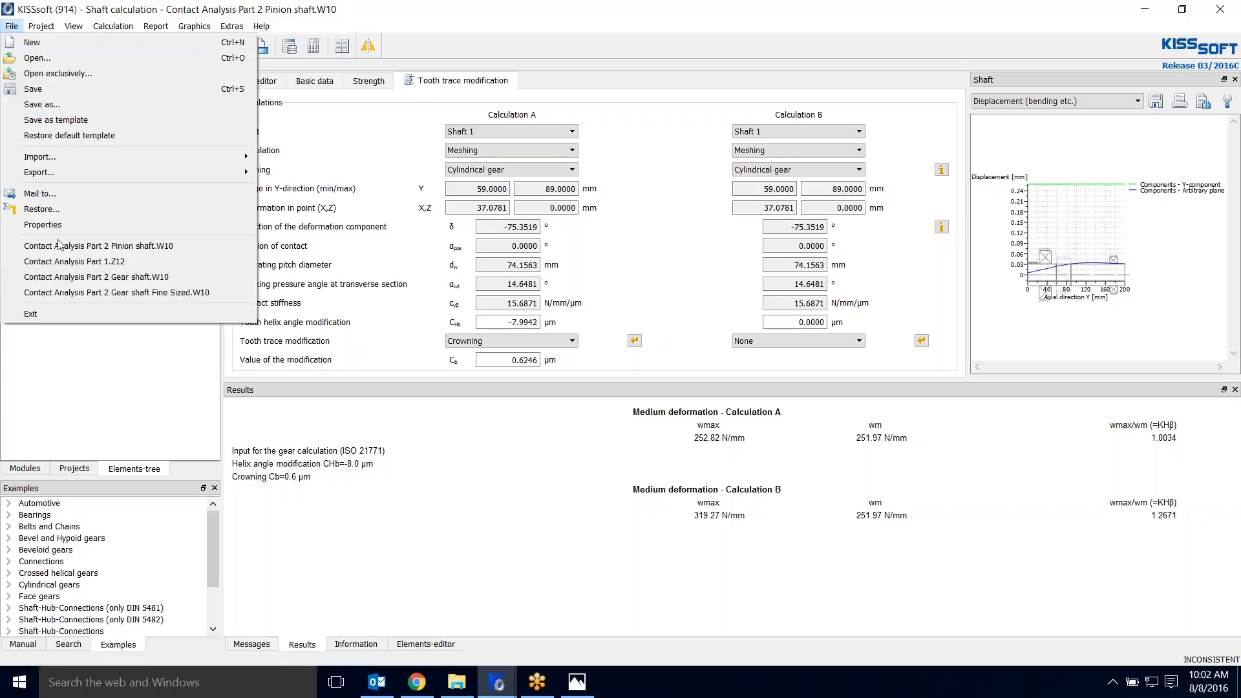
pyautogui.moveTo(94, 276)
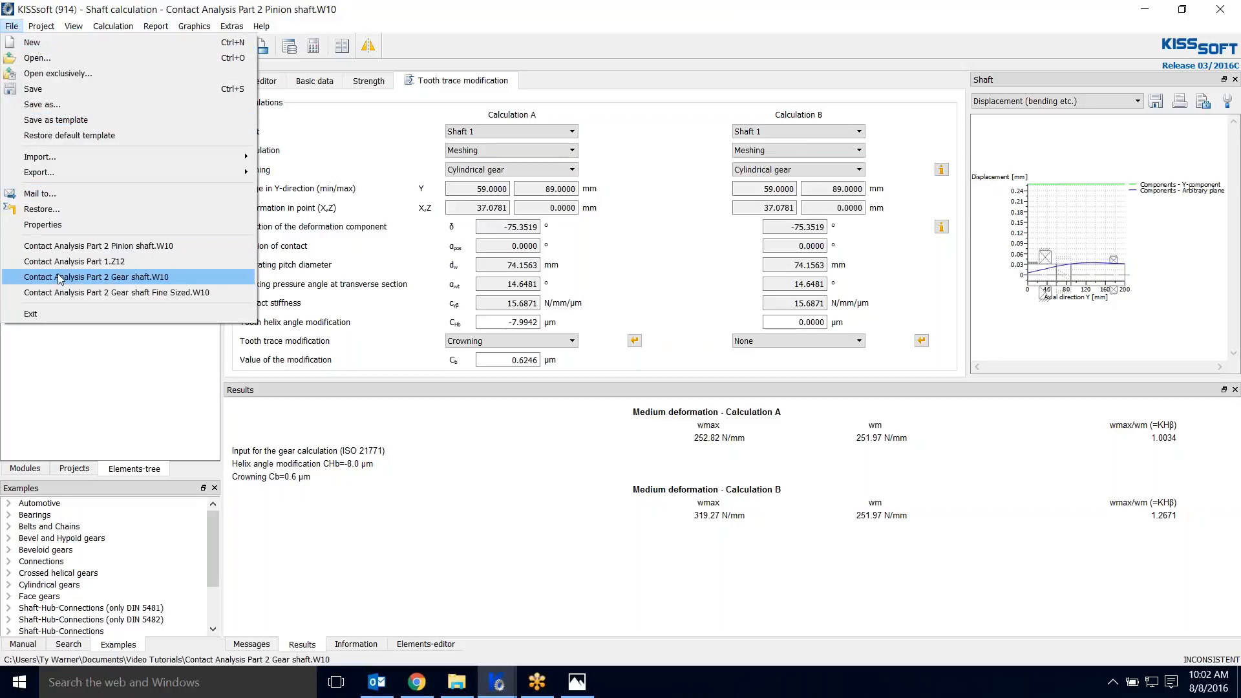
pyautogui.click(94, 277)
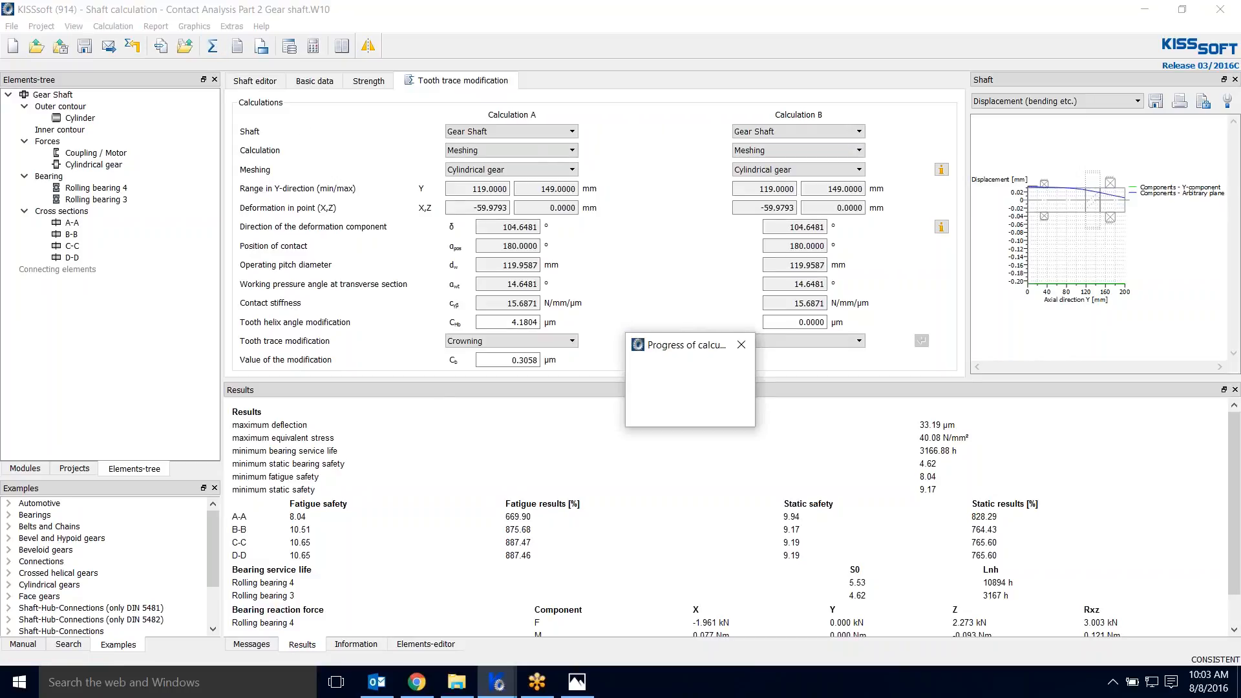
pyautogui.click(635, 340)
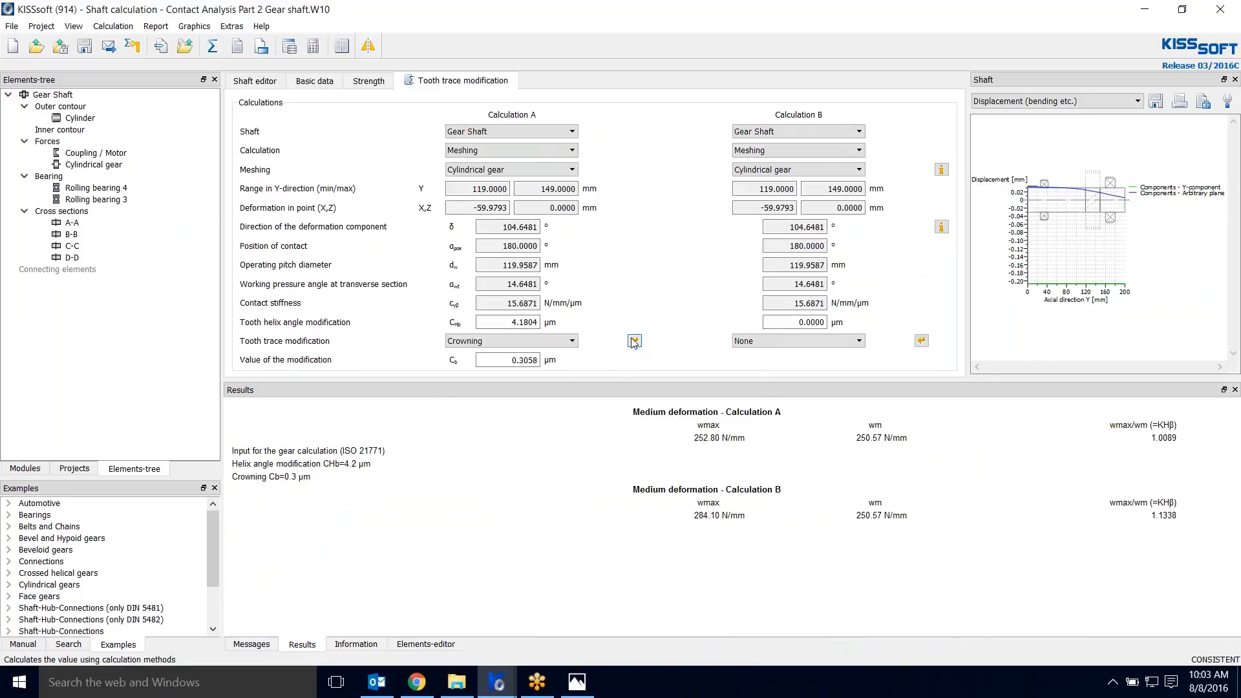
pyautogui.click(634, 340)
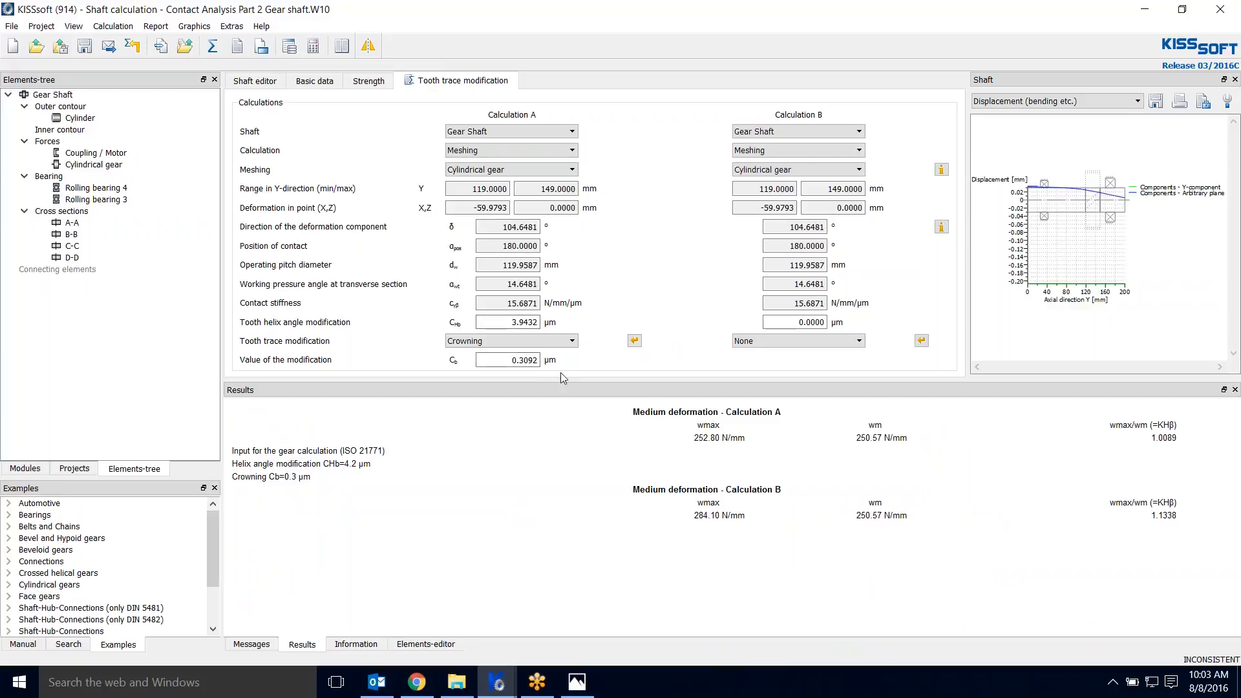
pyautogui.moveTo(590, 296)
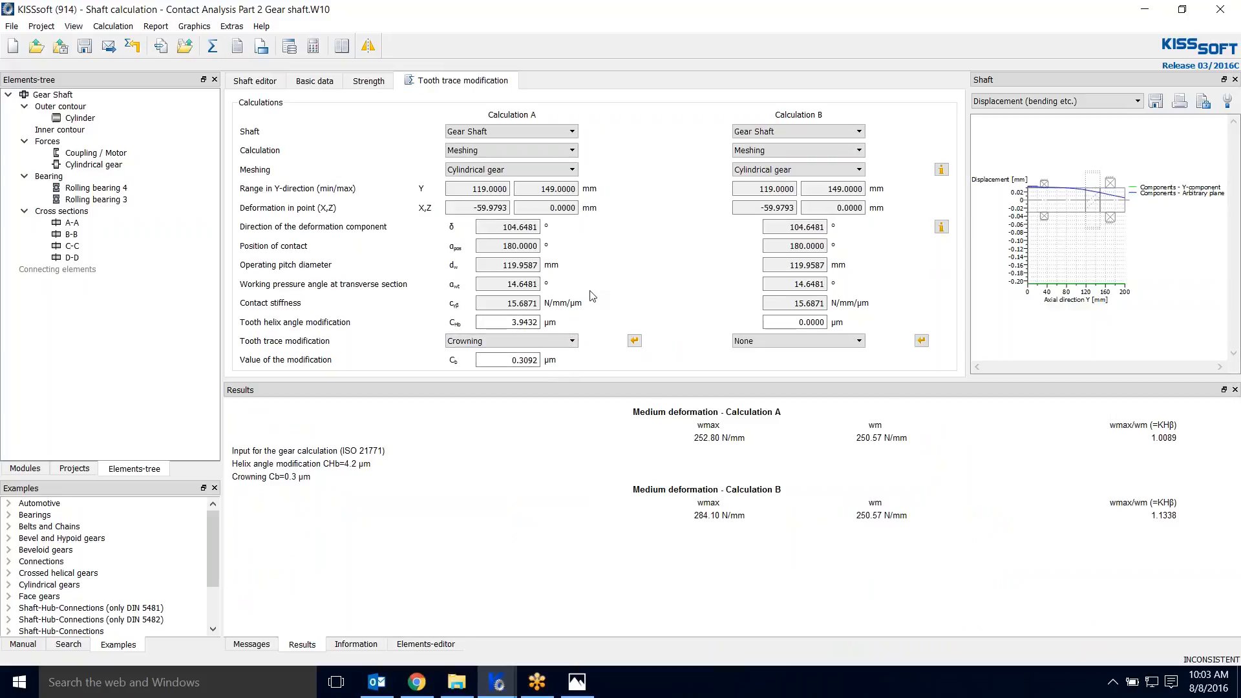
pyautogui.moveTo(84, 46)
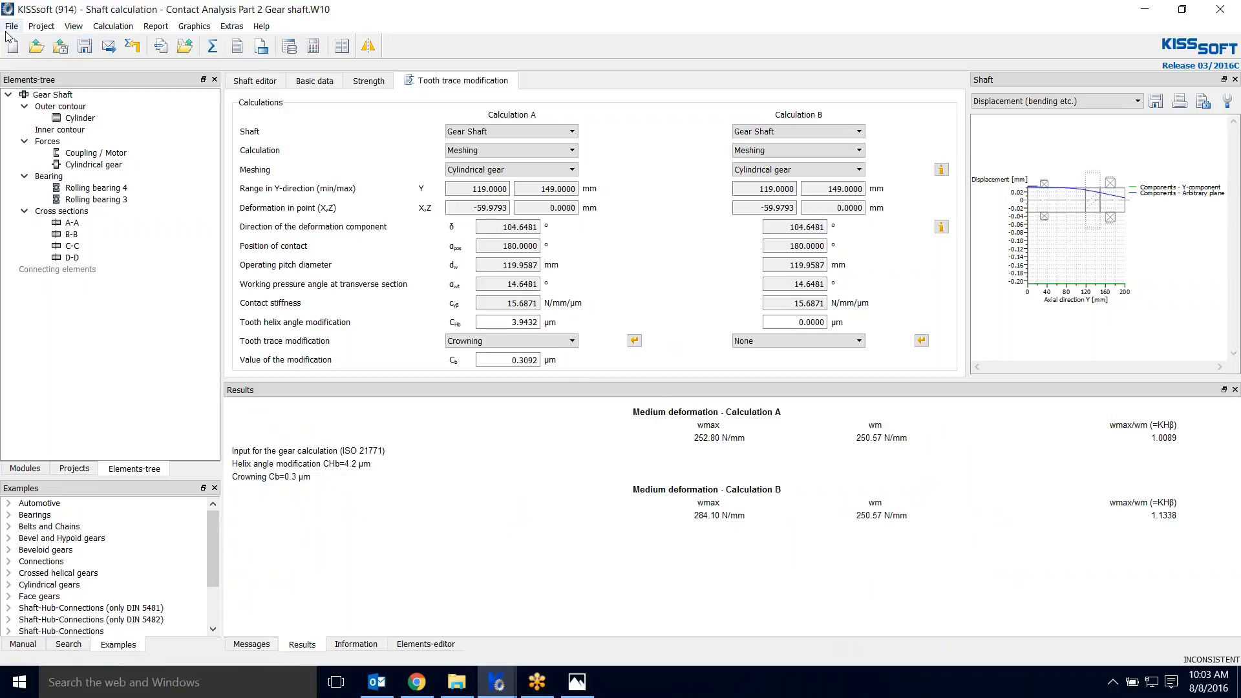
# - In the gear pair's Modifications list, give Gear 1 a parallel helix angle modification of −8 µm and a crowning
pyautogui.click(11, 26)
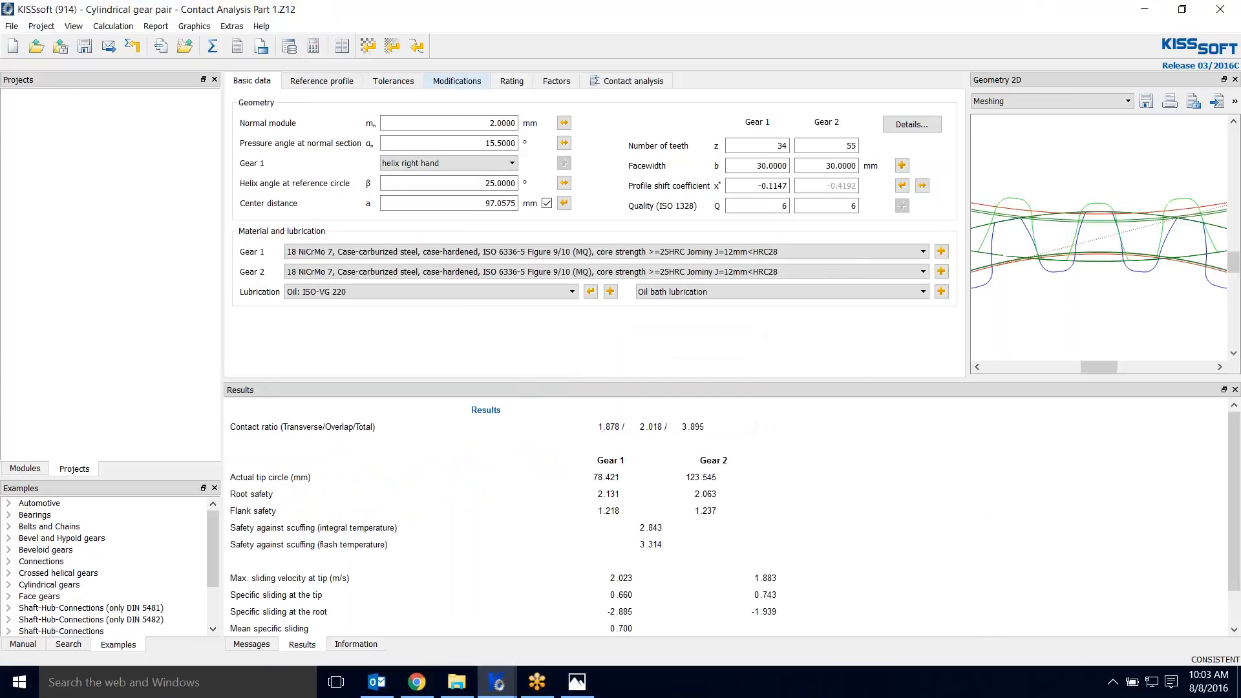
pyautogui.click(456, 80)
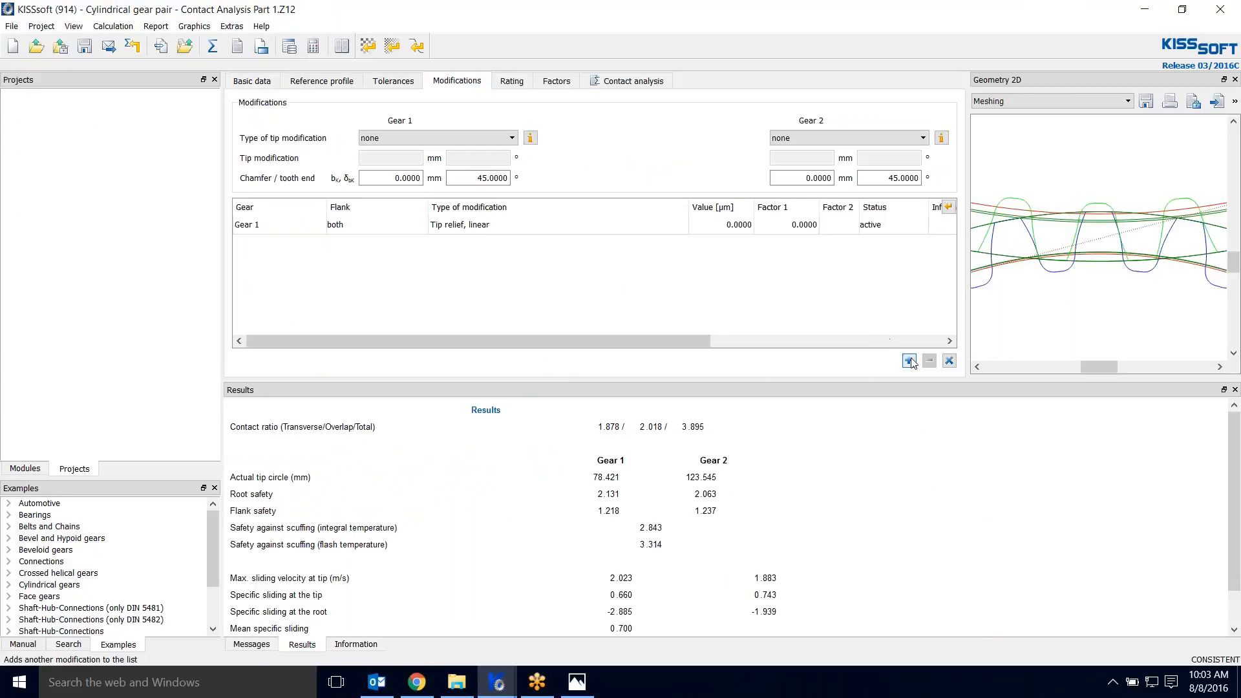
pyautogui.click(908, 361)
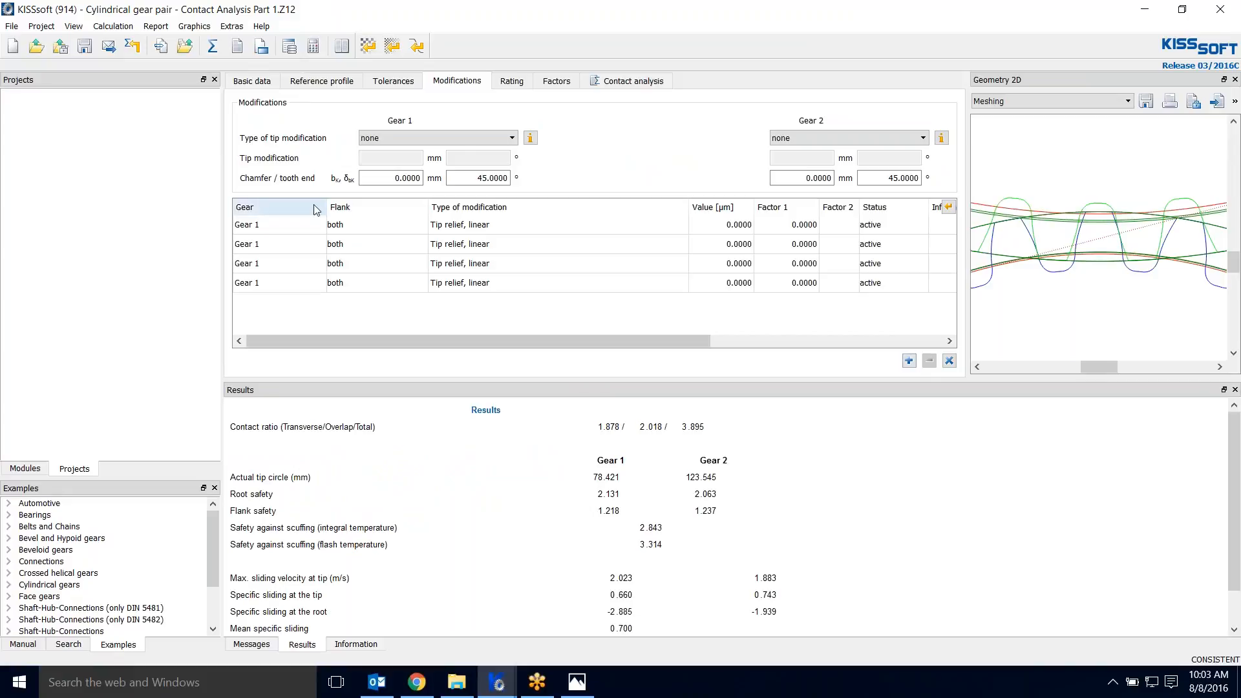
pyautogui.click(555, 224)
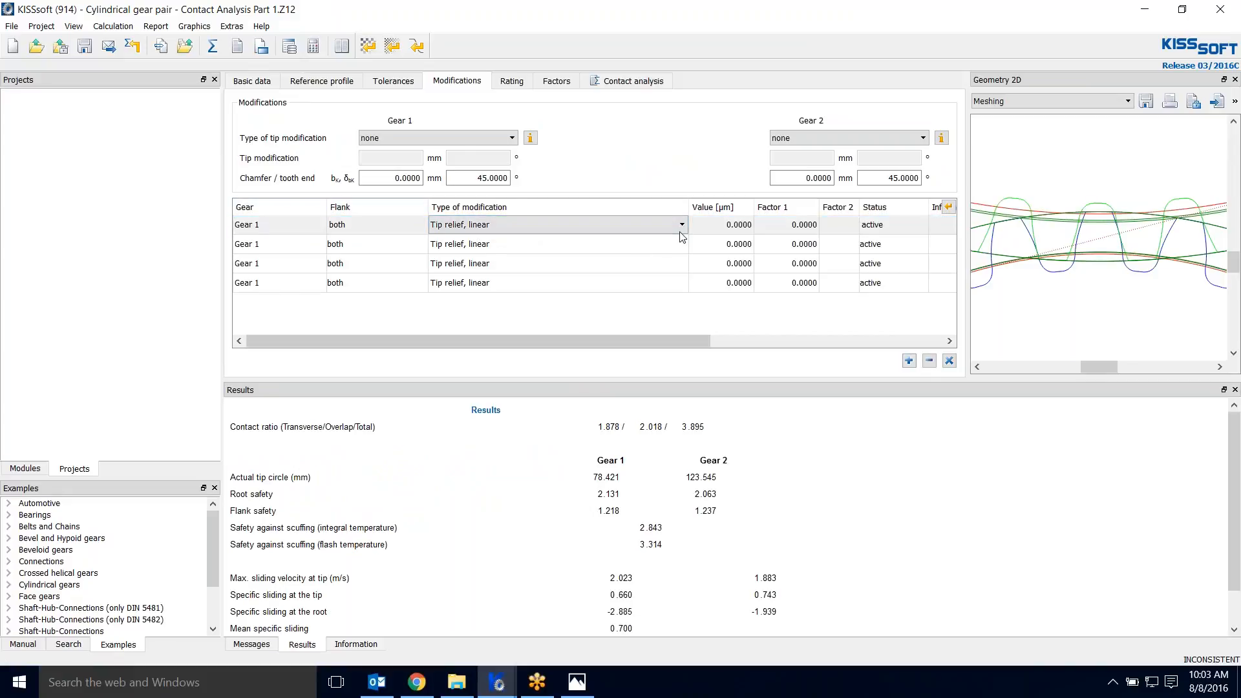
pyautogui.click(681, 223)
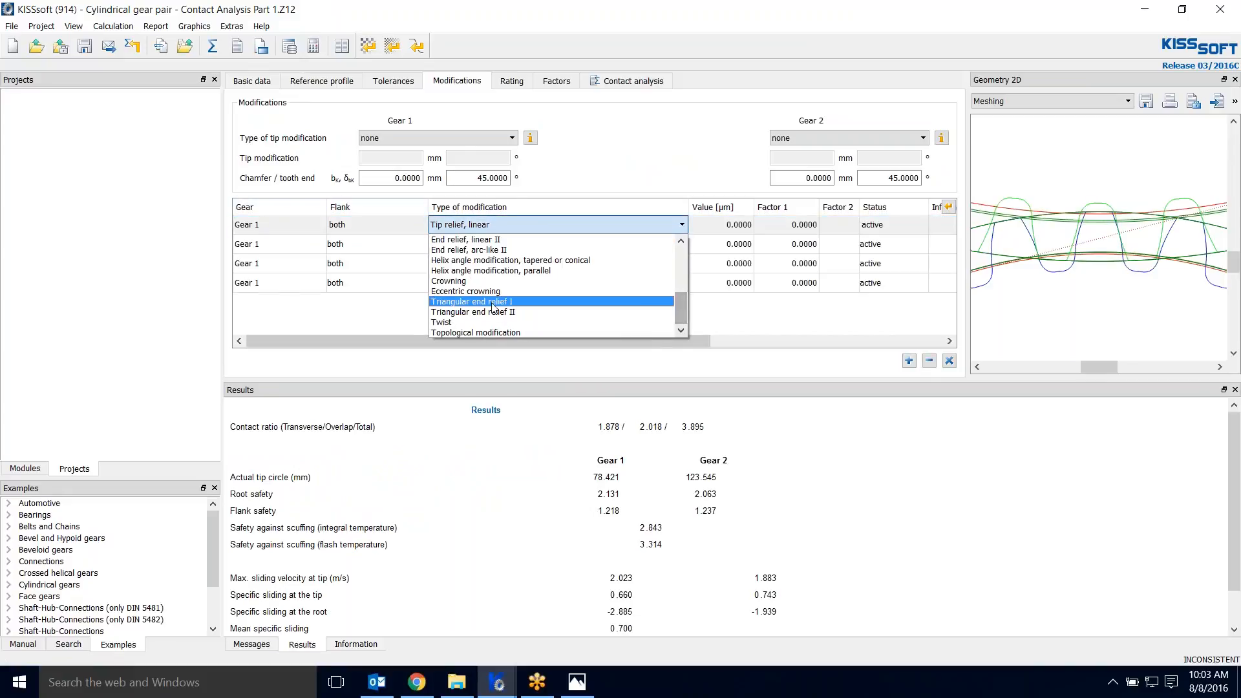
pyautogui.click(491, 270)
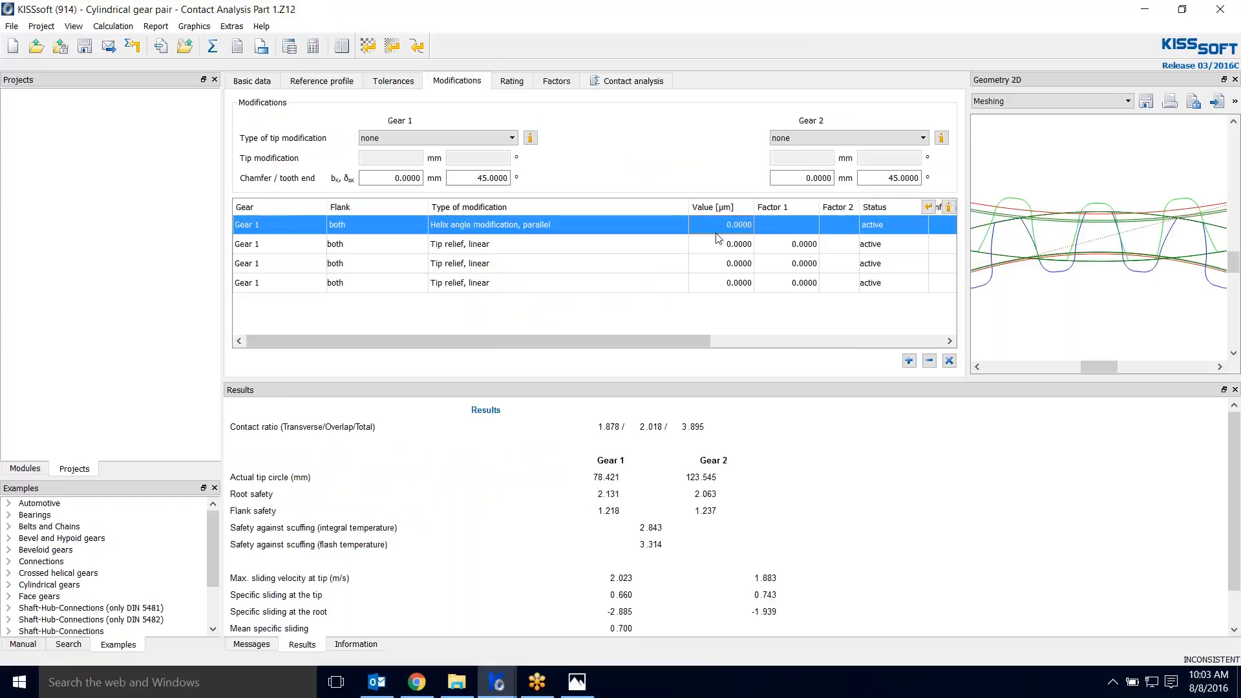
pyautogui.doubleClick(720, 224)
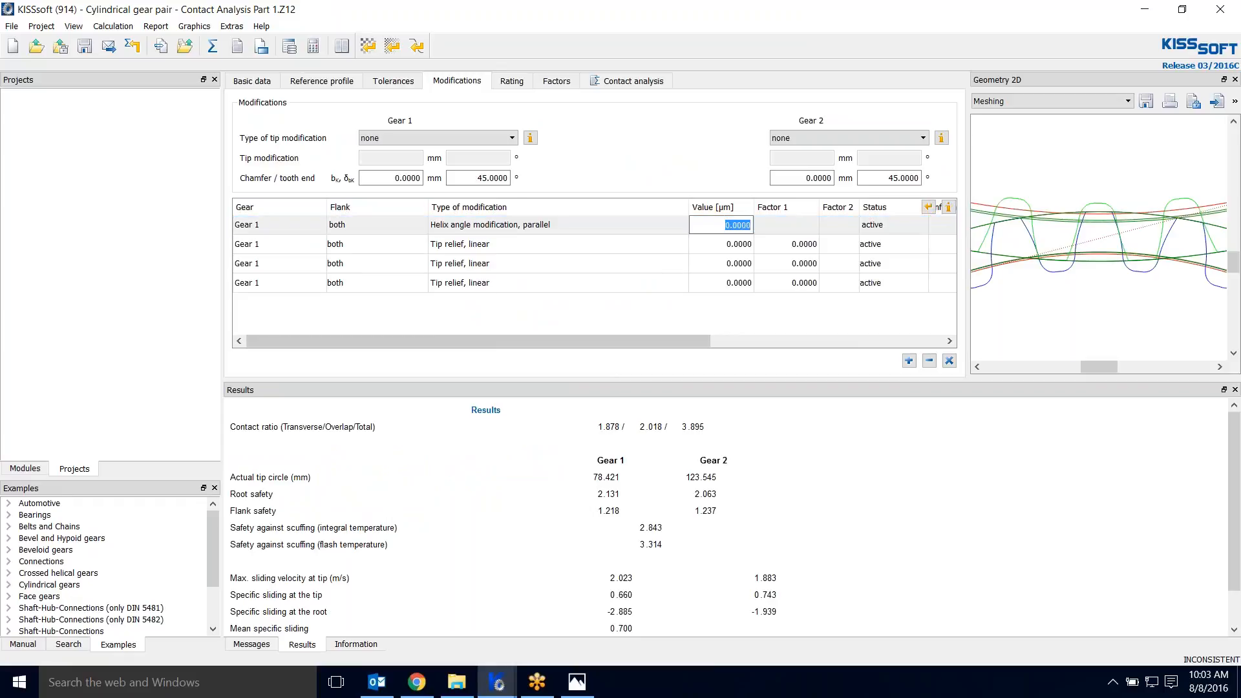
pyautogui.write('-8')
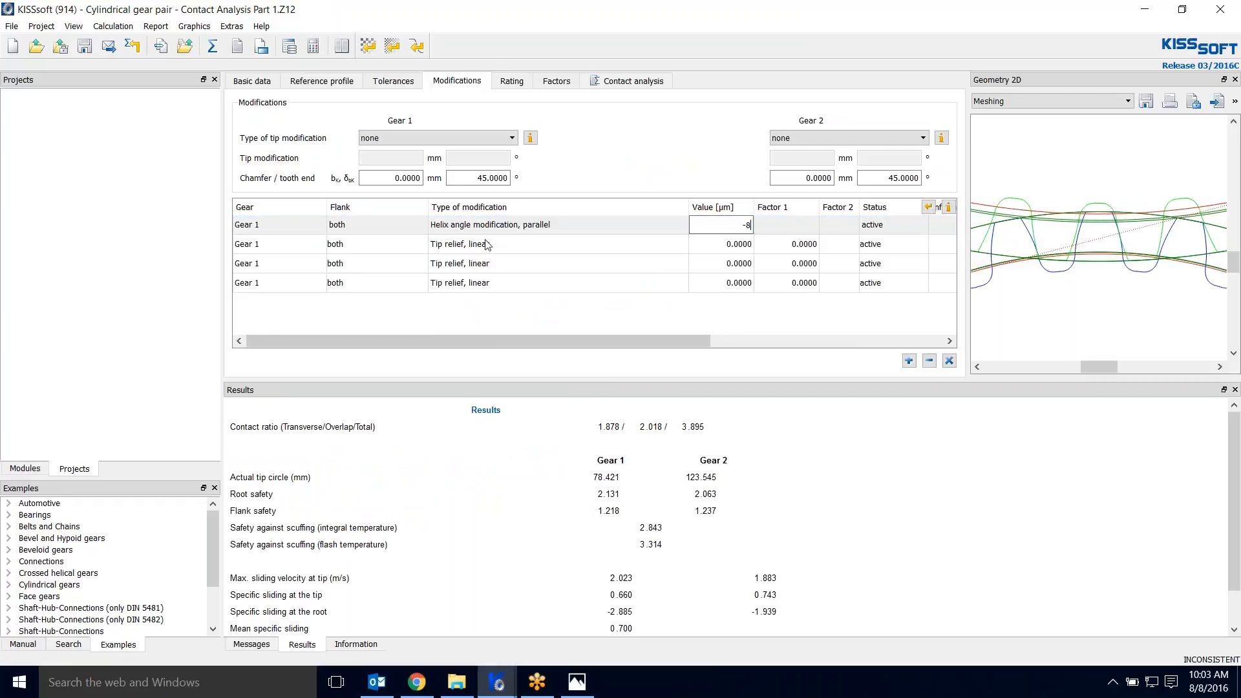
pyautogui.click(676, 245)
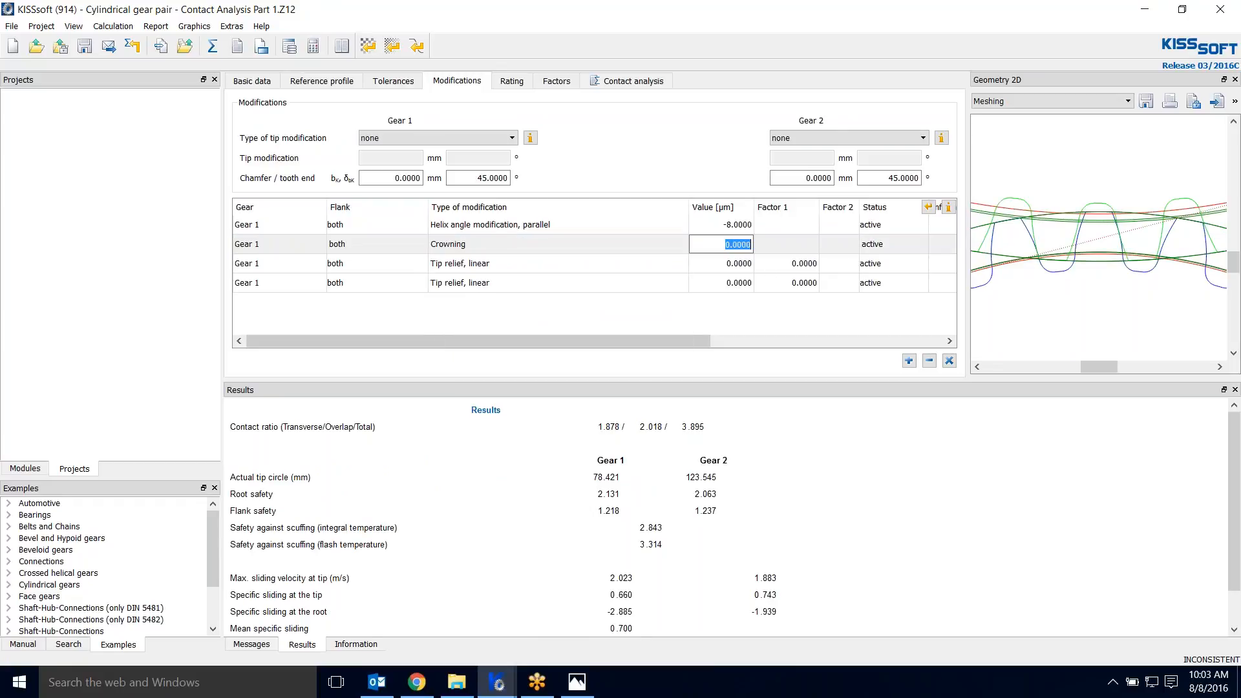
pyautogui.write('0.')
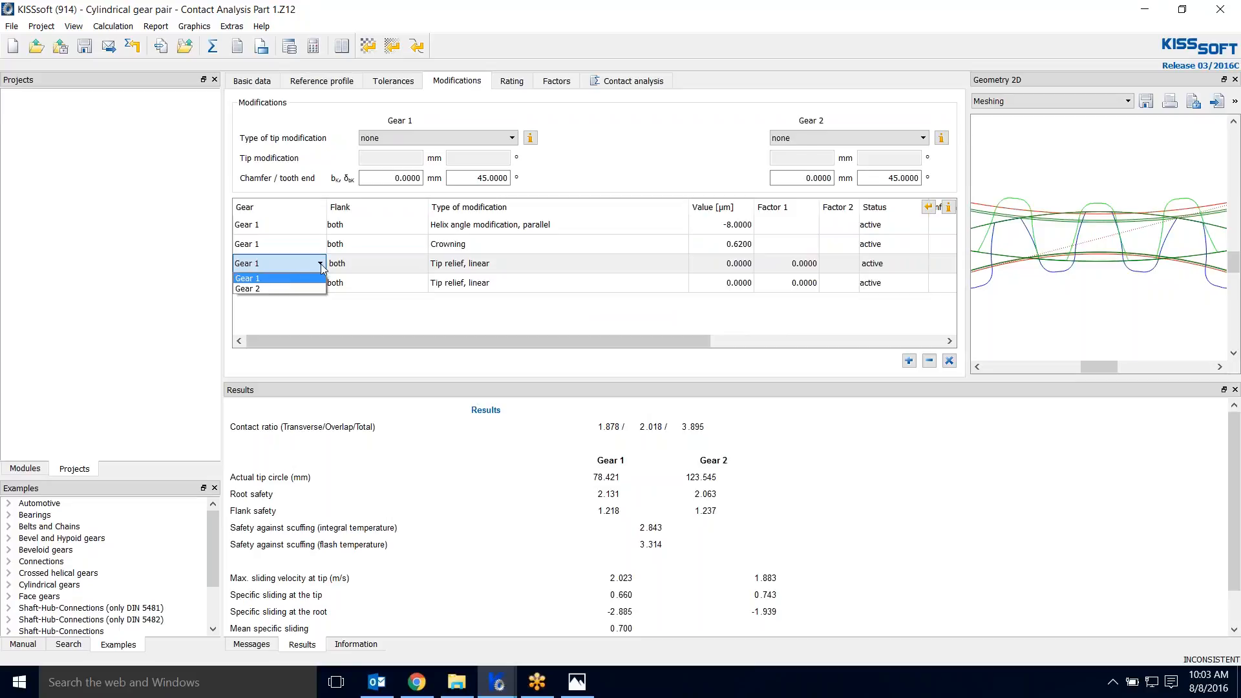
# - Give Gear 2 a parallel helix angle modification of 3.9 µm and set a crowning of 0.31 µm
pyautogui.click(248, 288)
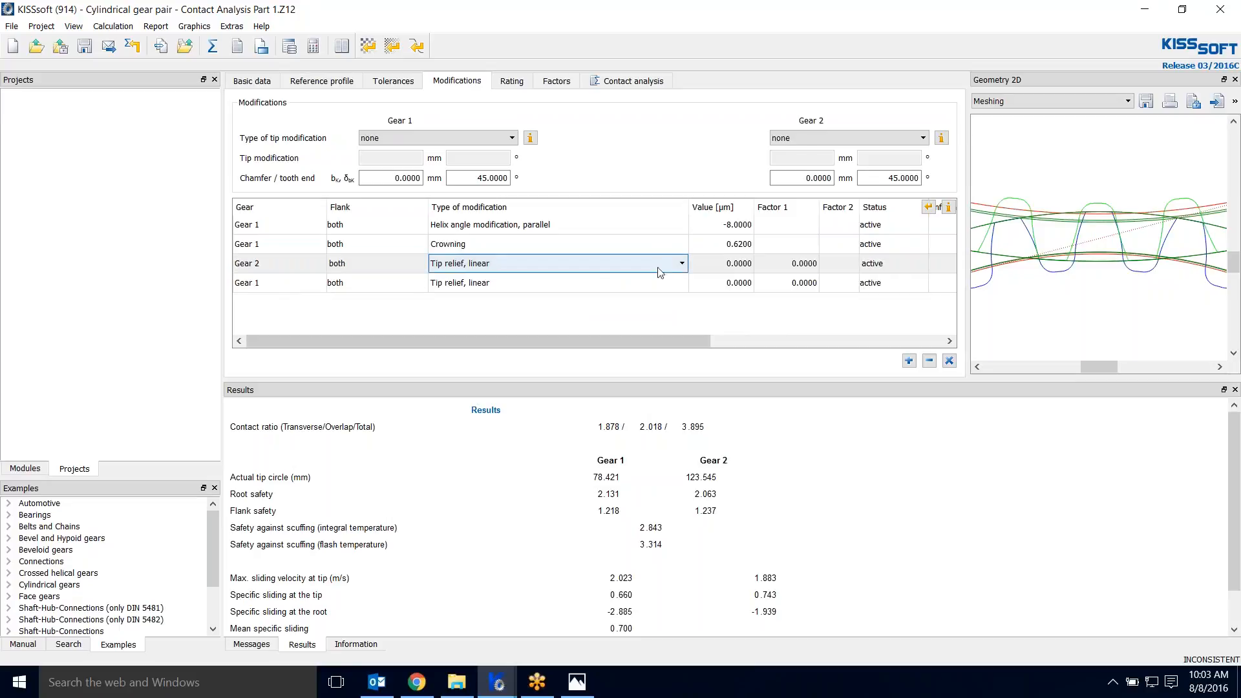
pyautogui.click(679, 263)
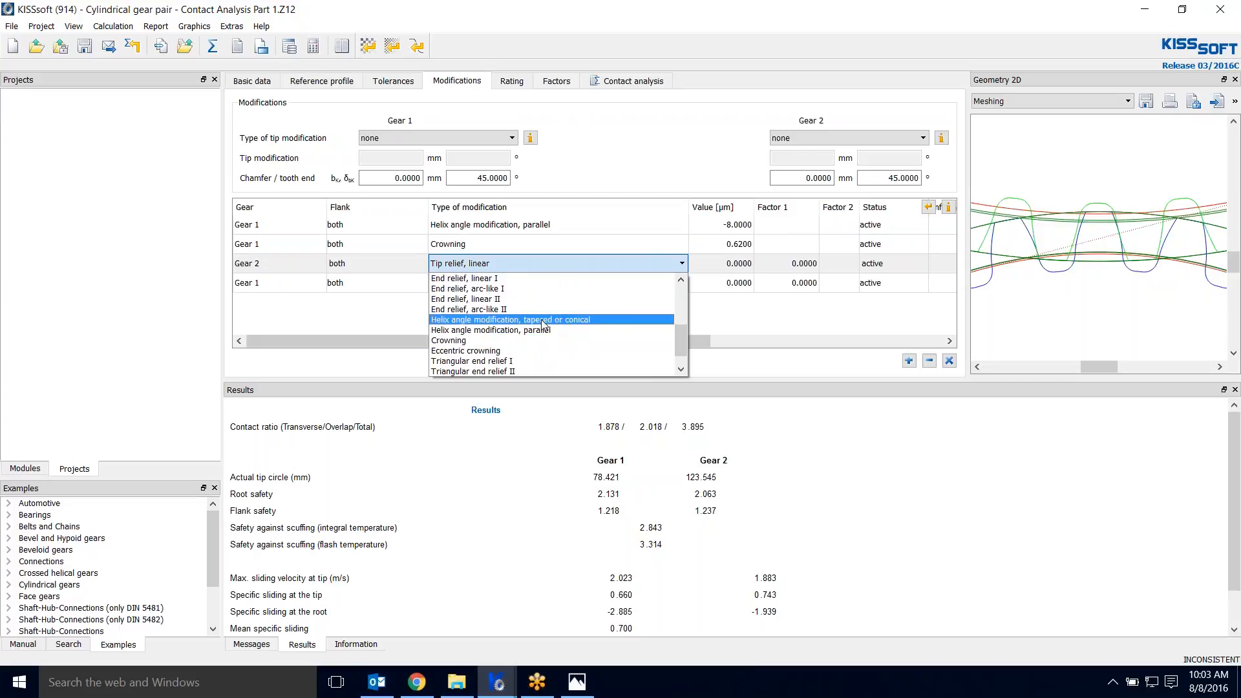
pyautogui.click(490, 330)
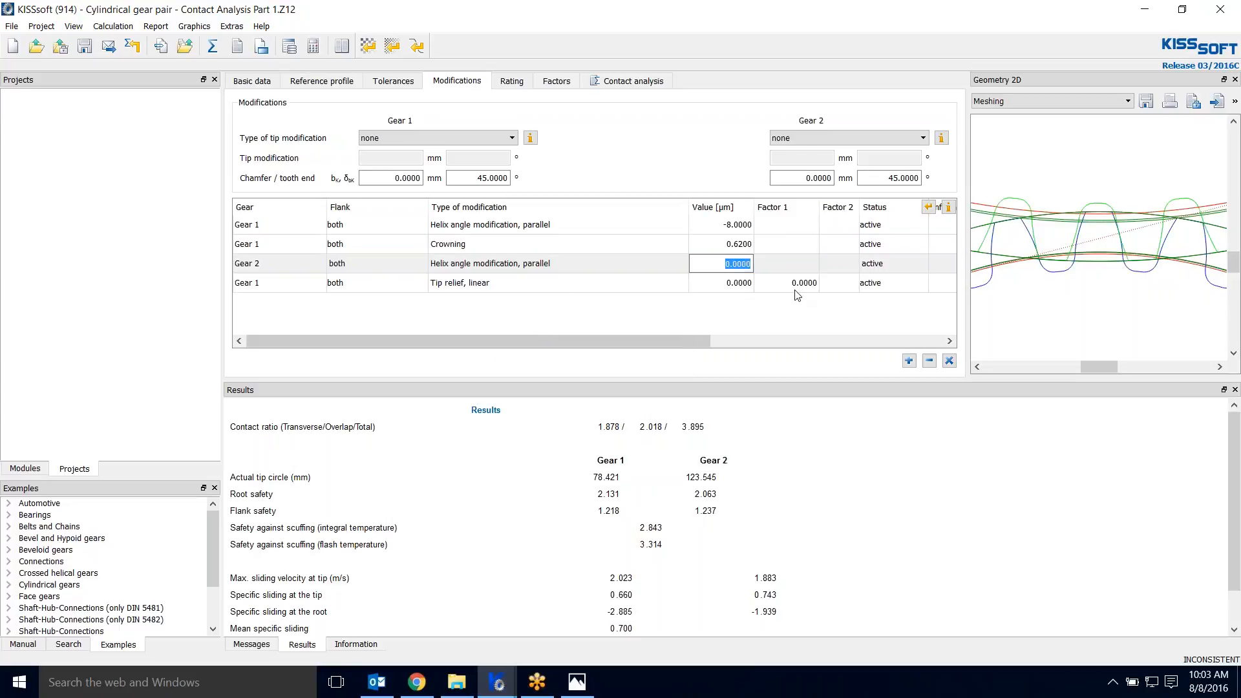
pyautogui.write('3.9')
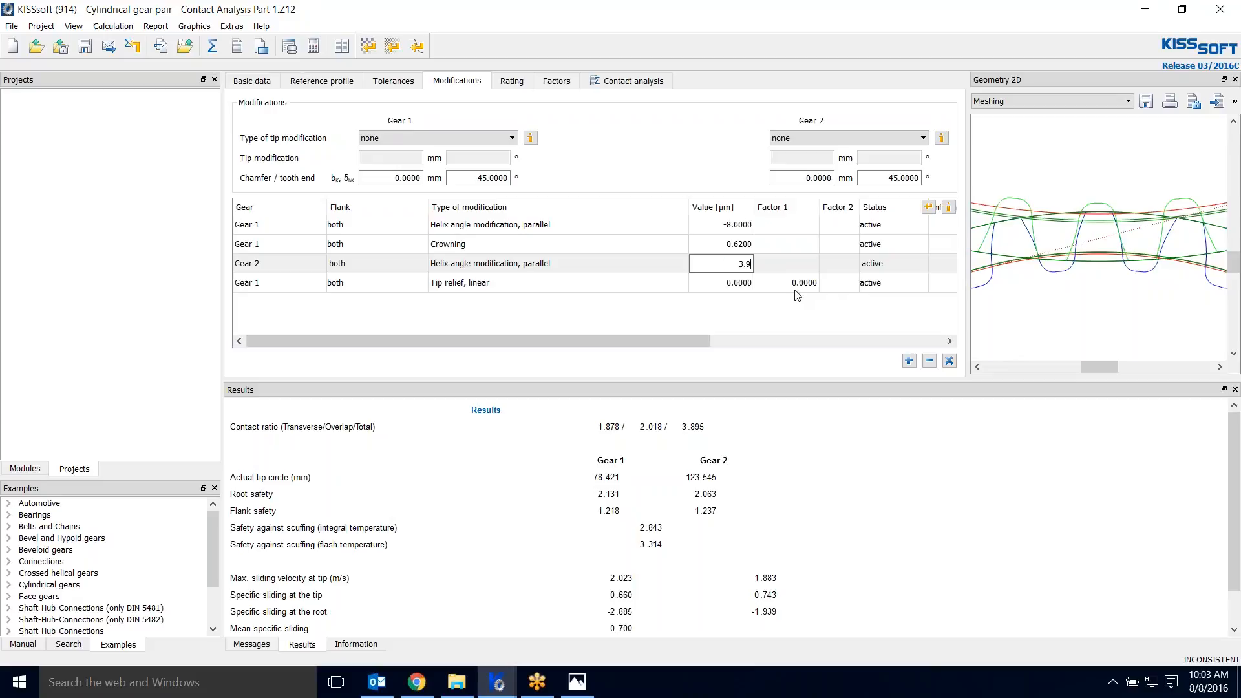
pyautogui.click(718, 283)
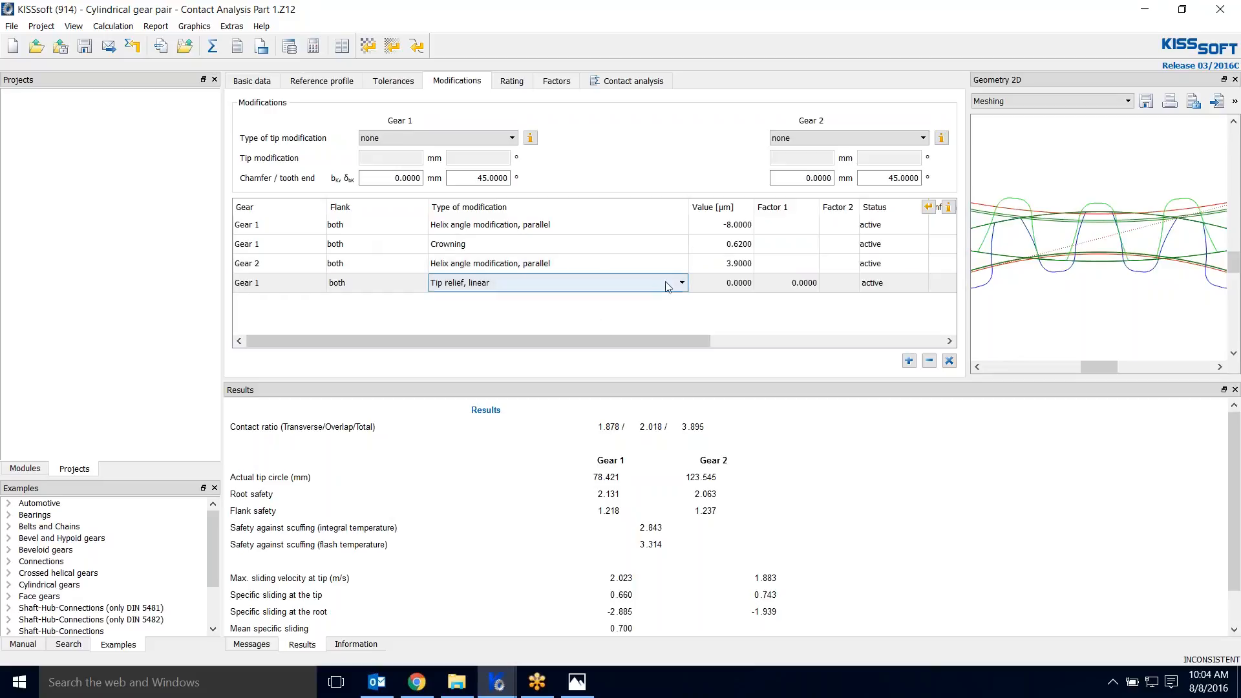
pyautogui.click(678, 283)
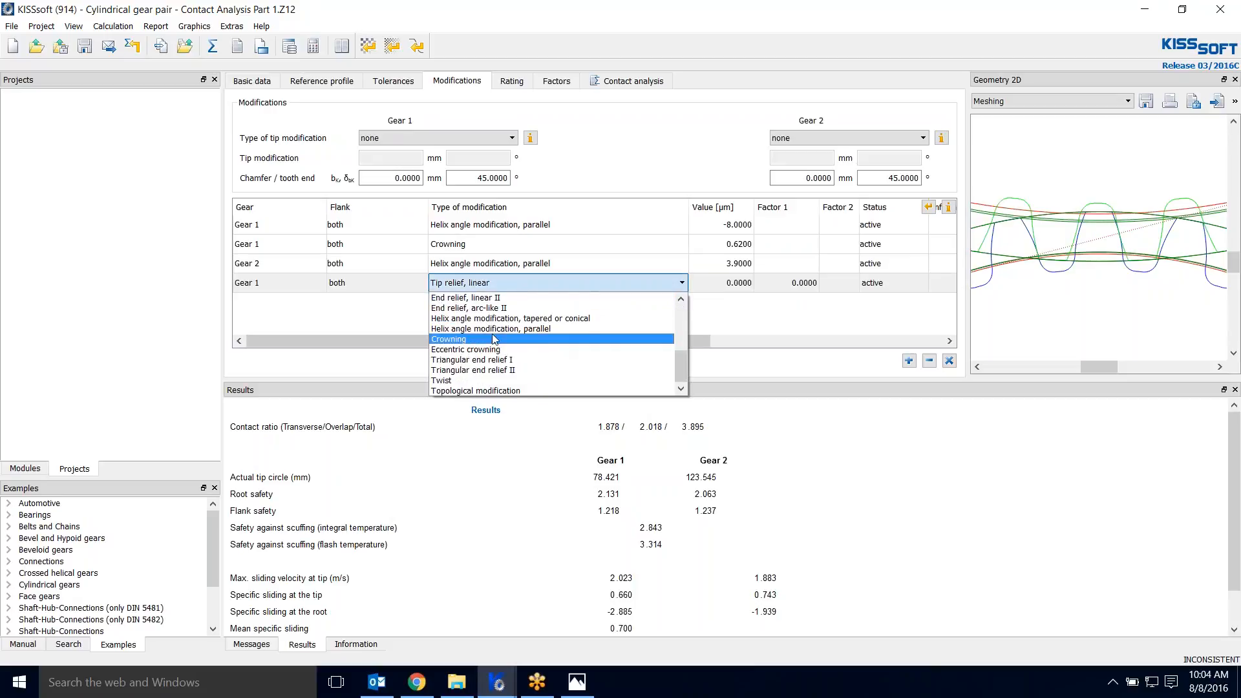
pyautogui.click(449, 339)
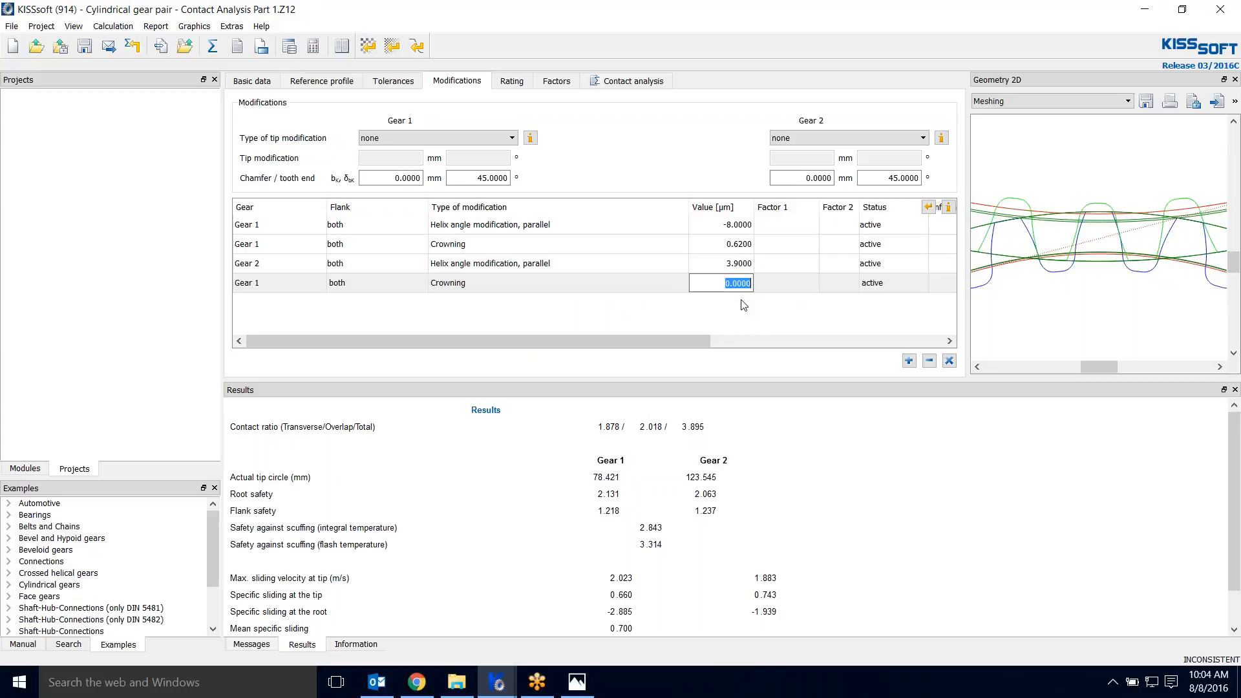
pyautogui.write('0.')
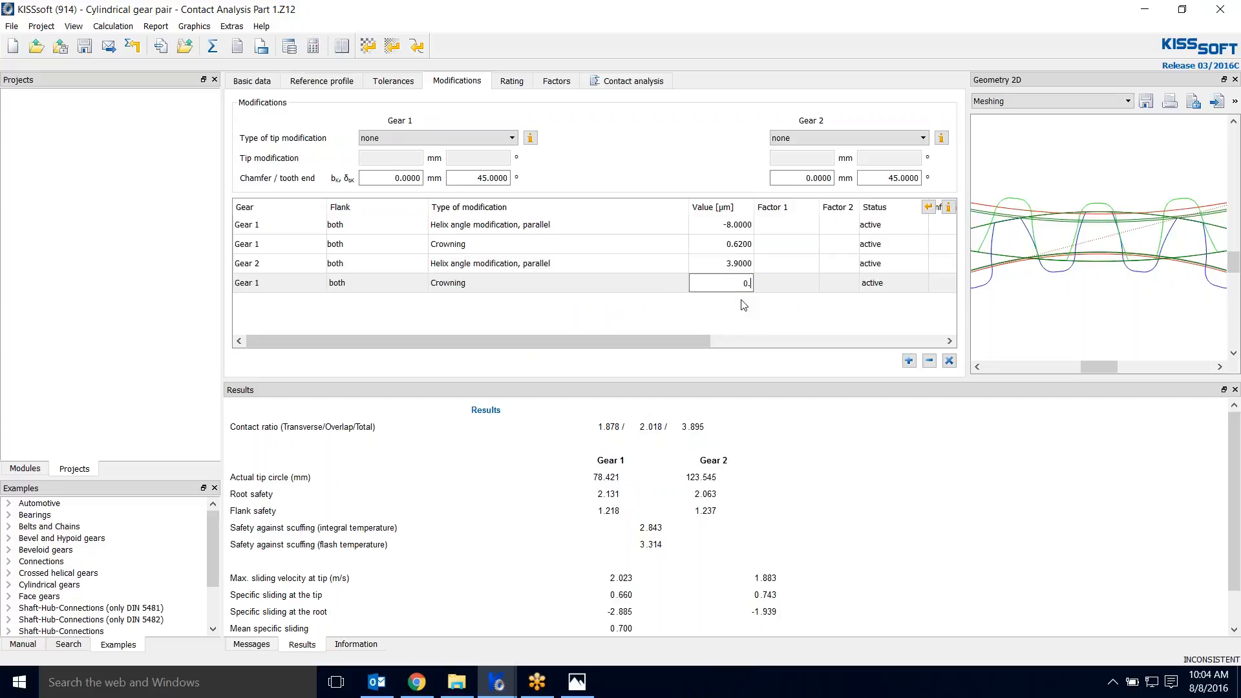
pyautogui.write('0.3100')
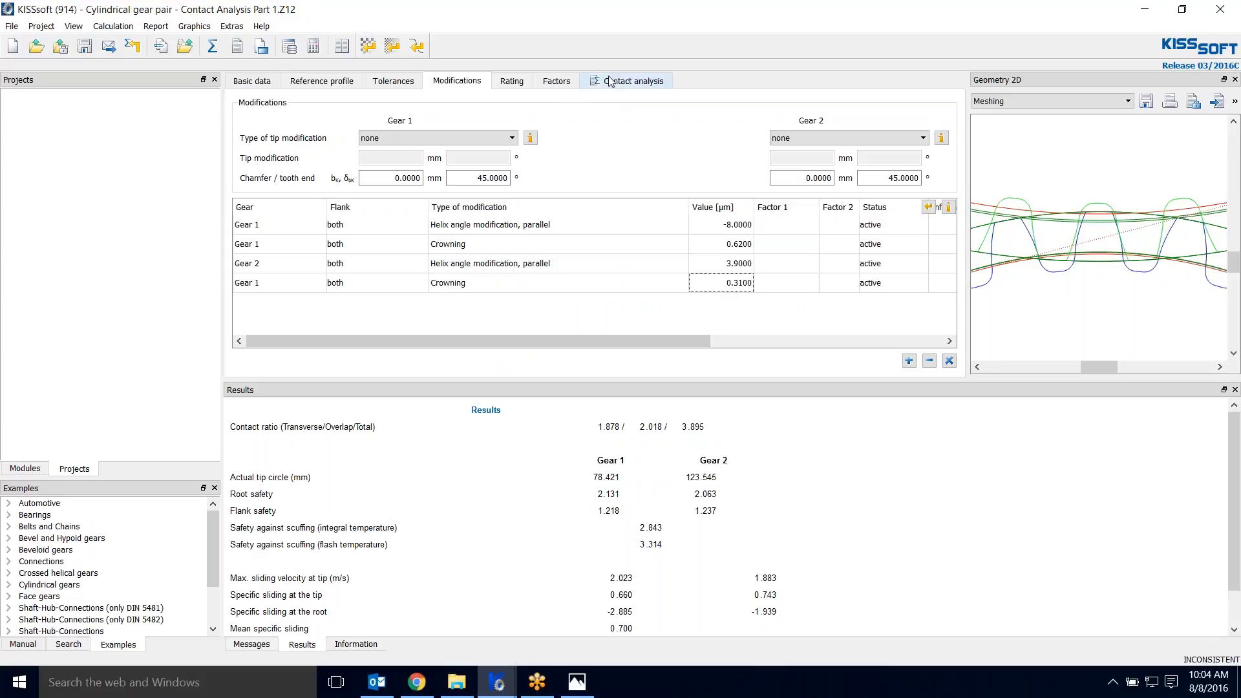
# - Run the contact analysis past both roller diameter warnings, giving transmission error about −19 µm and 1871 N/mm² Hertzian pressure
pyautogui.click(631, 80)
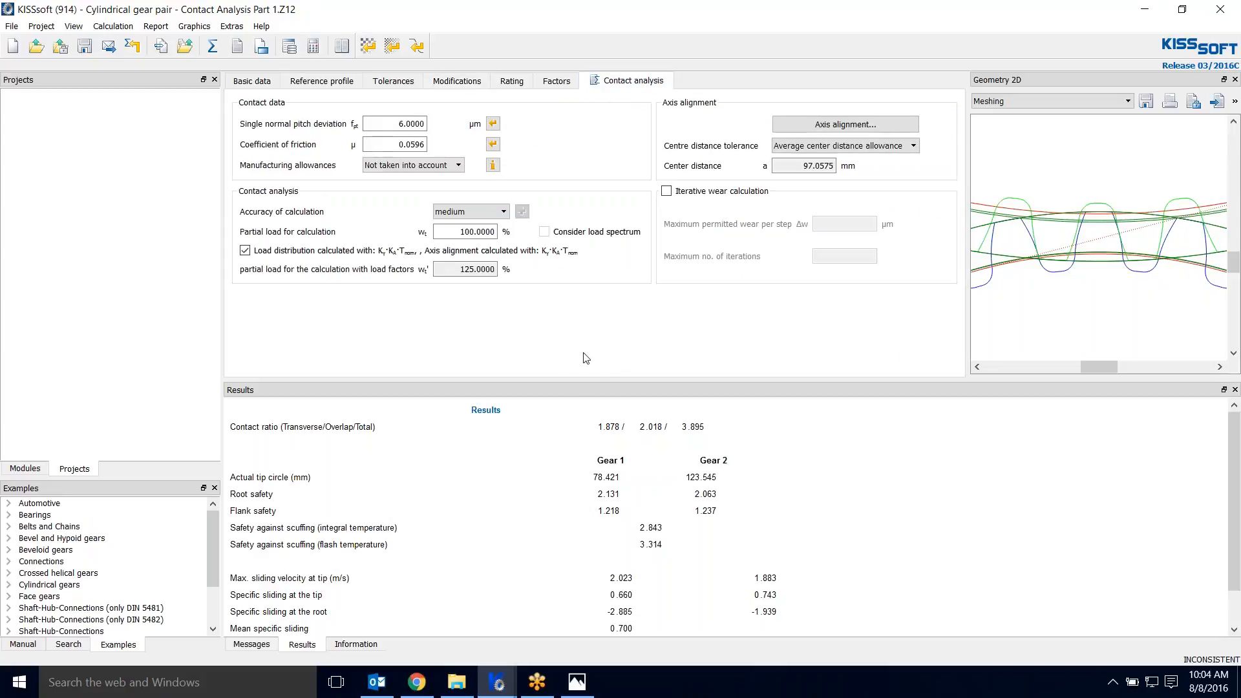
pyautogui.moveTo(262, 70)
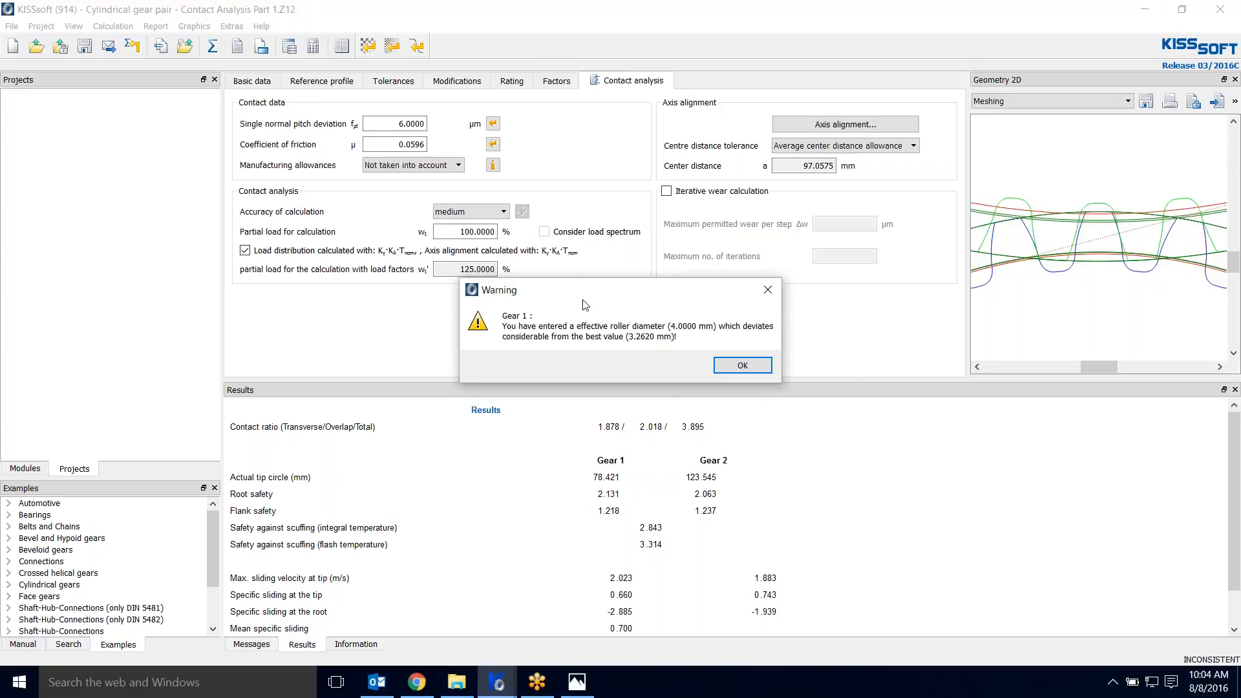
pyautogui.click(741, 365)
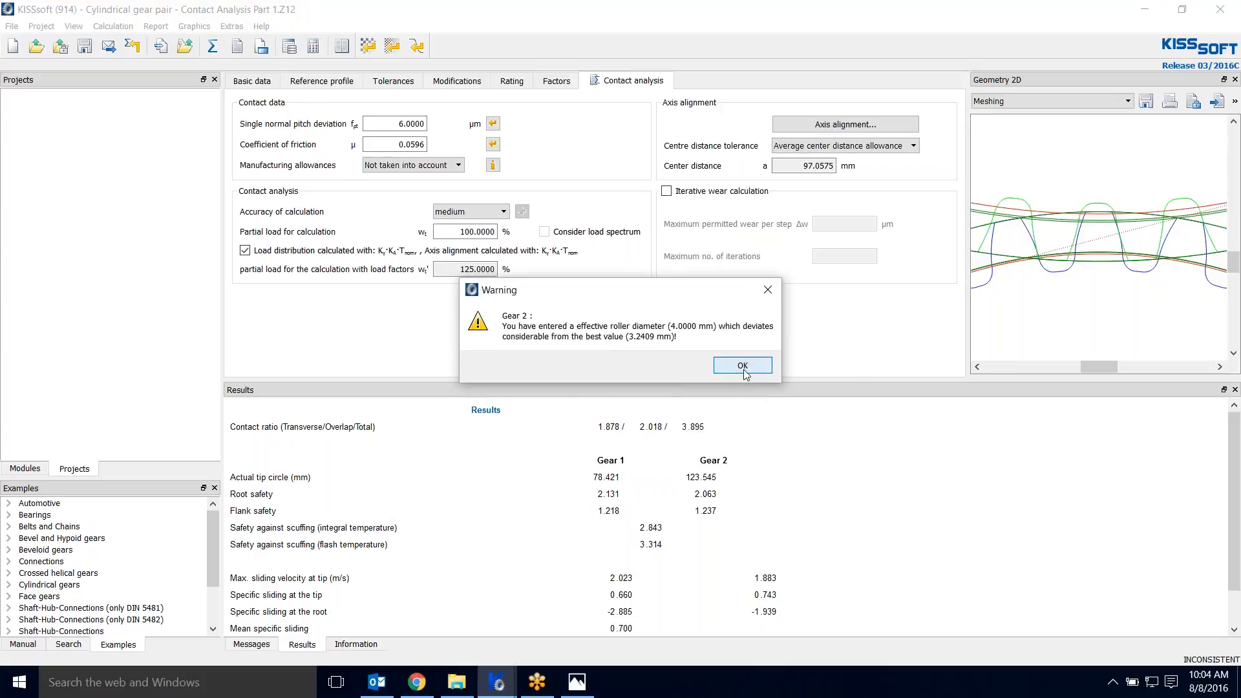
pyautogui.click(740, 364)
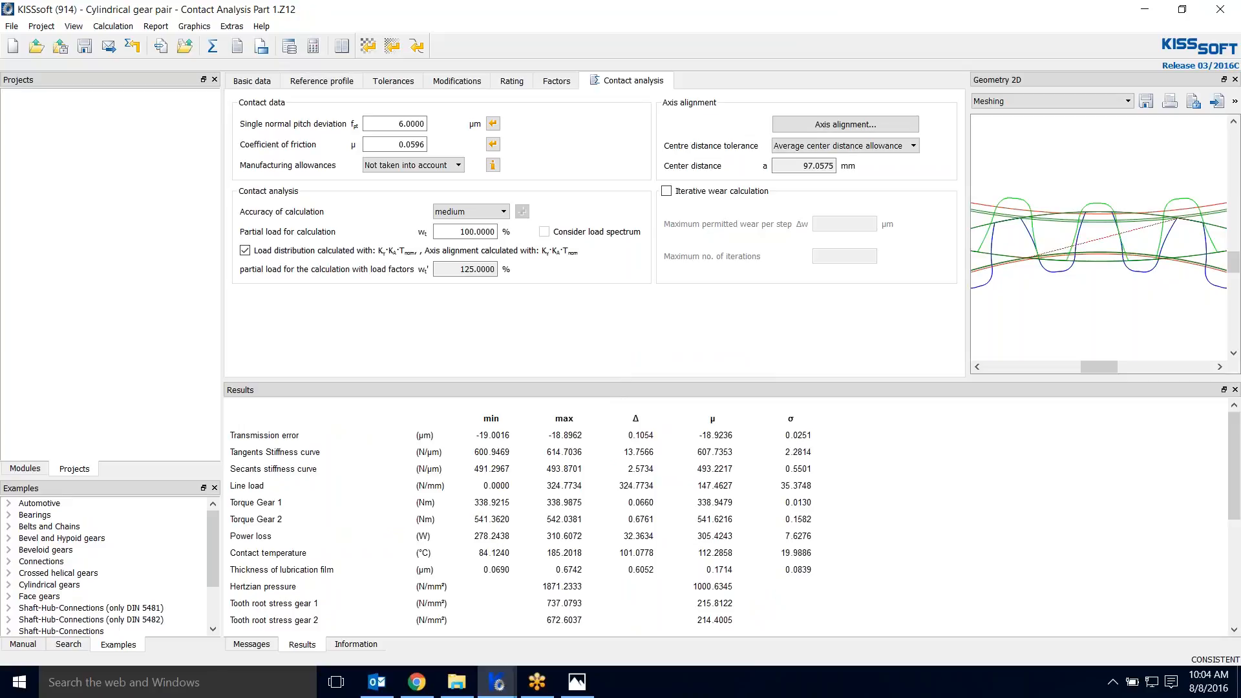
pyautogui.moveTo(637, 467)
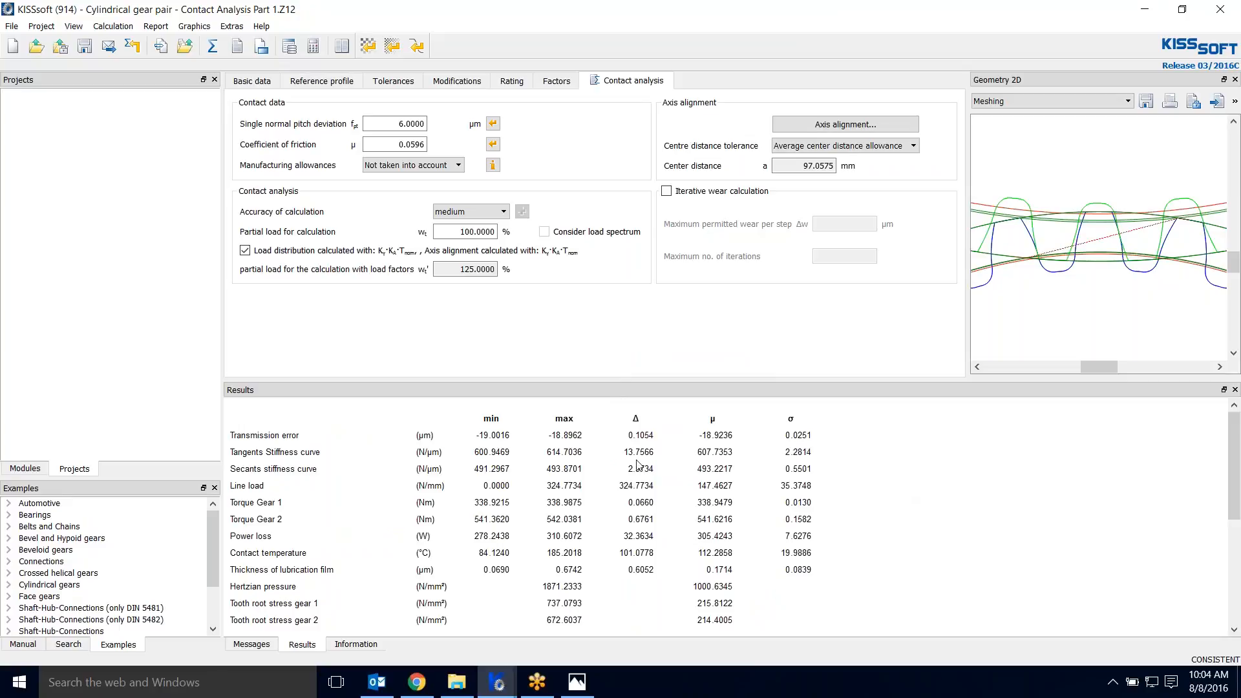
pyautogui.click(456, 80)
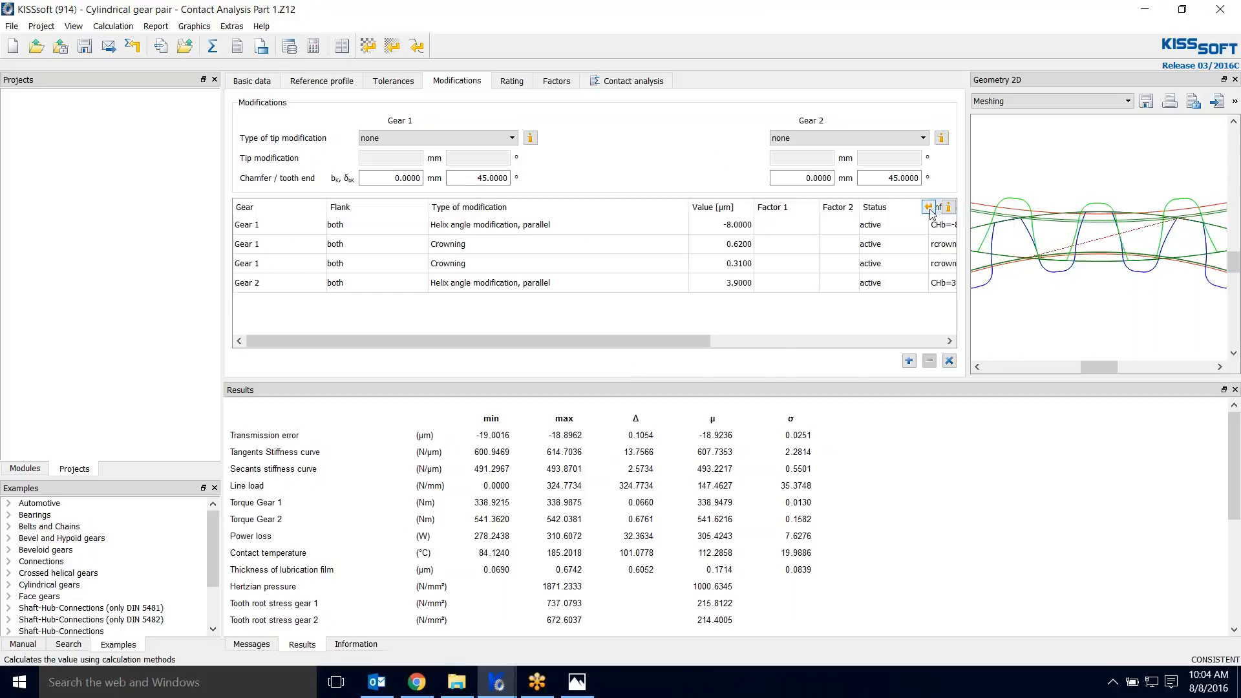
# - Size linear tip and root reliefs via Modifications sizing and rerun the analysis past its warnings, transmission error near −25 µm
pyautogui.click(927, 207)
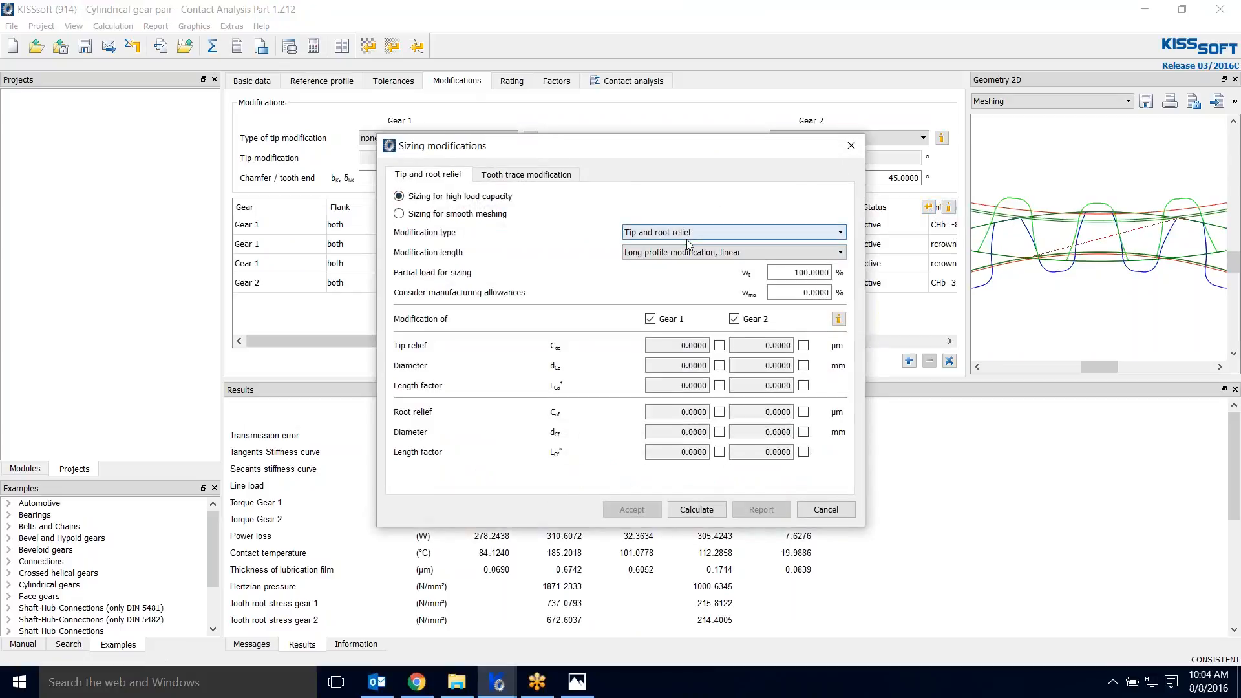
pyautogui.click(696, 509)
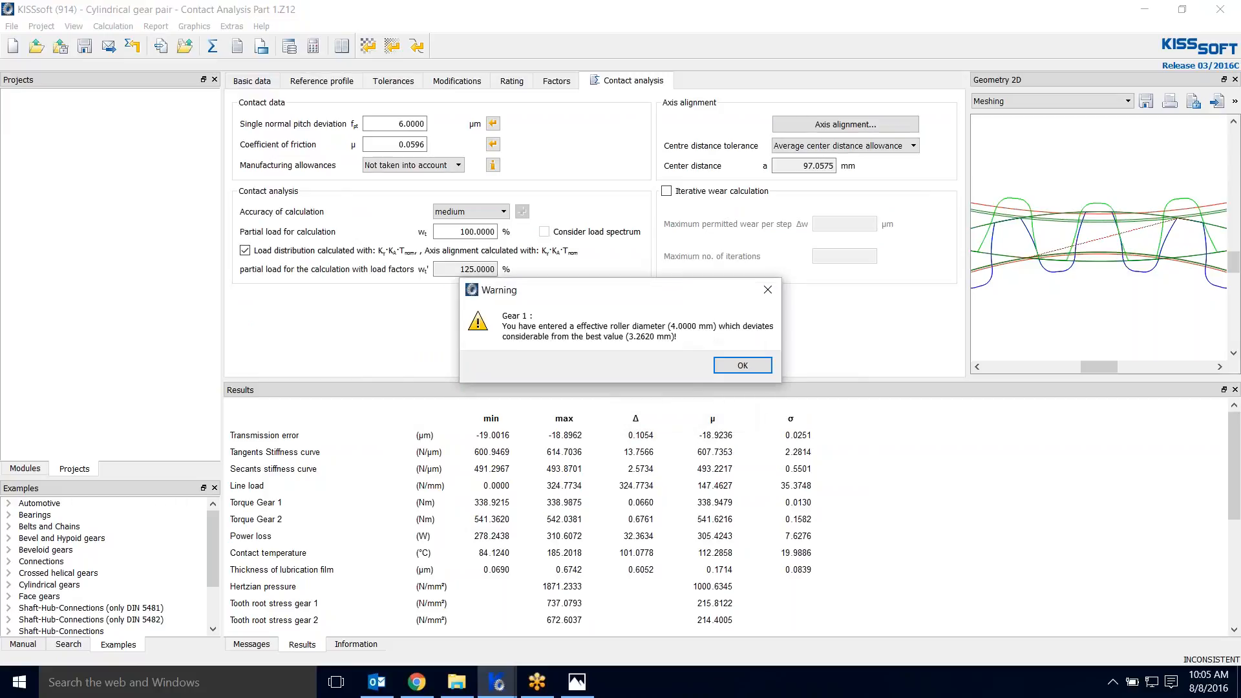
pyautogui.click(741, 365)
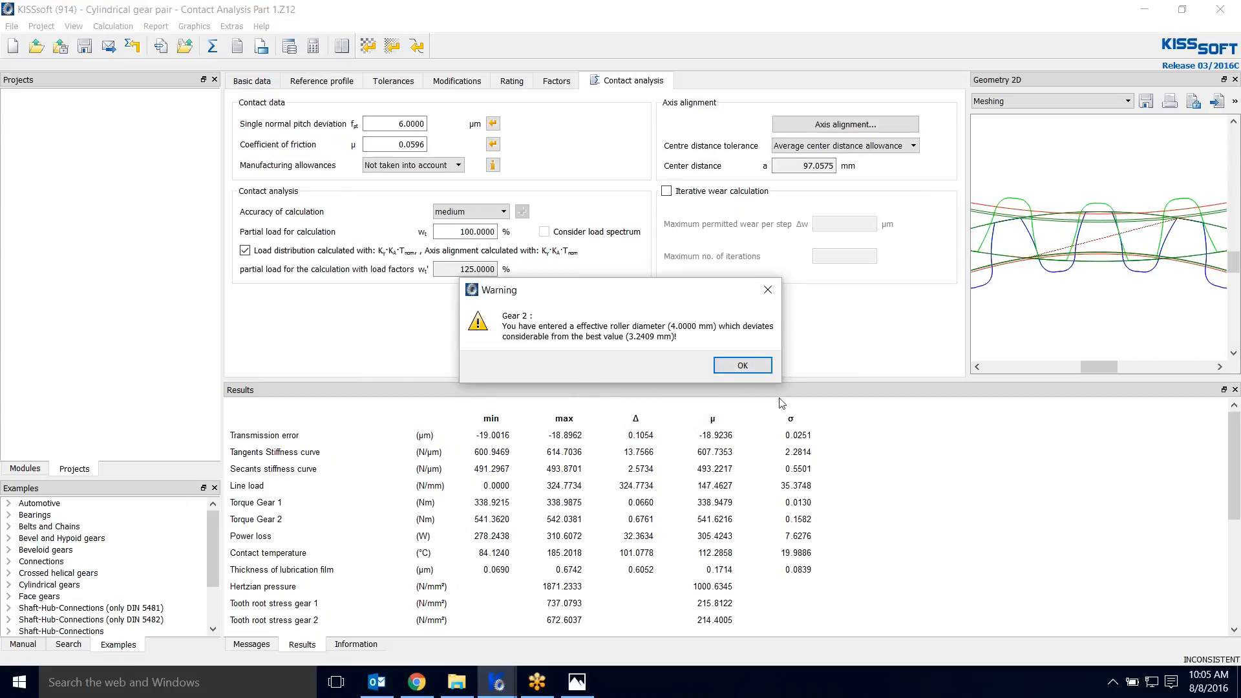
pyautogui.click(740, 365)
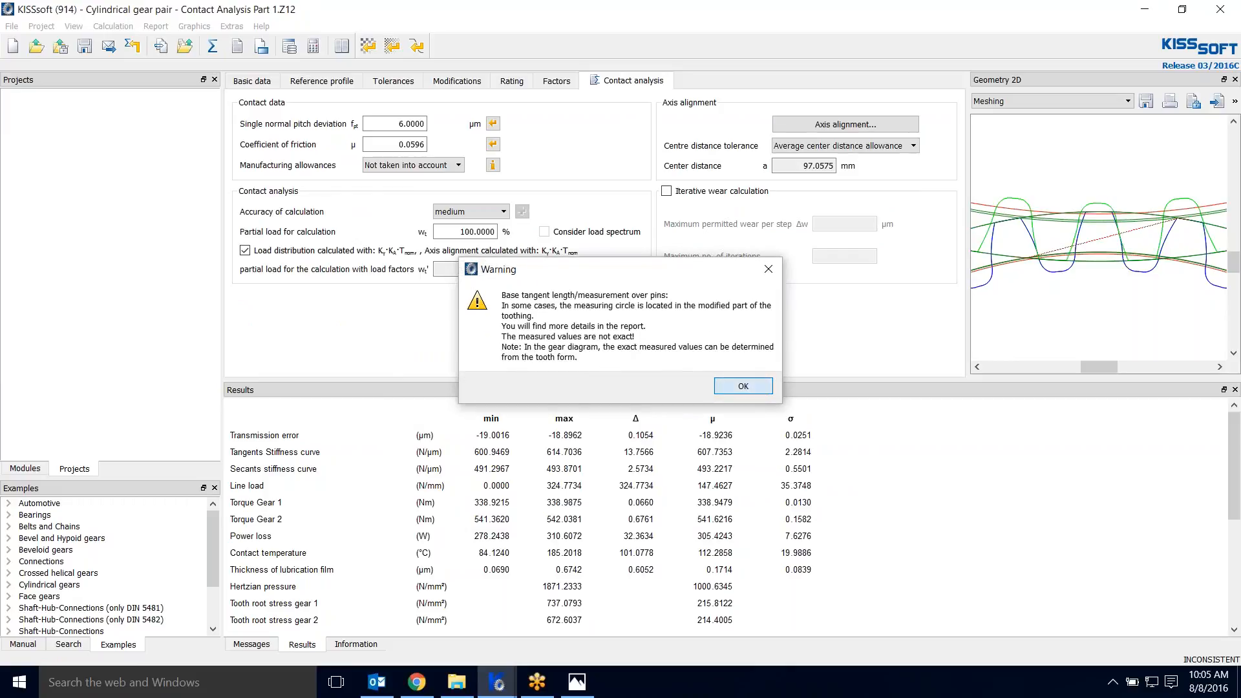
pyautogui.click(742, 386)
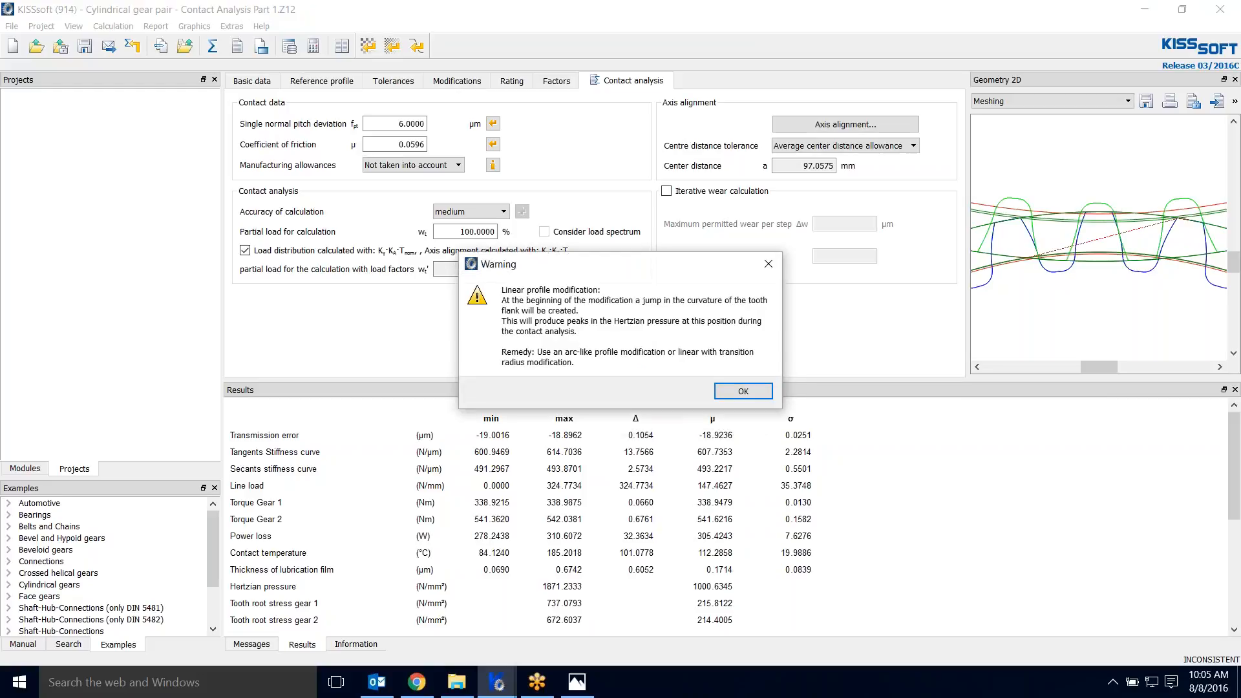
pyautogui.moveTo(699, 385)
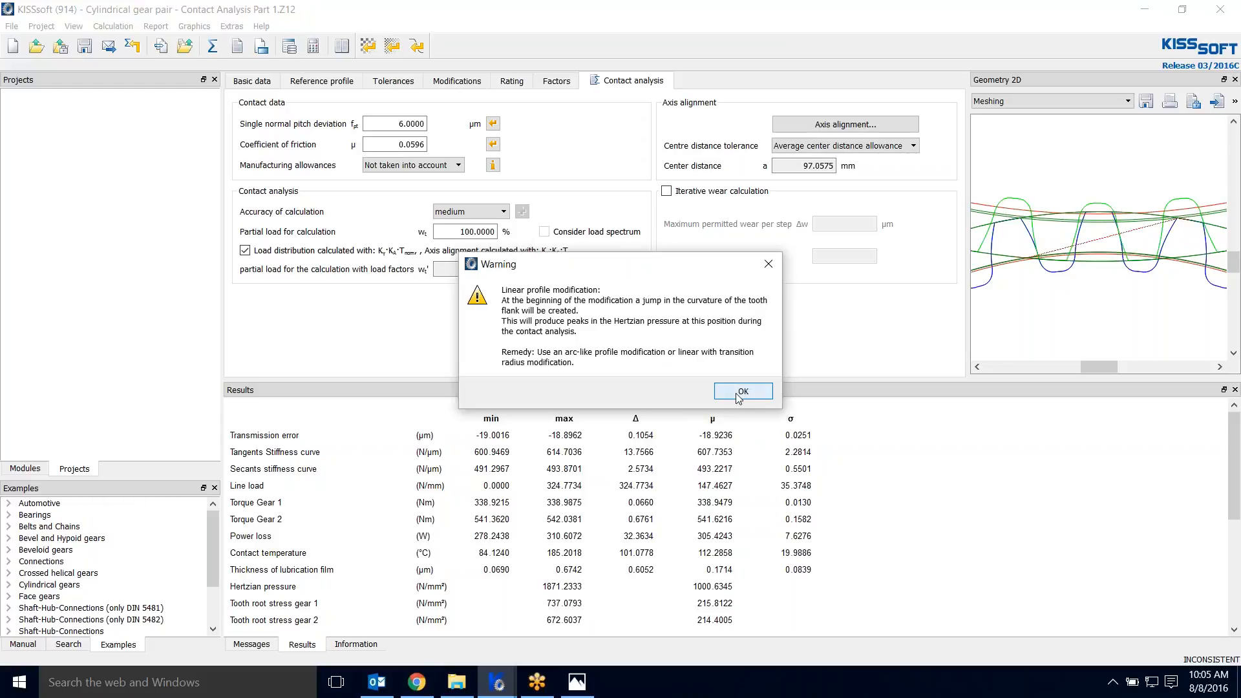
pyautogui.click(742, 391)
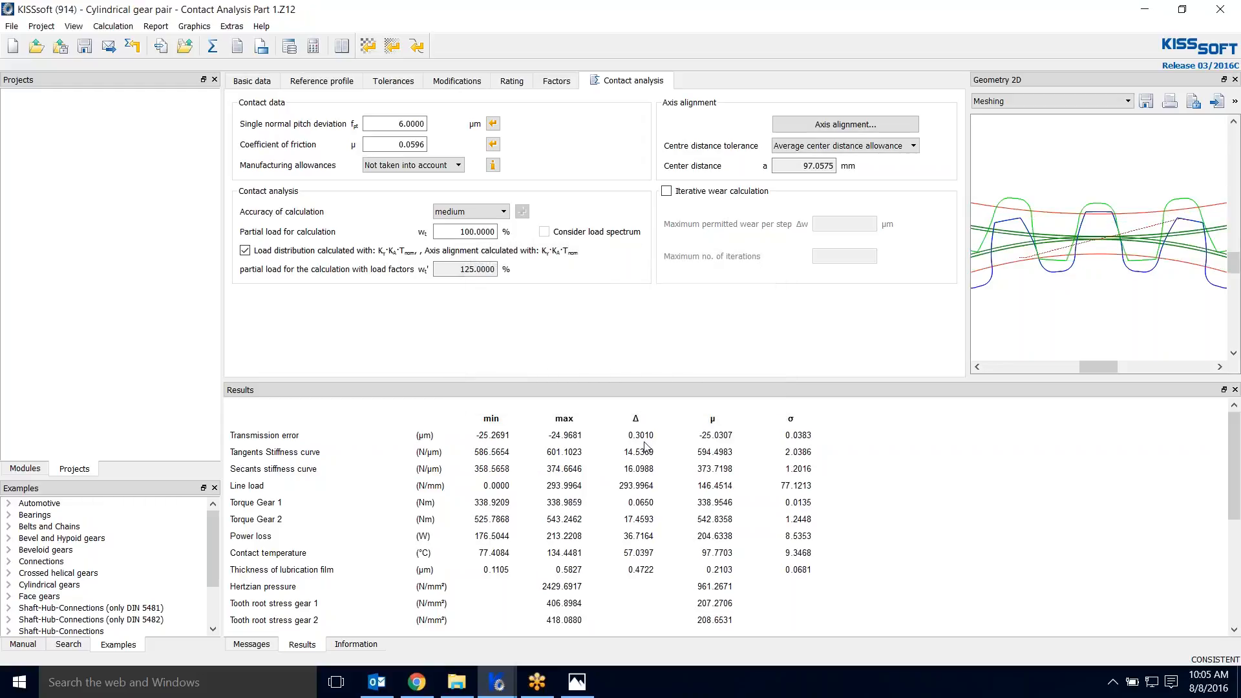
# - Resize Gear 1's 7 µm tip and root reliefs as short arc-like profile modifications instead of linear
pyautogui.click(456, 80)
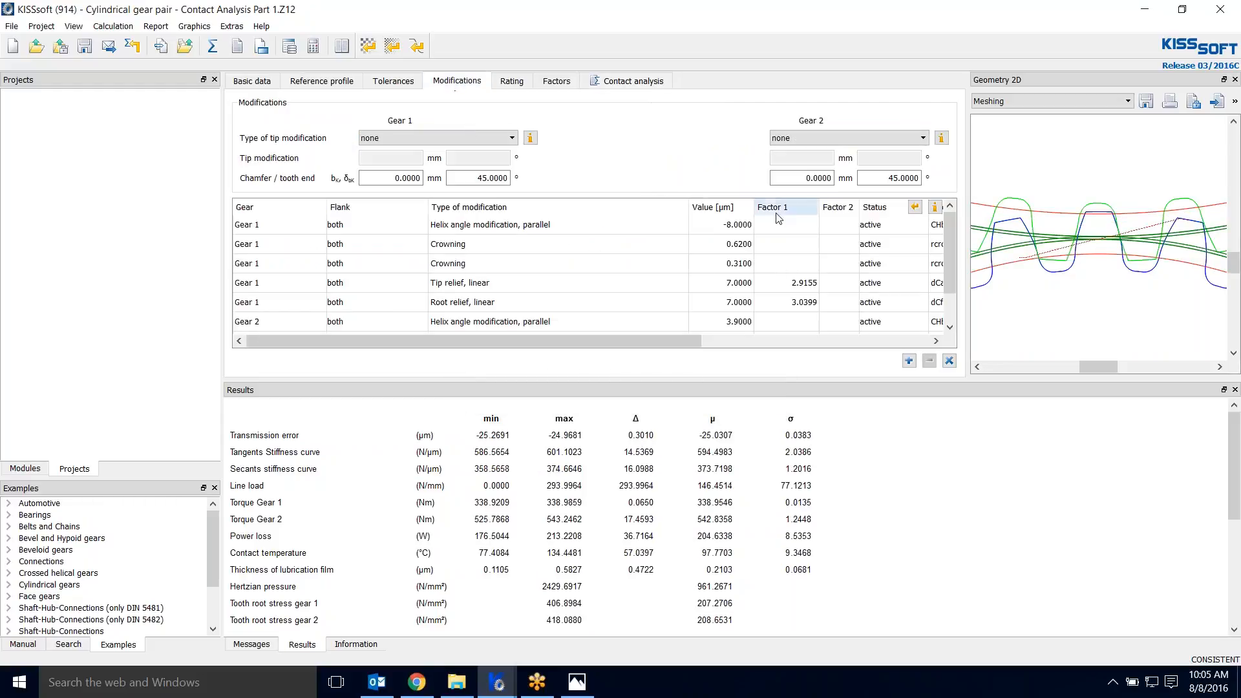
pyautogui.click(459, 283)
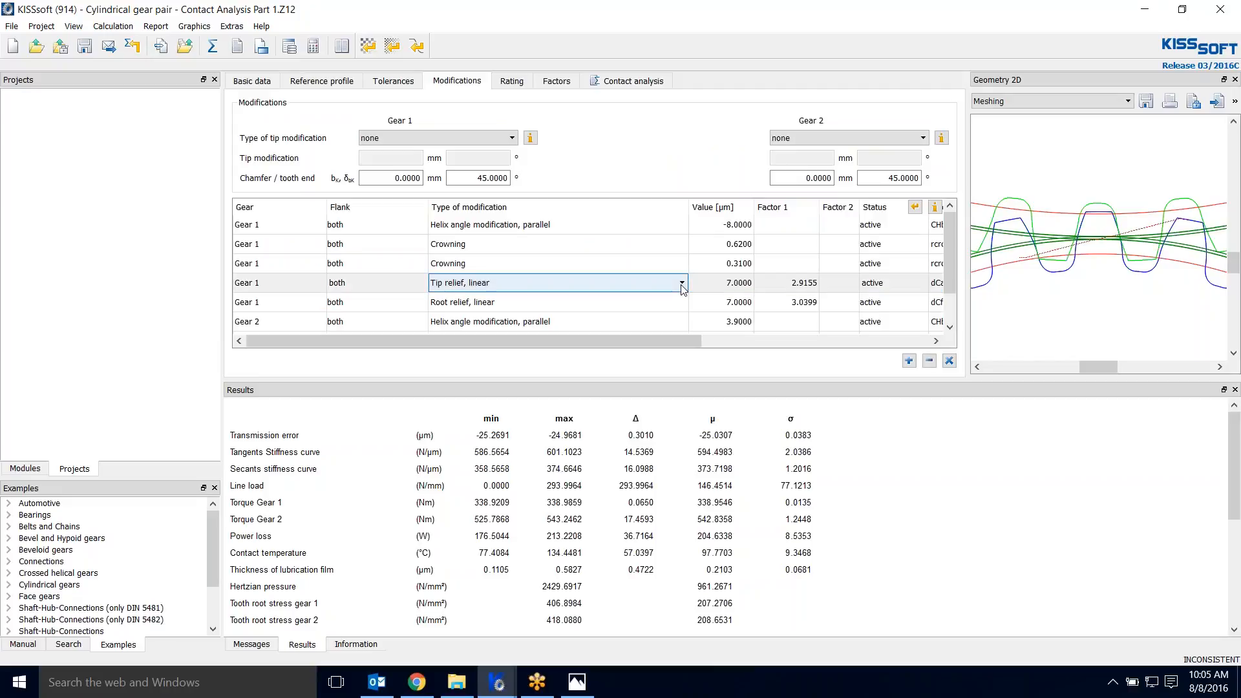
pyautogui.click(678, 283)
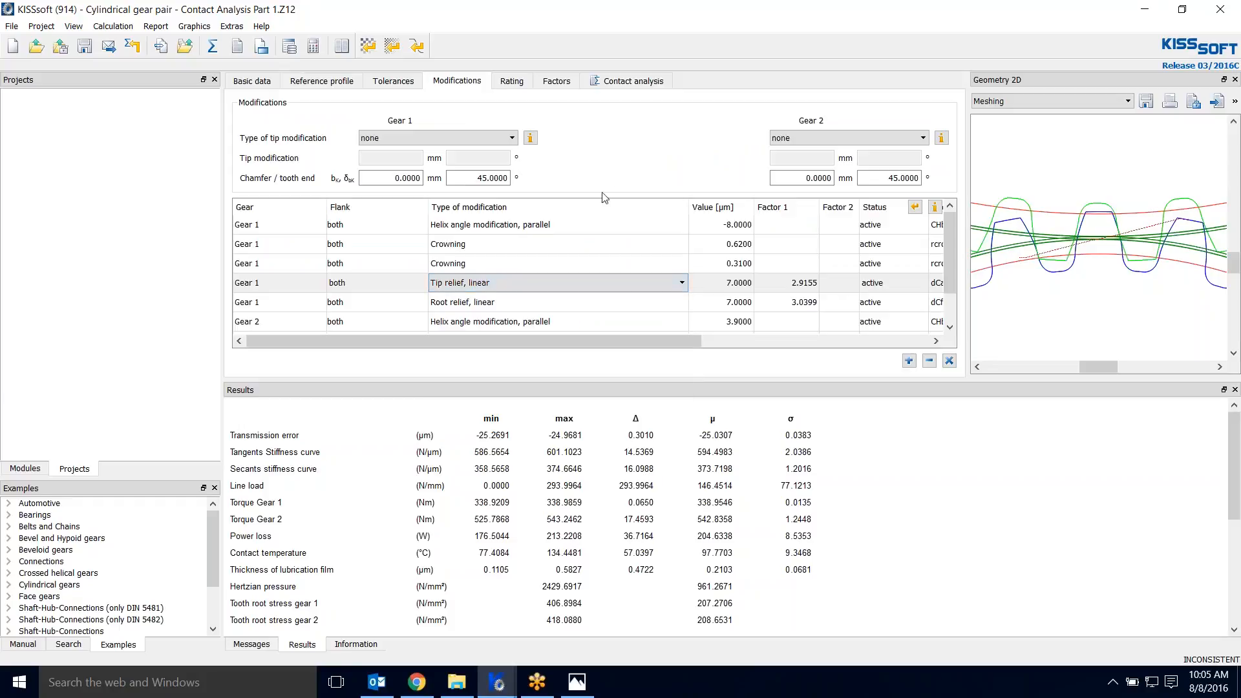
pyautogui.moveTo(760, 393)
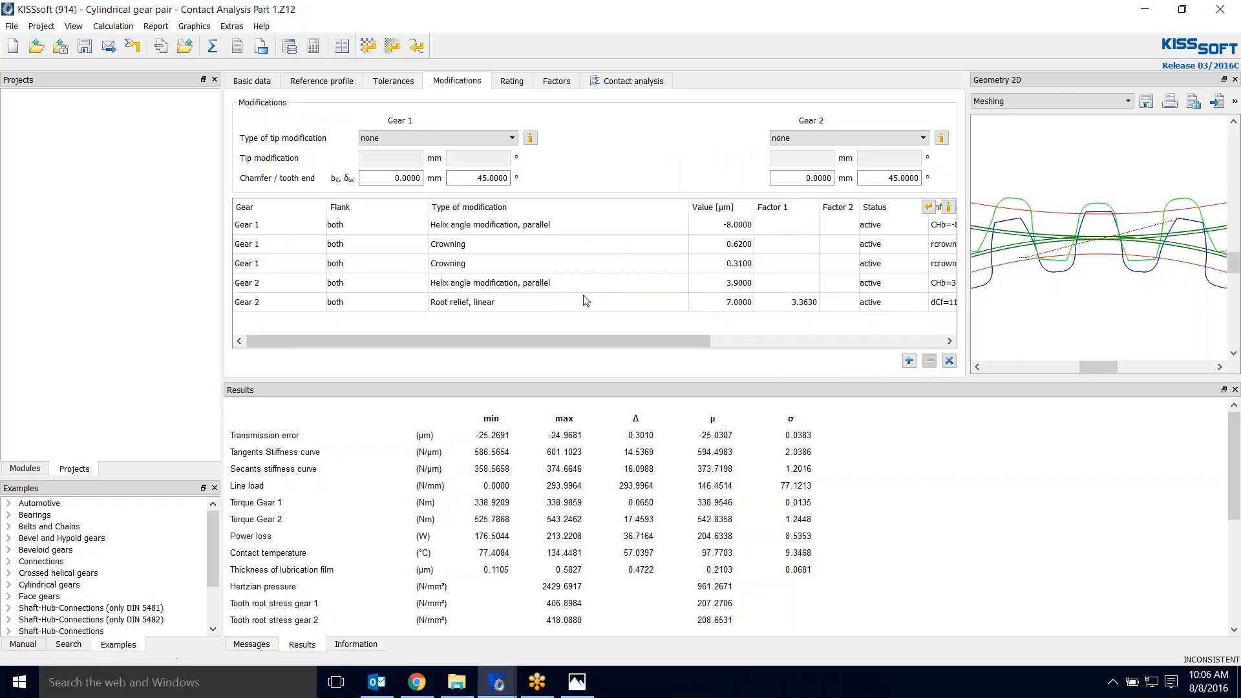
pyautogui.click(927, 361)
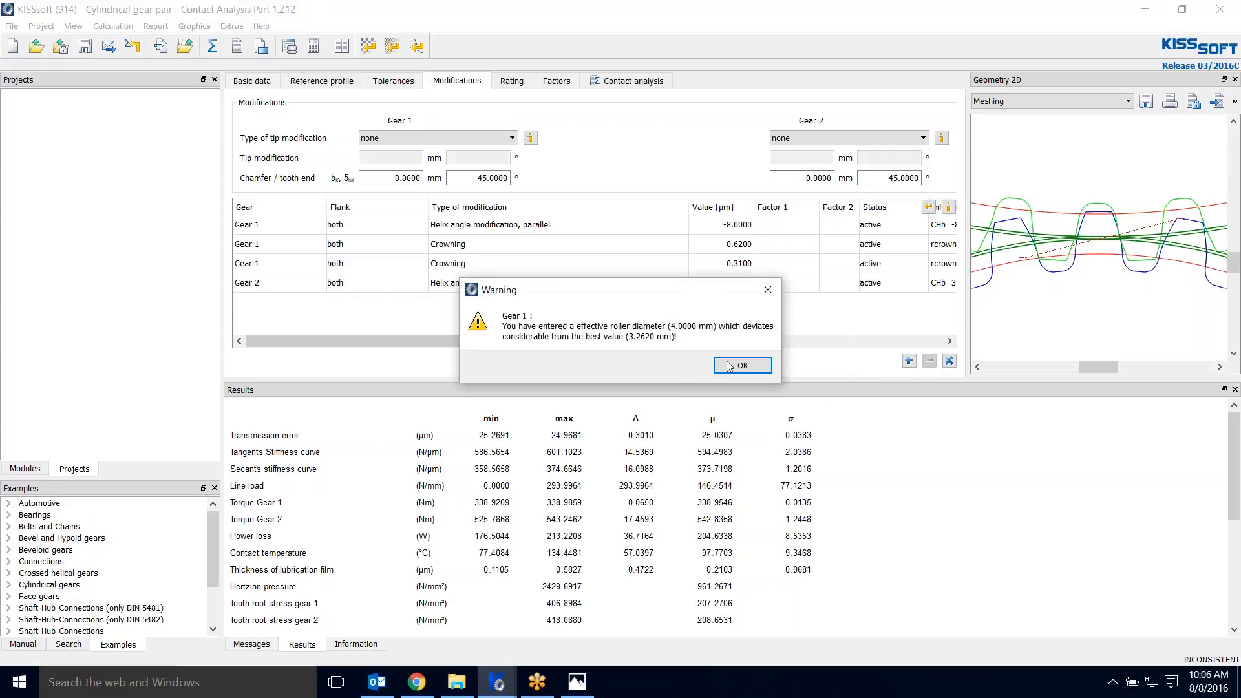
pyautogui.click(740, 365)
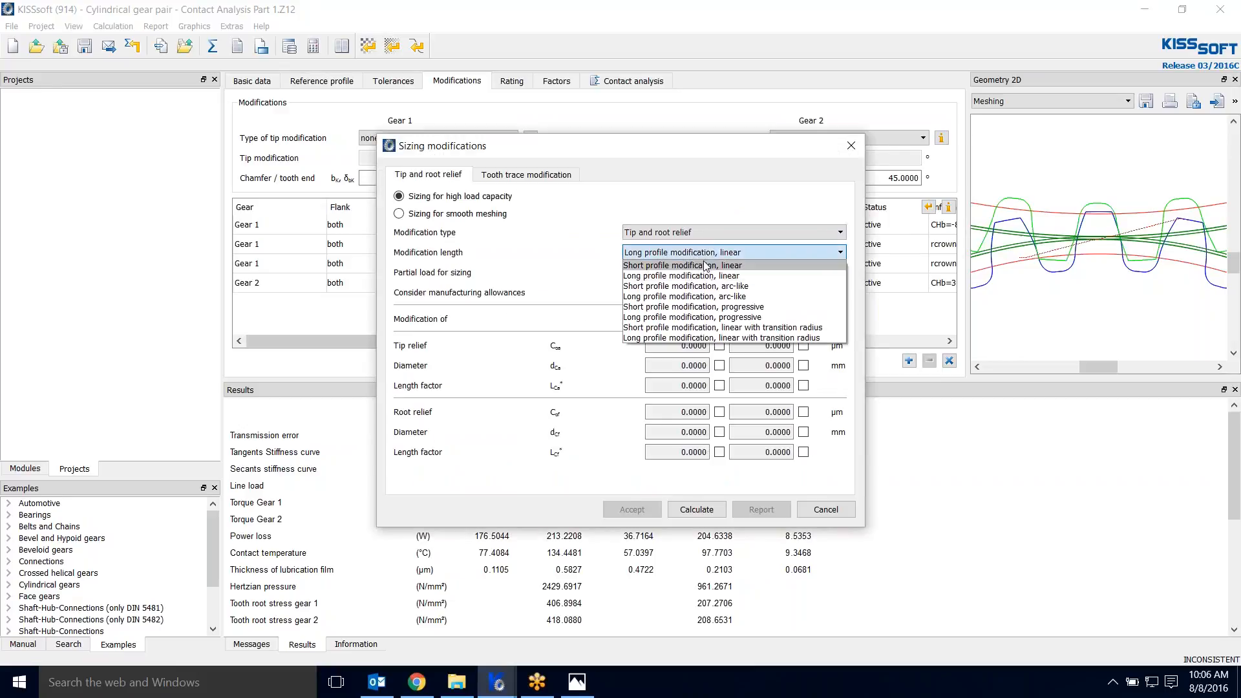
pyautogui.moveTo(685, 285)
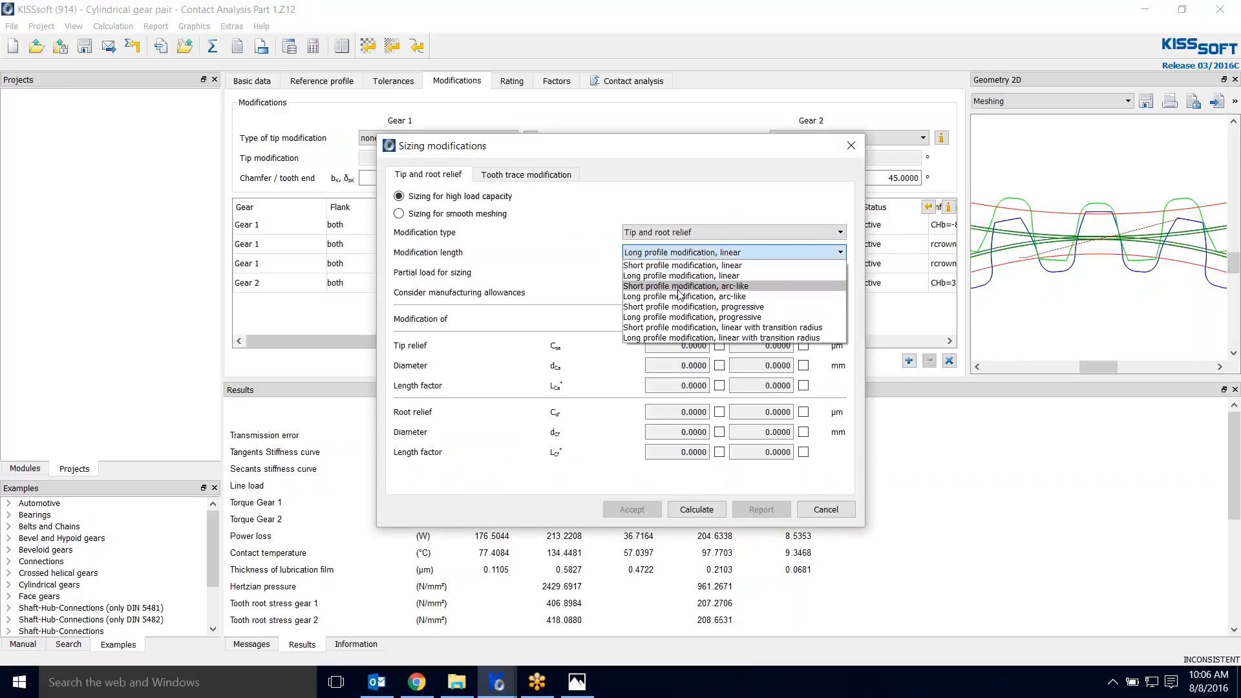
pyautogui.click(693, 296)
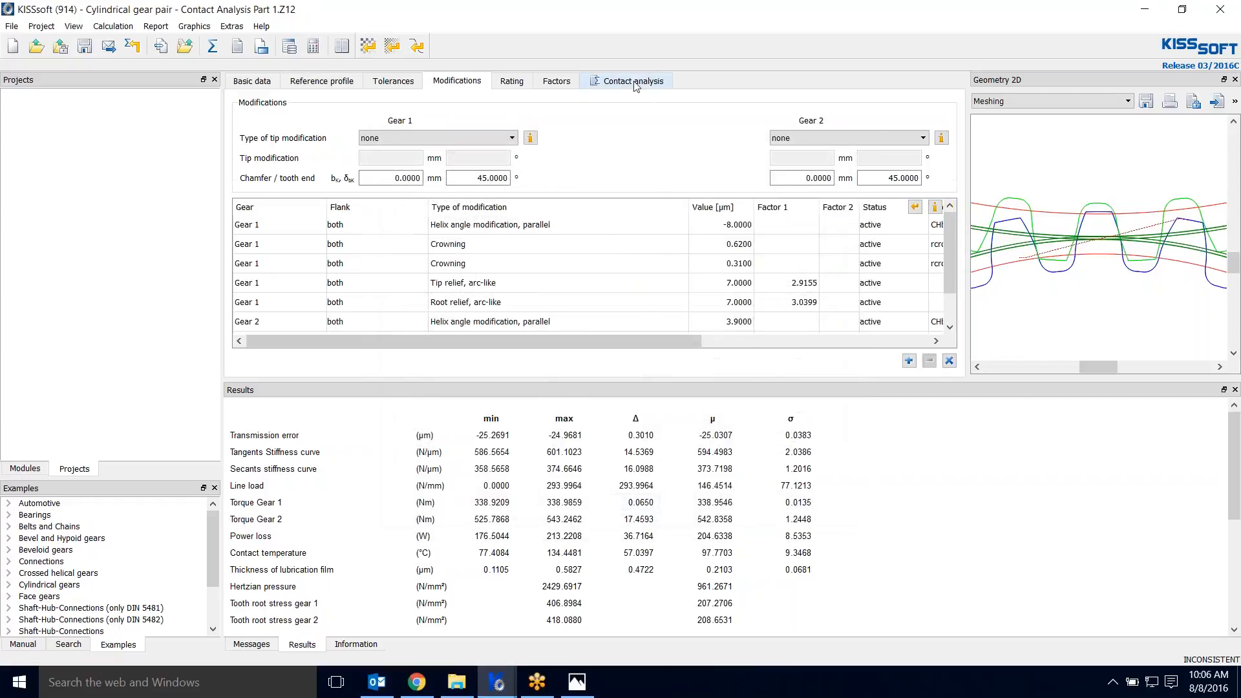
# - Recalculate the contact analysis with arc-like reliefs, giving transmission error about −23 µm and 1328 N/mm² Hertzian pressure
pyautogui.click(631, 80)
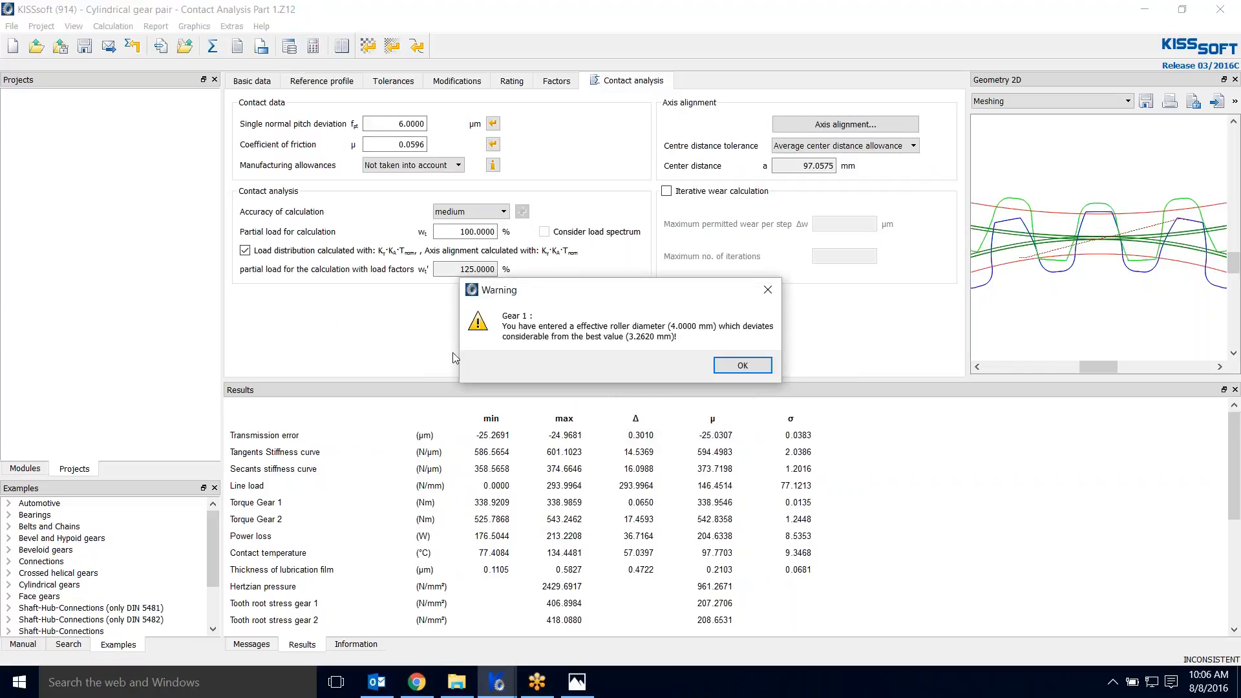
pyautogui.click(740, 365)
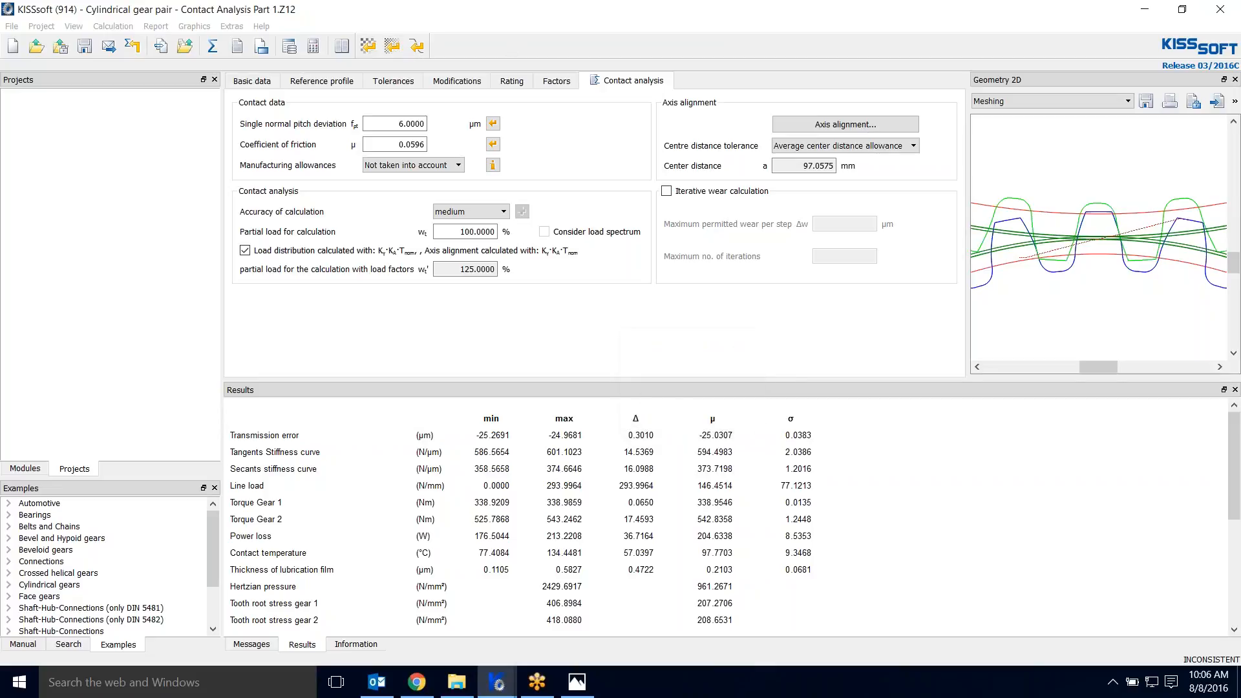
pyautogui.click(416, 45)
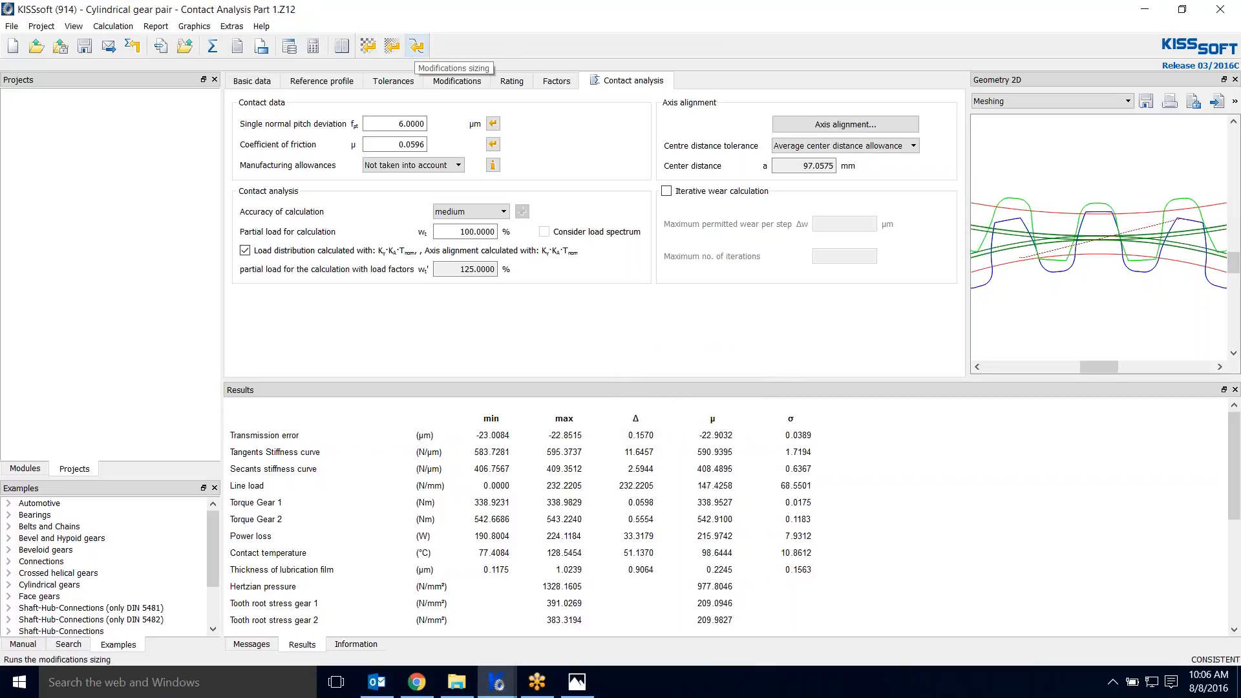
pyautogui.moveTo(437, 157)
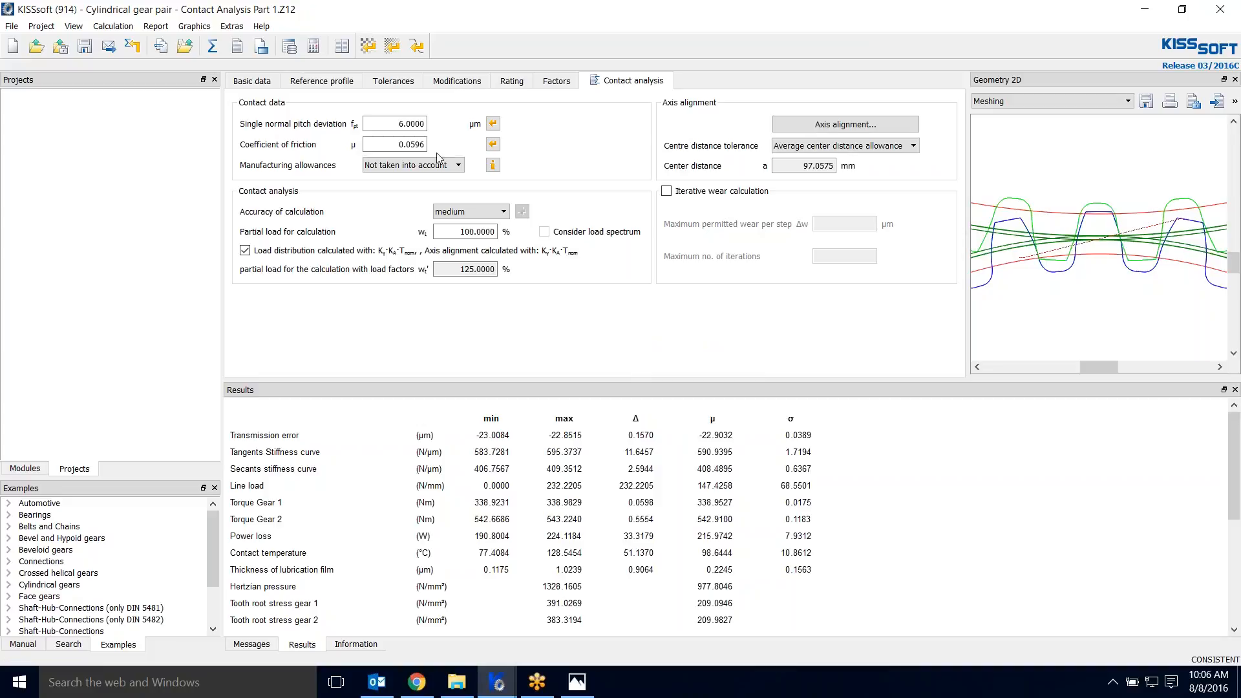
pyautogui.click(456, 80)
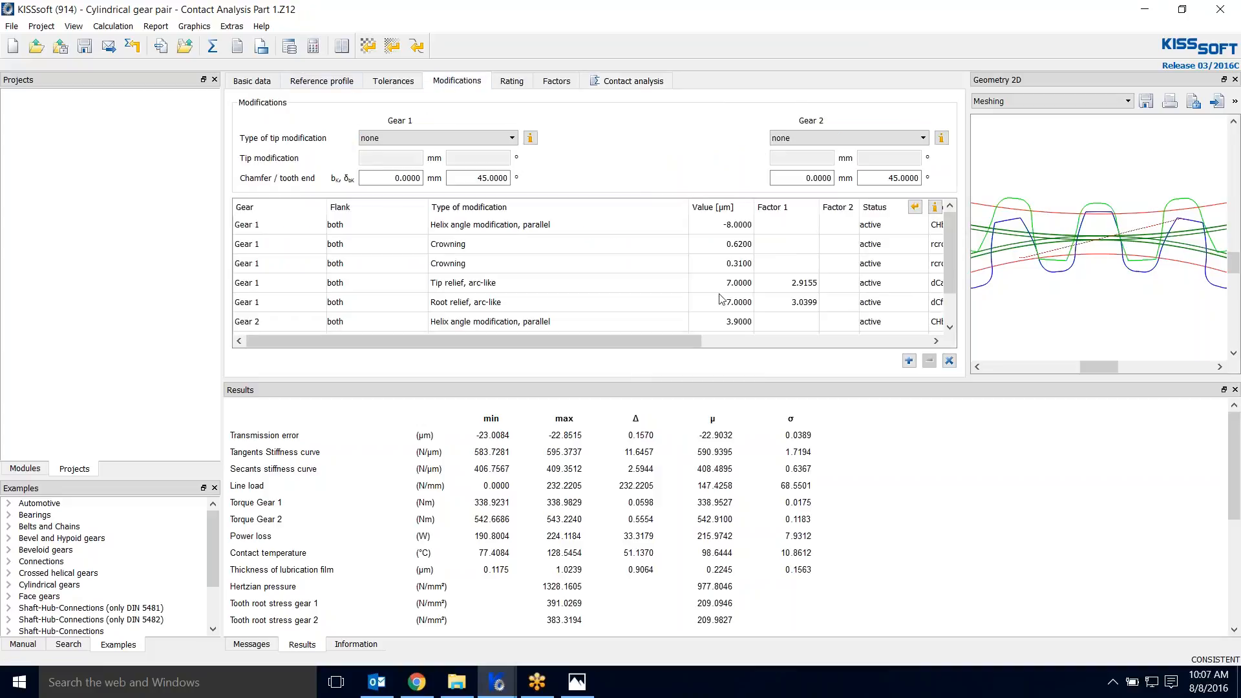
# - Delete the tip and root relief rows of both gears, keeping only helix angle modifications and crownings
pyautogui.click(463, 283)
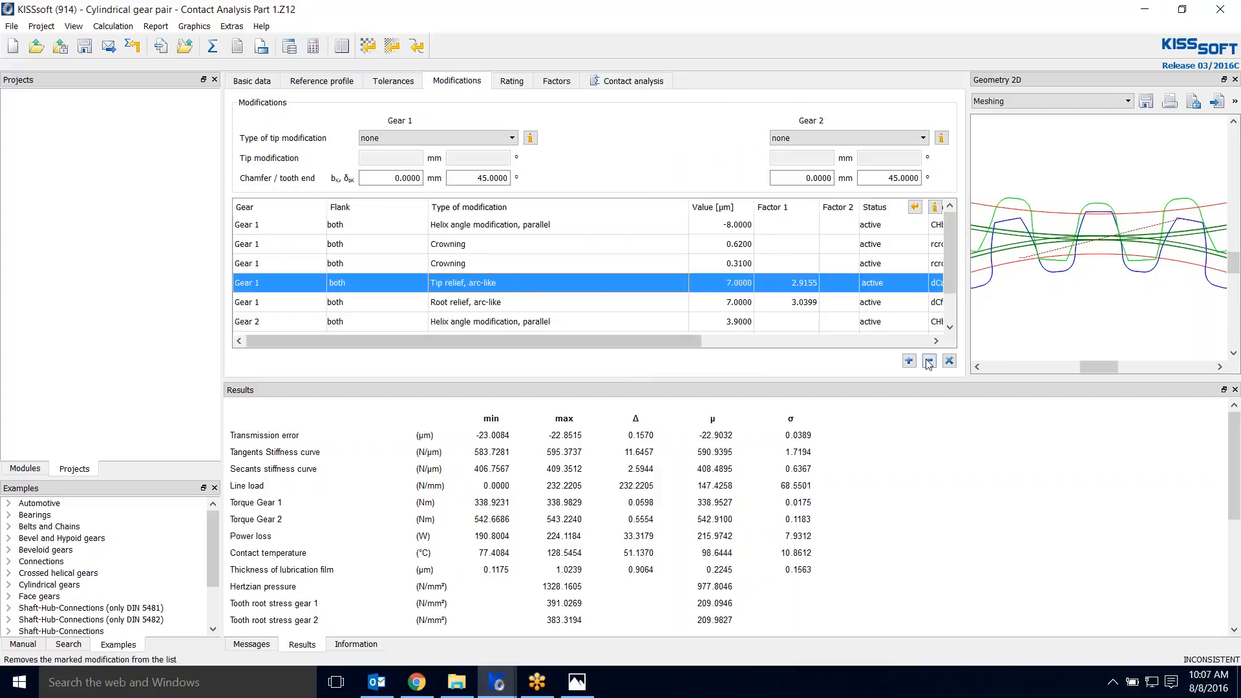
pyautogui.click(928, 360)
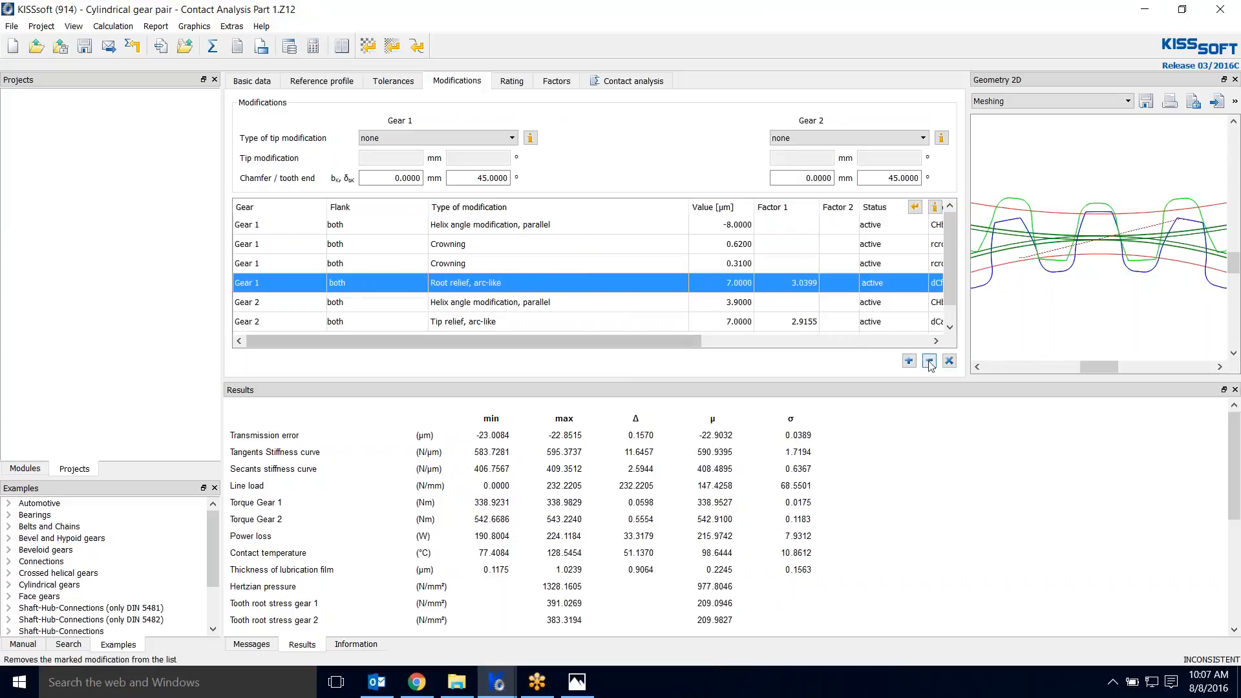
pyautogui.click(928, 361)
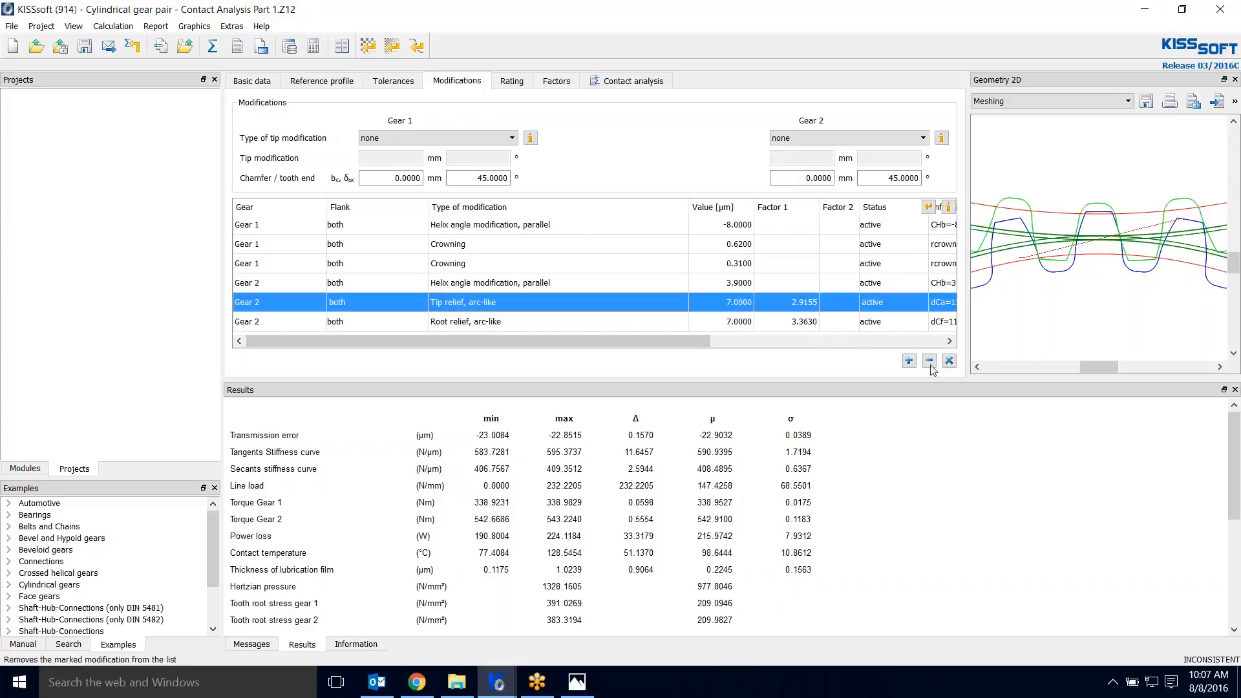
pyautogui.click(928, 361)
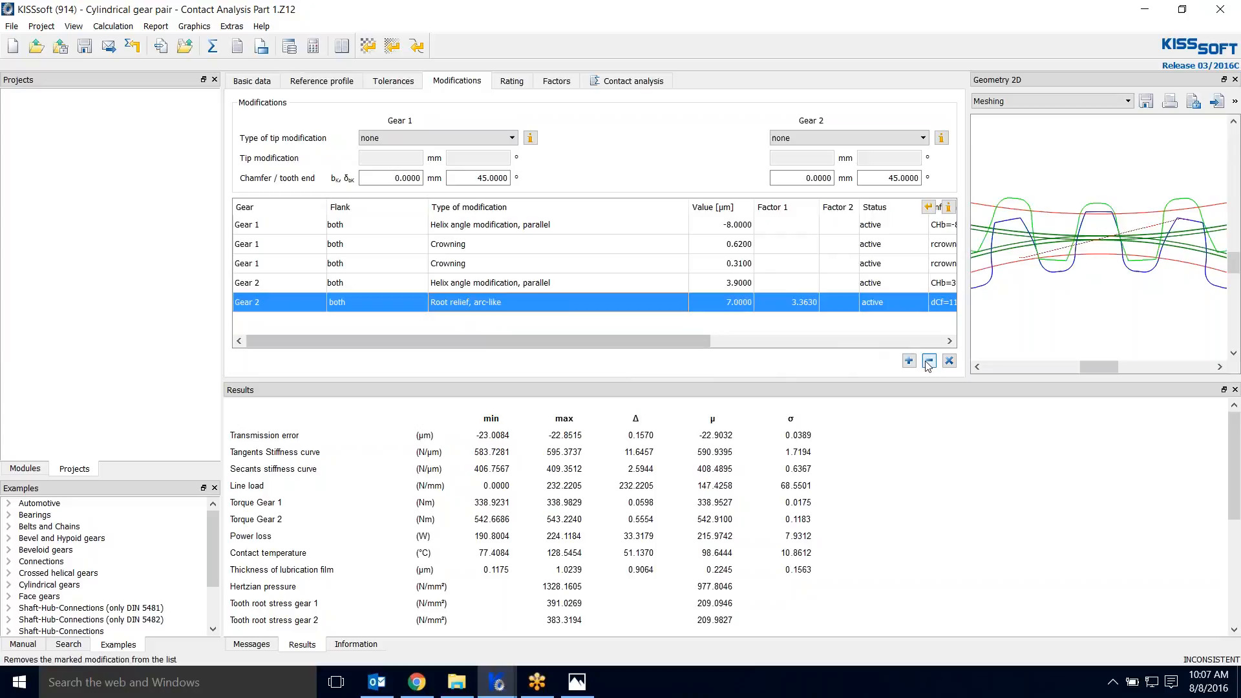
pyautogui.click(928, 361)
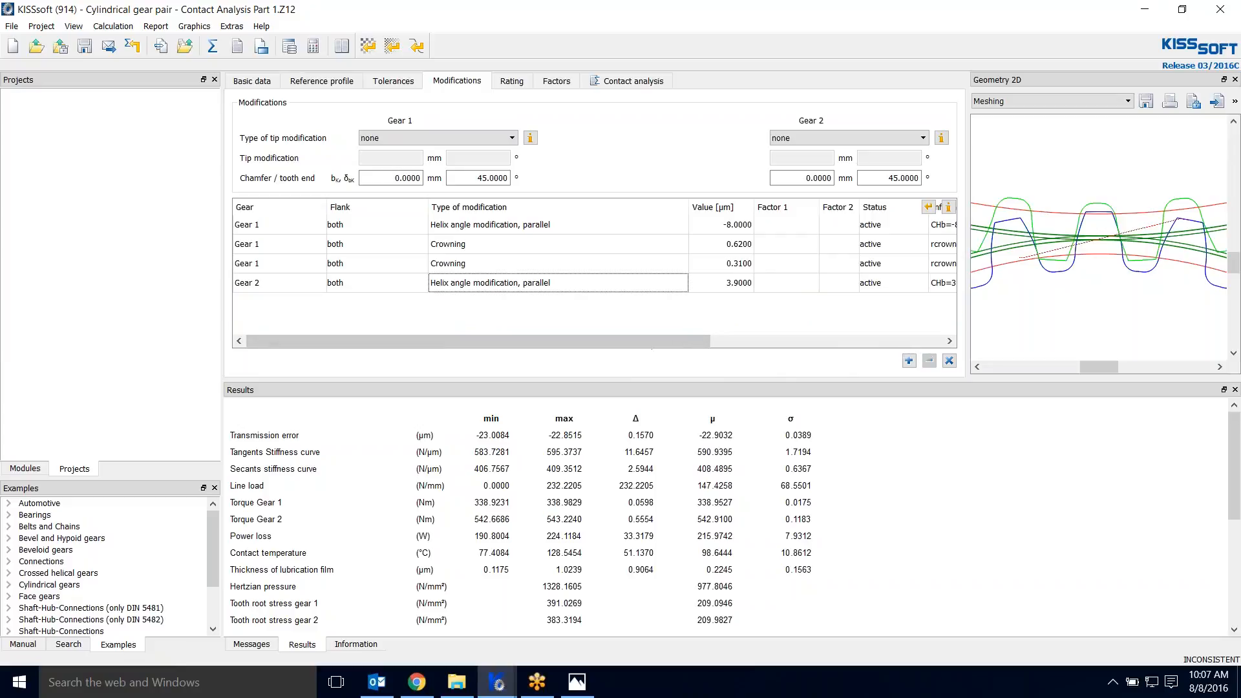
pyautogui.moveTo(693, 454)
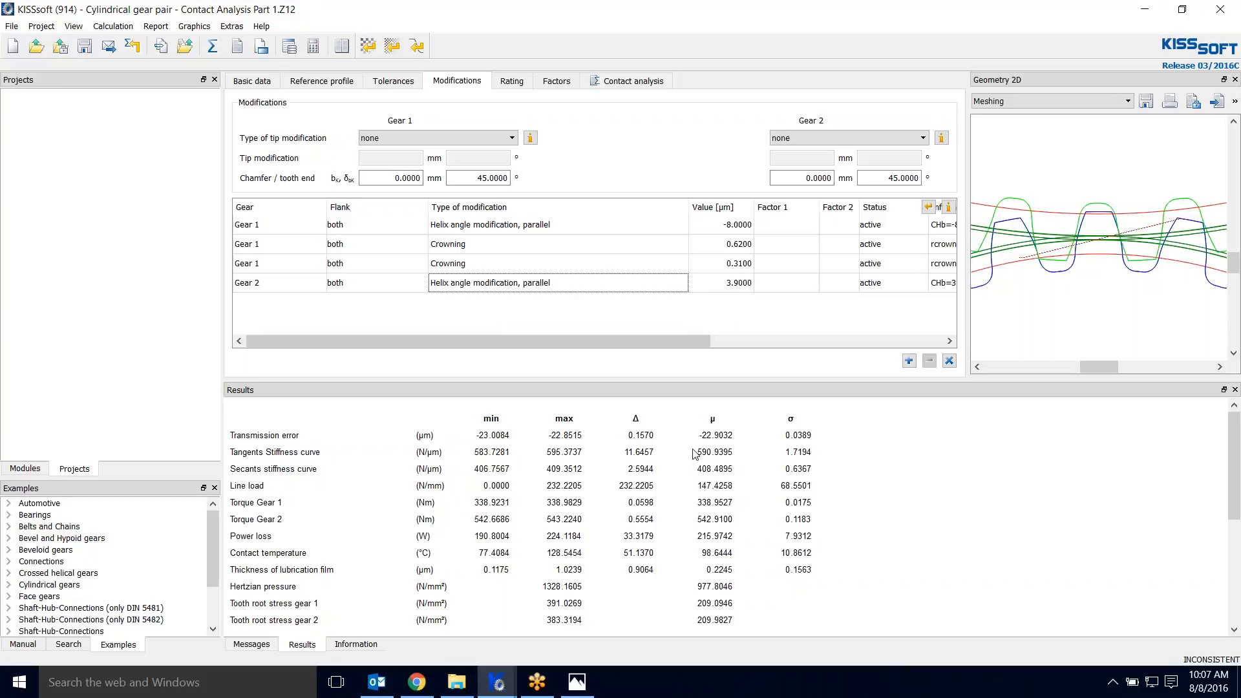
pyautogui.moveTo(645, 101)
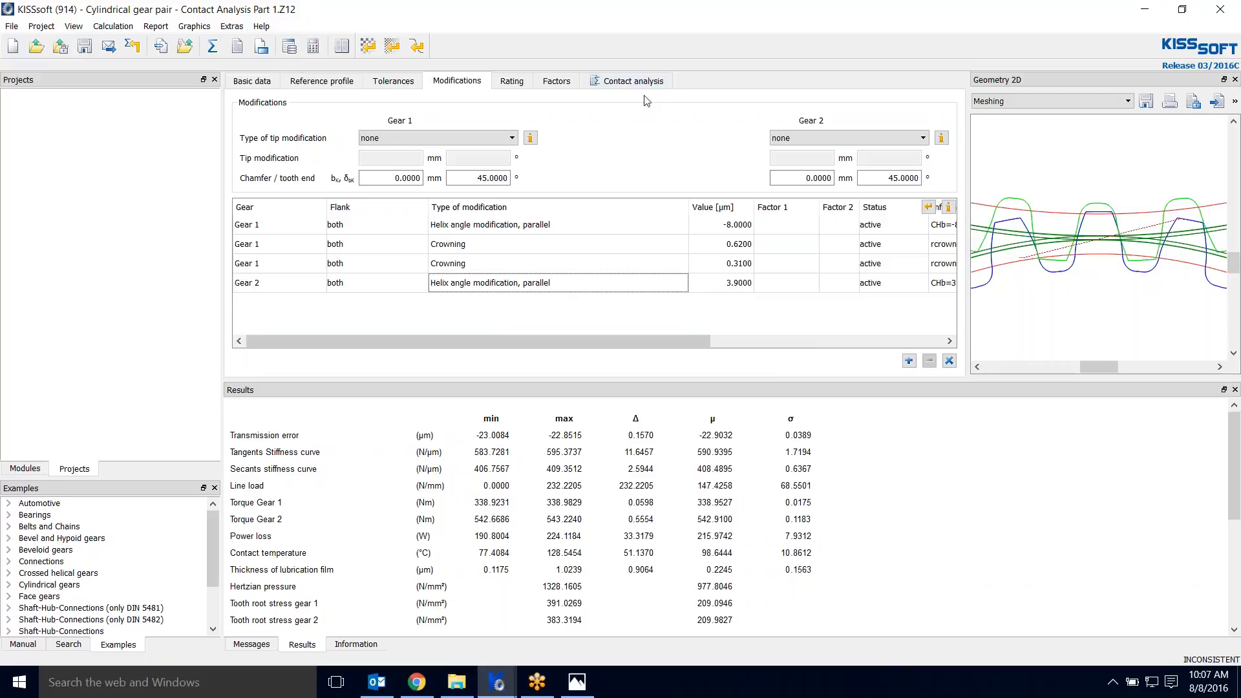
pyautogui.click(631, 80)
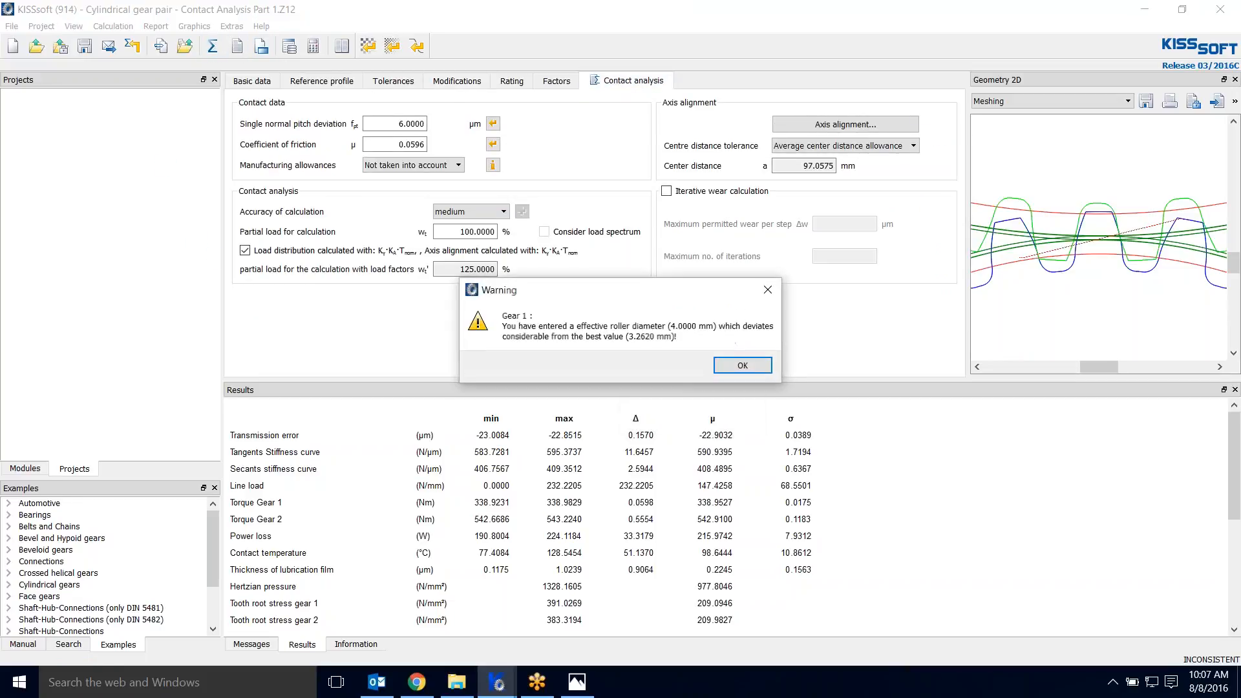
# - Dismiss the roller diameter warning so the contact analysis without reliefs recalculates to about −19 µm transmission error
pyautogui.click(740, 365)
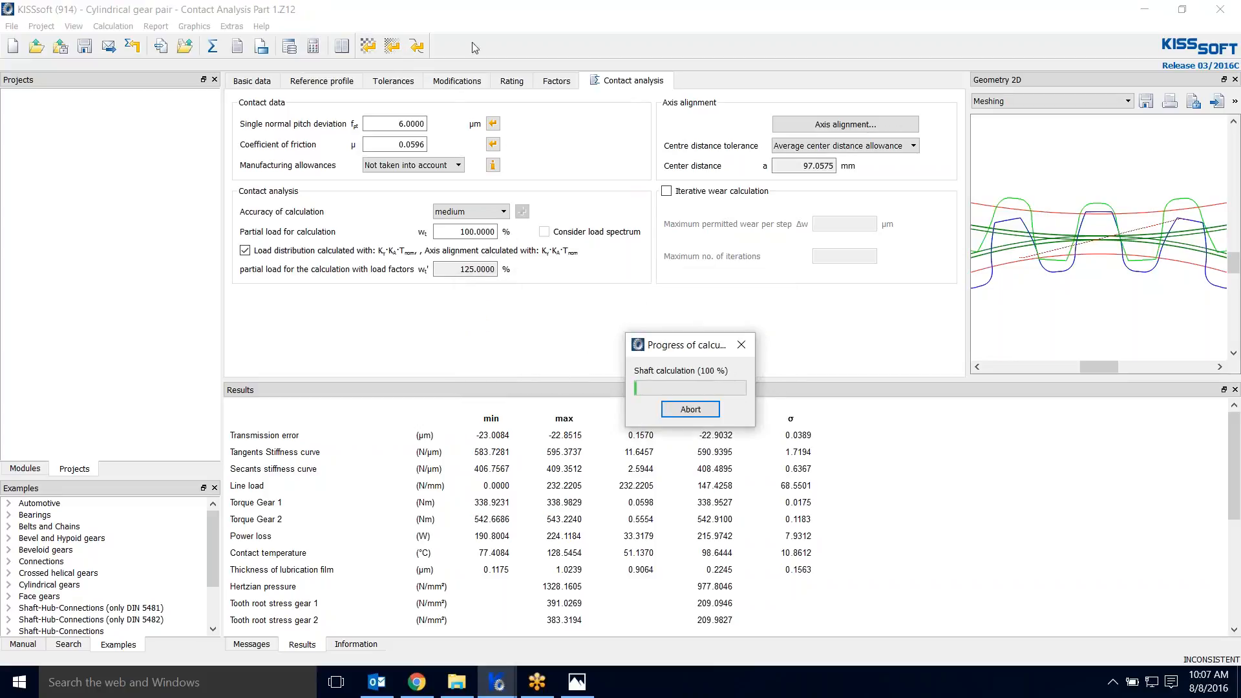
pyautogui.moveTo(420, 364)
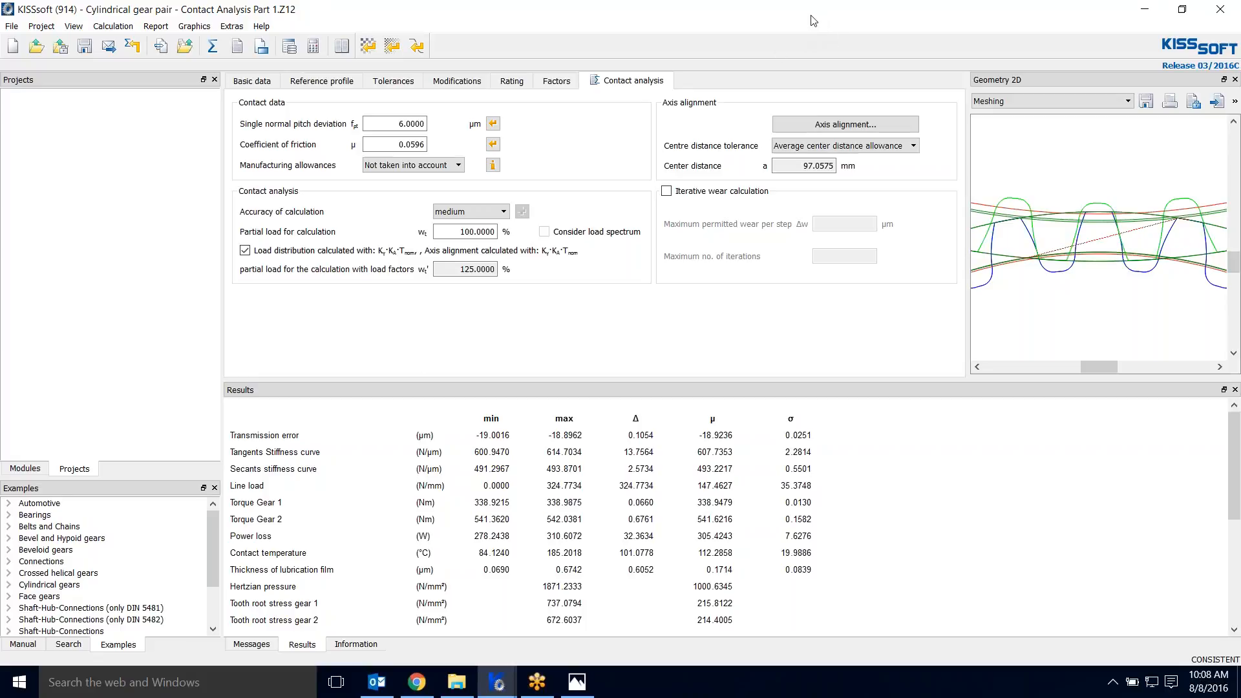
pyautogui.moveTo(739, 580)
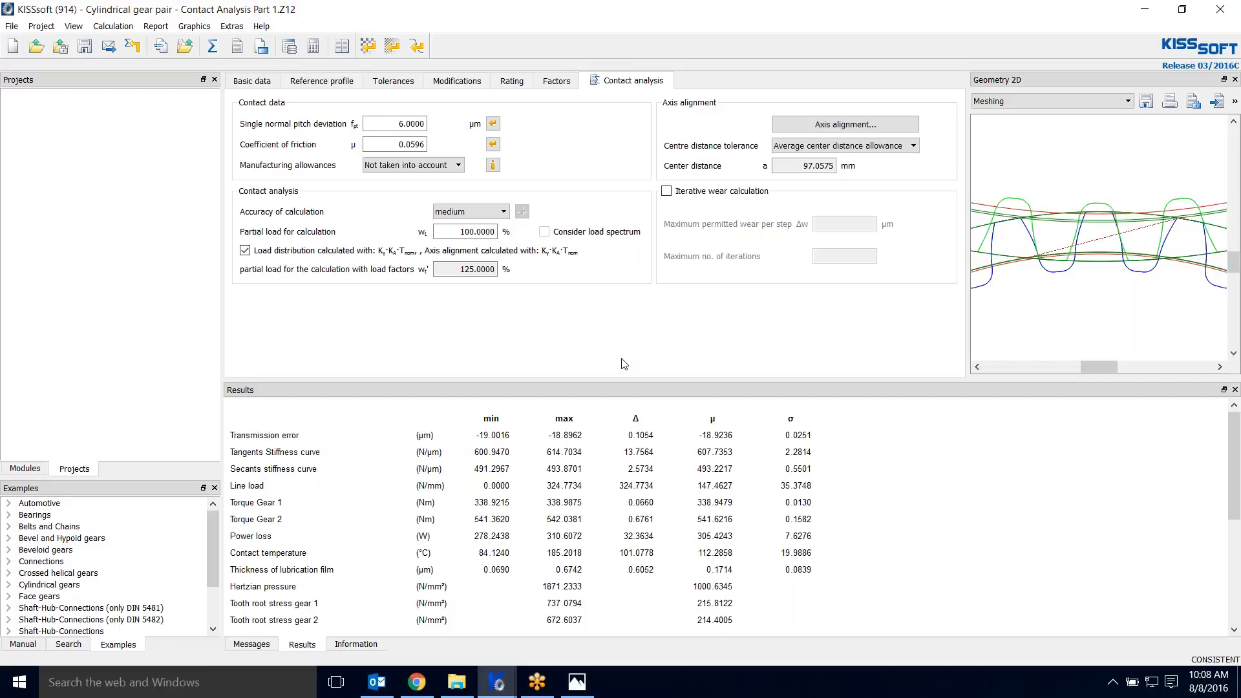
pyautogui.moveTo(632, 362)
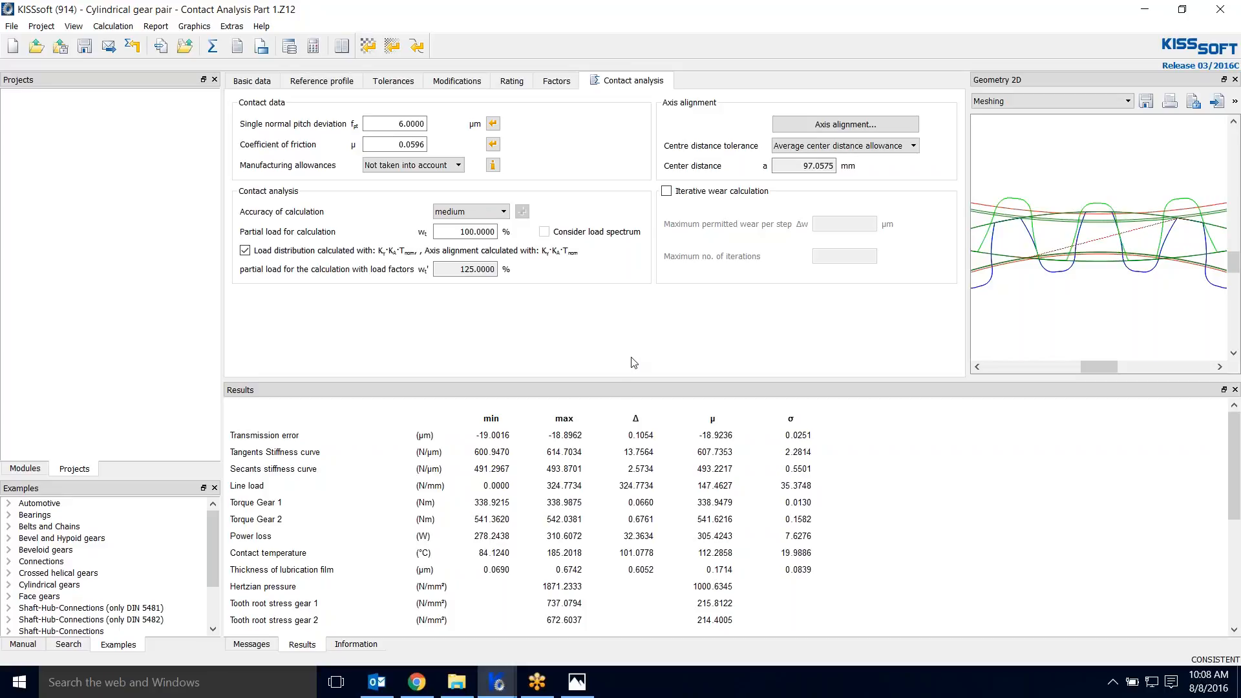
pyautogui.moveTo(637, 361)
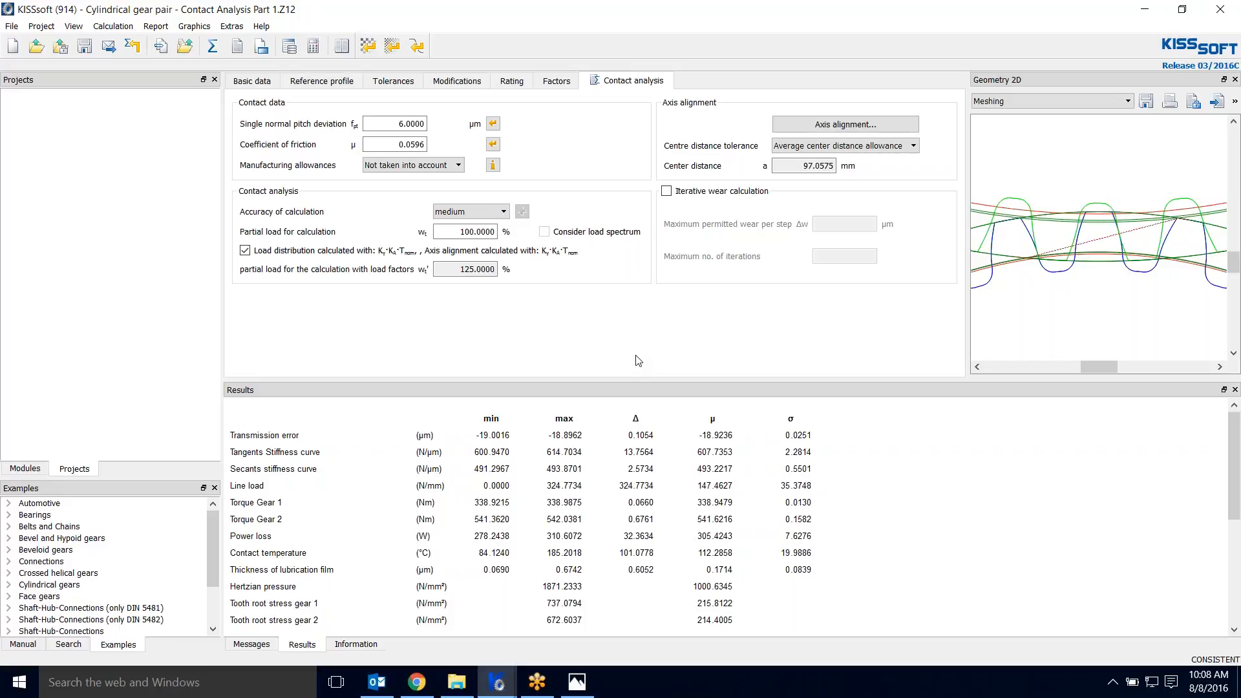
pyautogui.moveTo(832, 499)
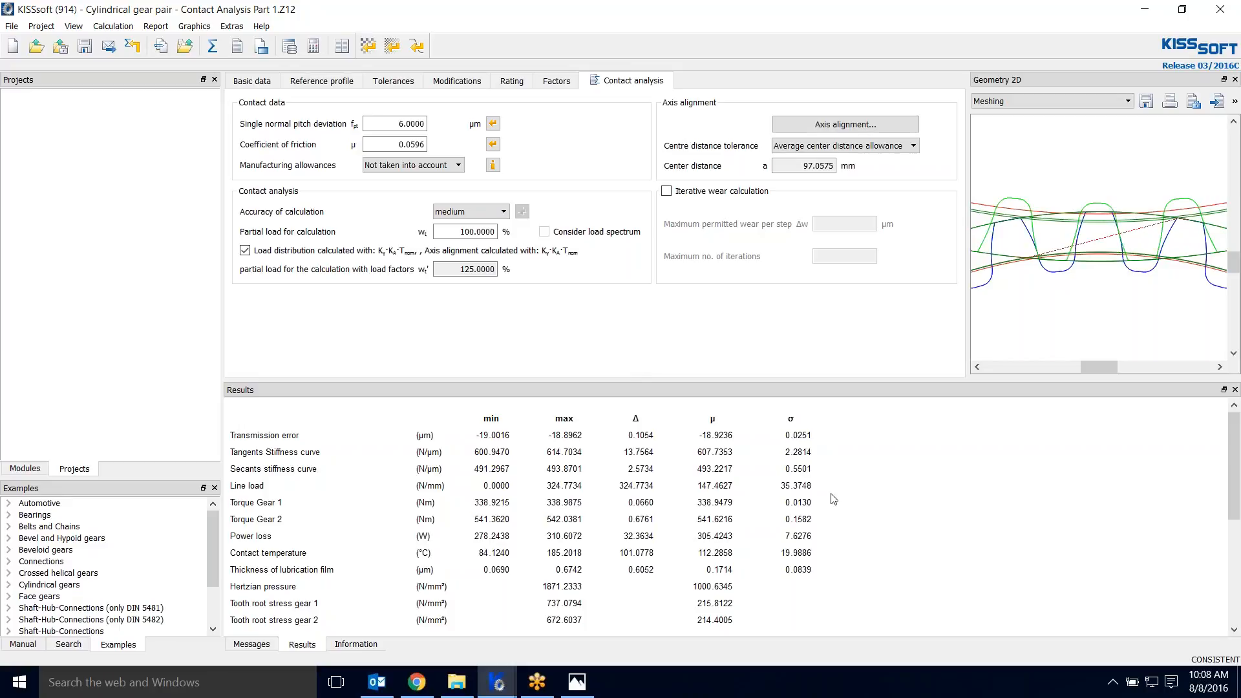